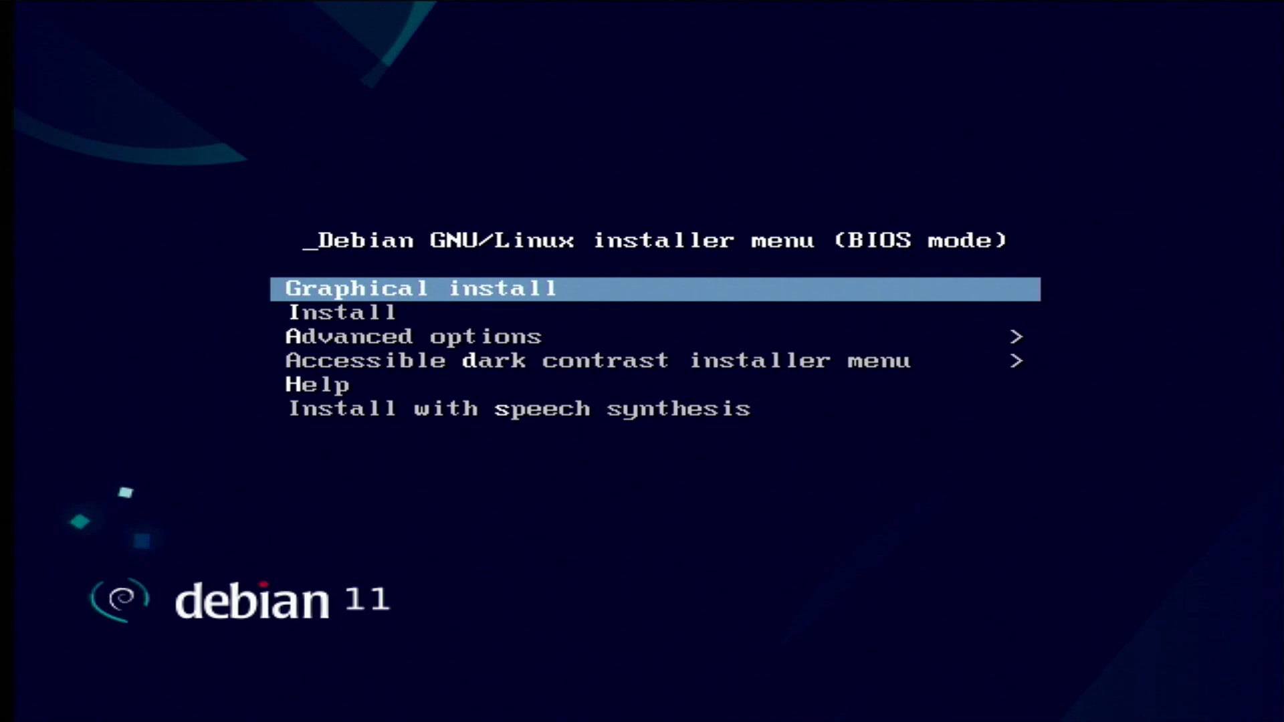
Start the graphical installation from the boot menu
{"action": "key", "text": "Return"}
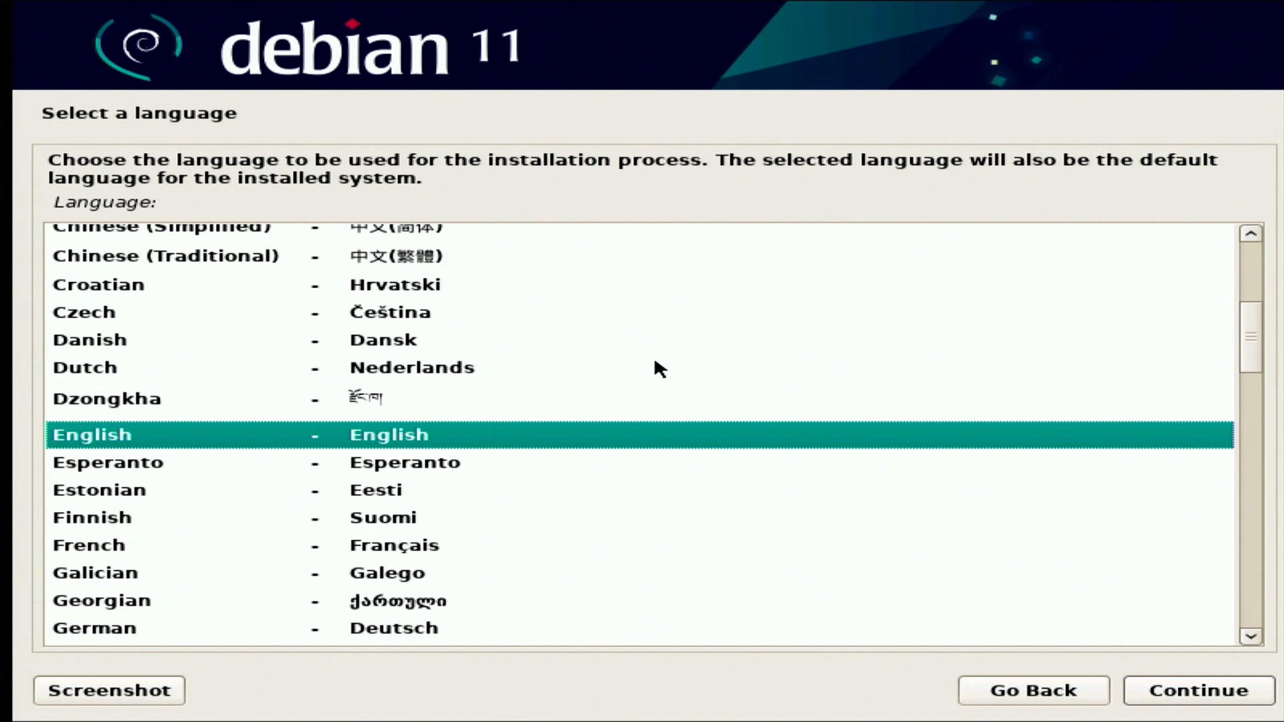
{"action": "mouse_move", "coordinate": [1061, 498]}
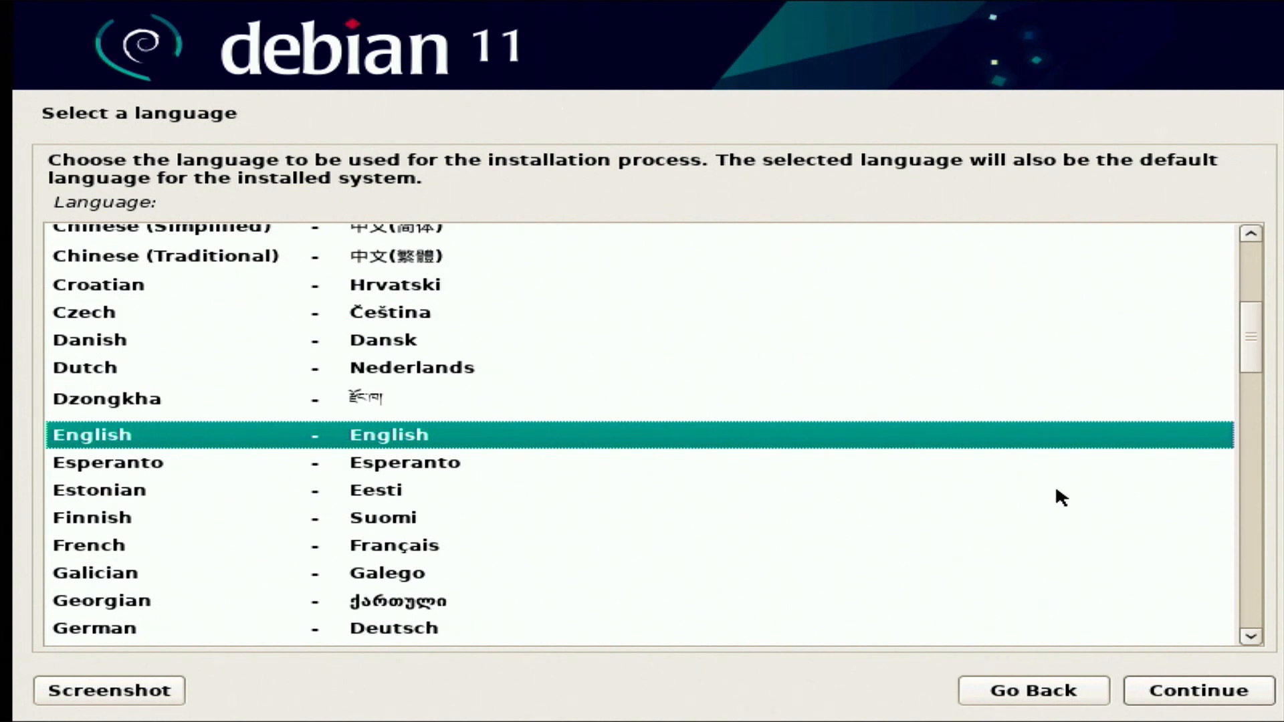
{"action": "mouse_move", "coordinate": [1198, 690]}
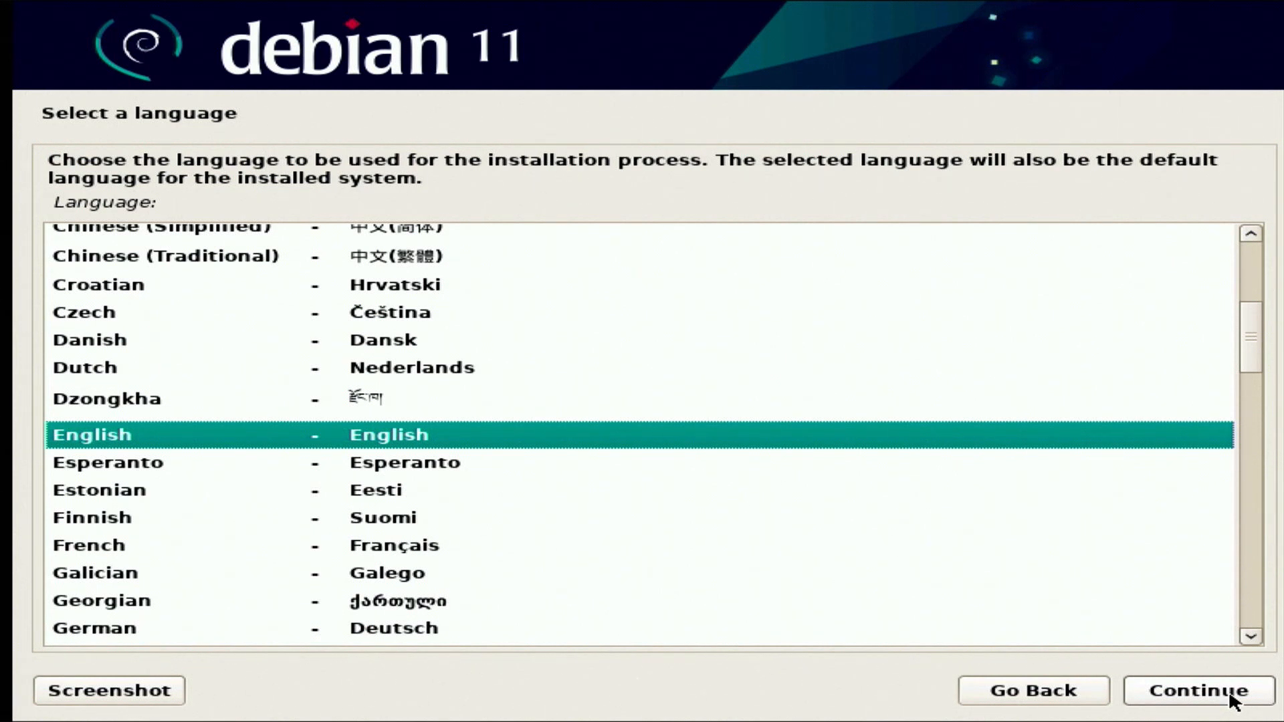
Keep English language, United States location and American English keymap
{"action": "left_click", "coordinate": [1196, 690]}
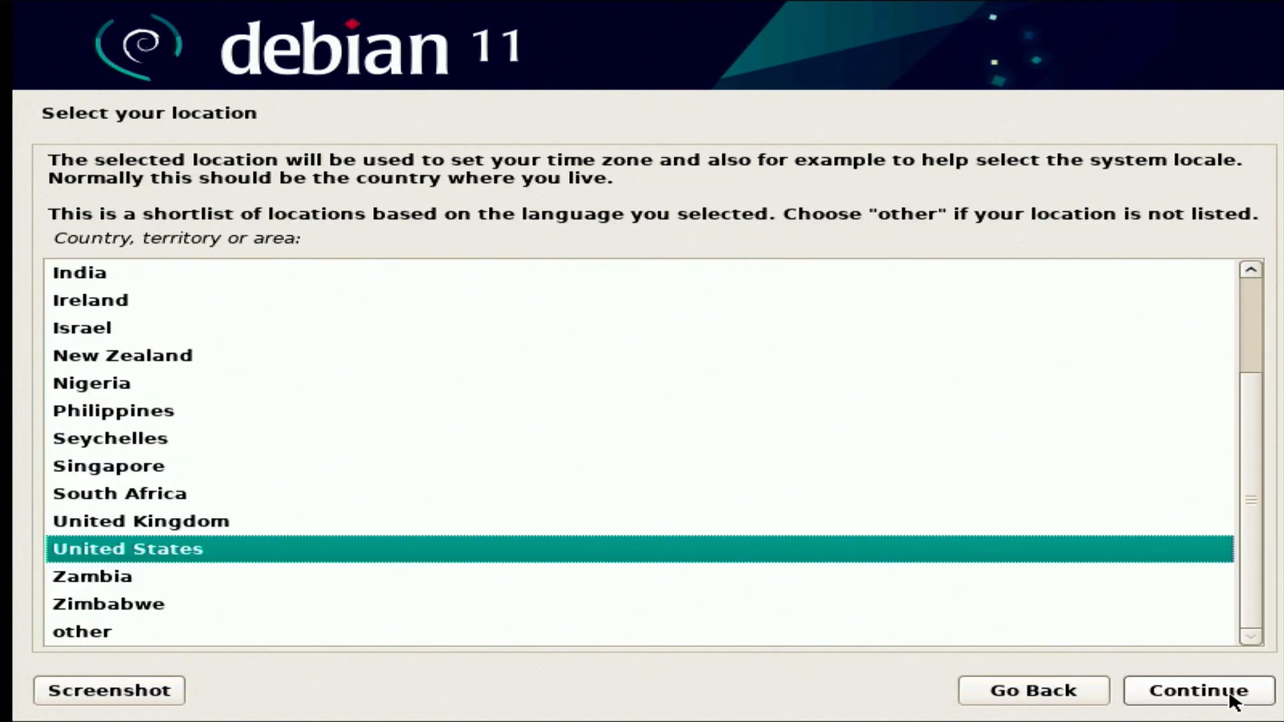
{"action": "left_click", "coordinate": [1196, 691]}
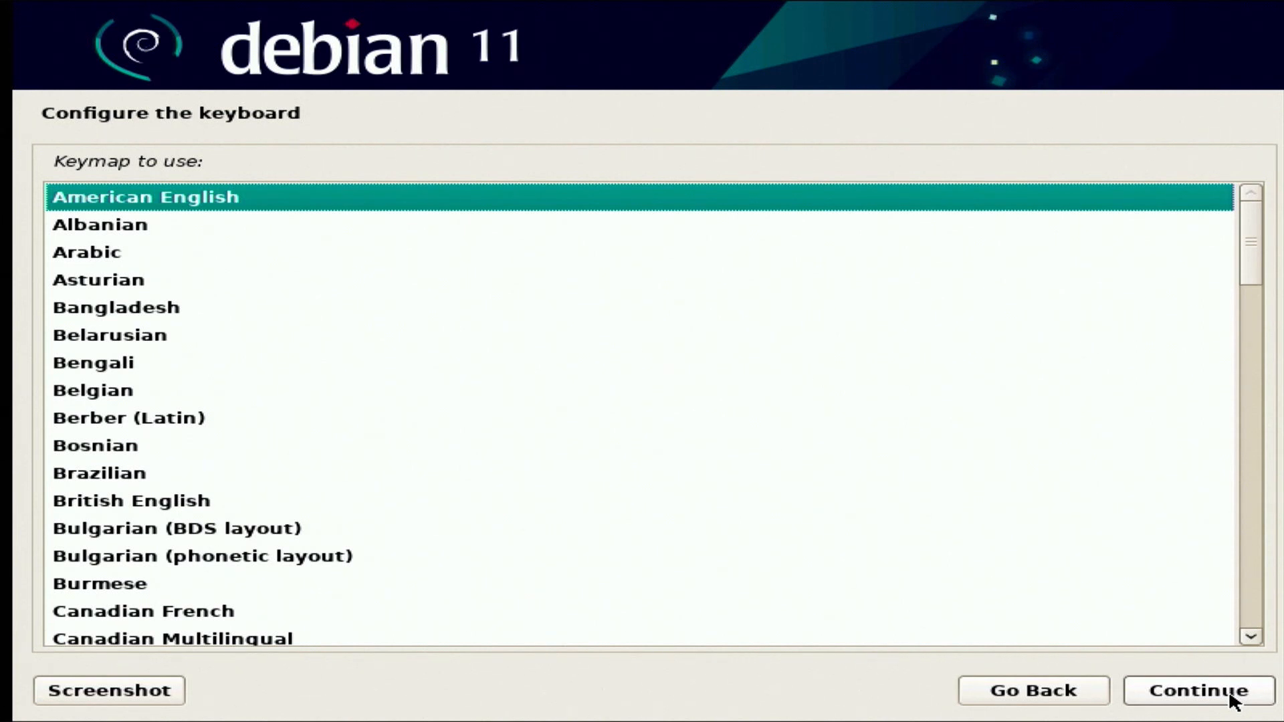
{"action": "left_click", "coordinate": [1199, 690]}
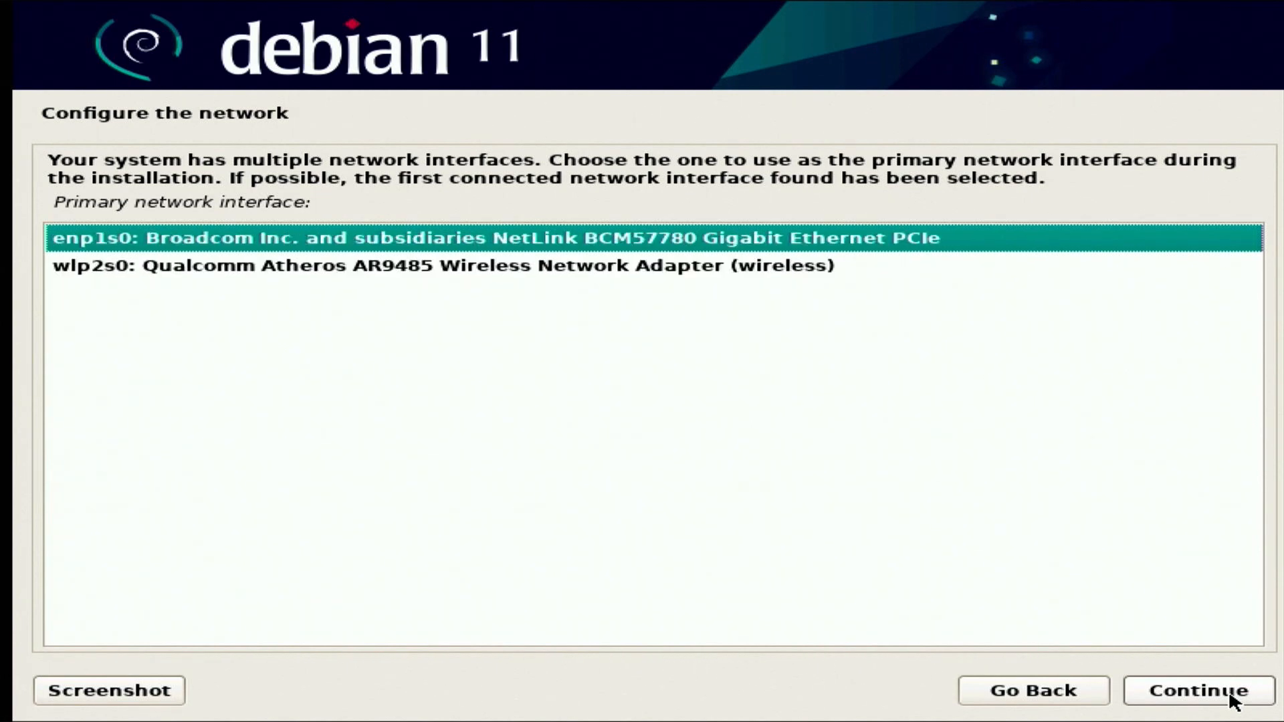
Use the wired enp1s0 interface, set hostname SamplesandTests and leave the domain empty
{"action": "left_click", "coordinate": [1196, 690]}
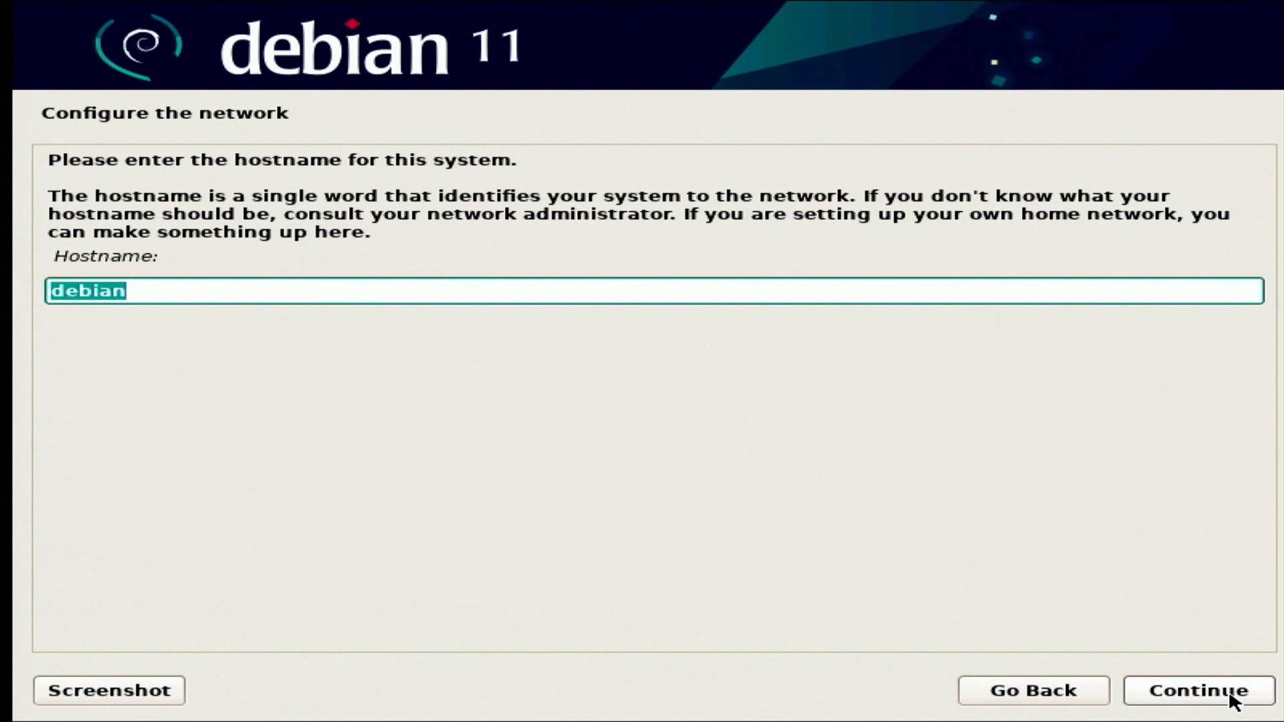
{"action": "type", "text": "s"}
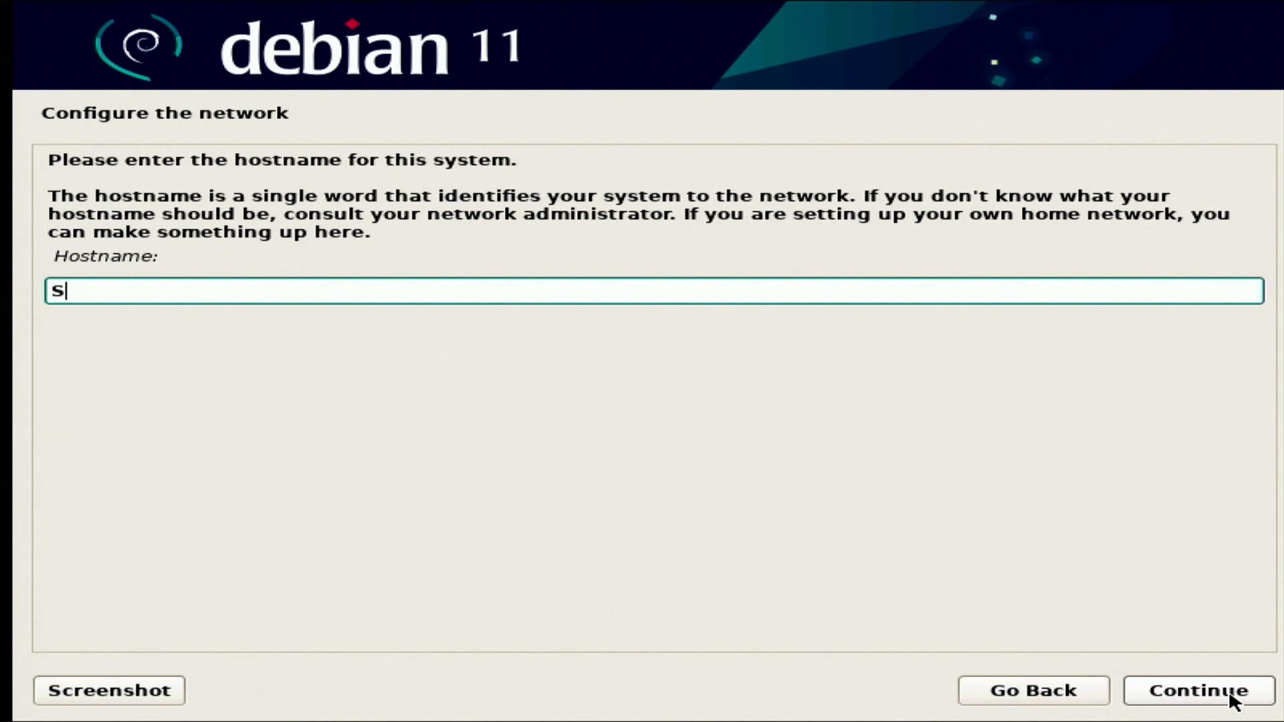
{"action": "type", "text": "amples"}
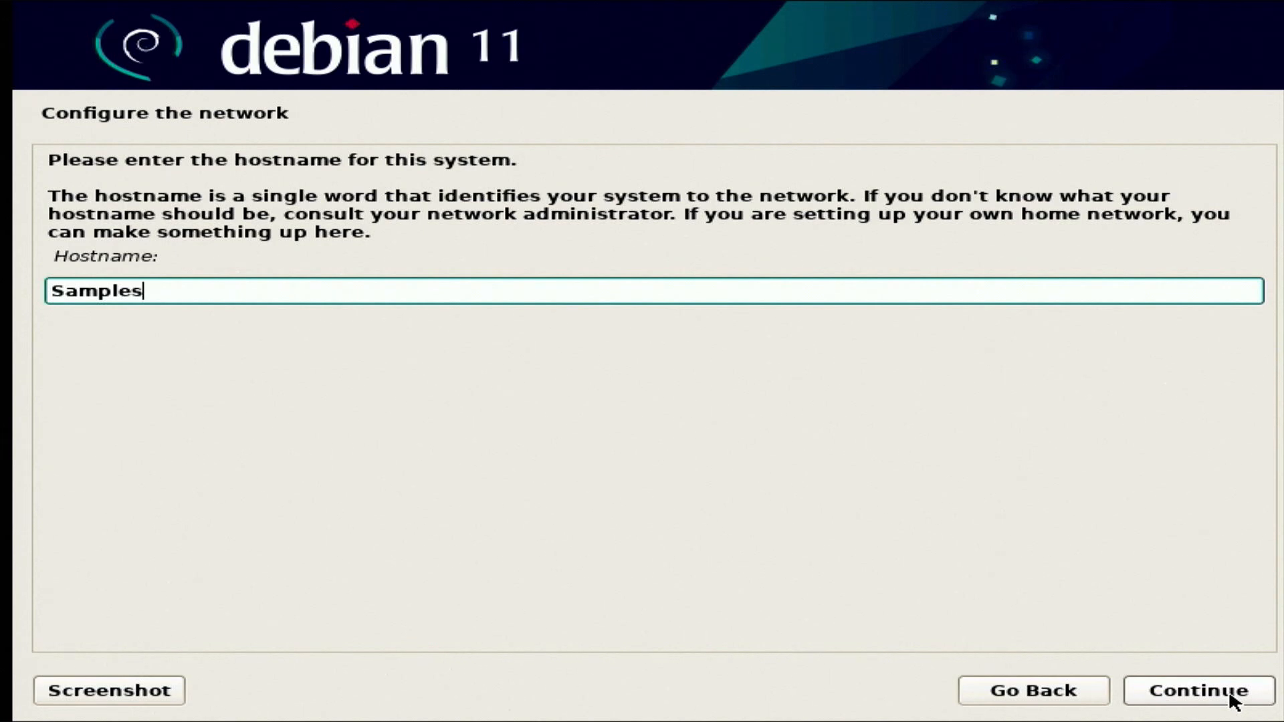
{"action": "type", "text": "and"}
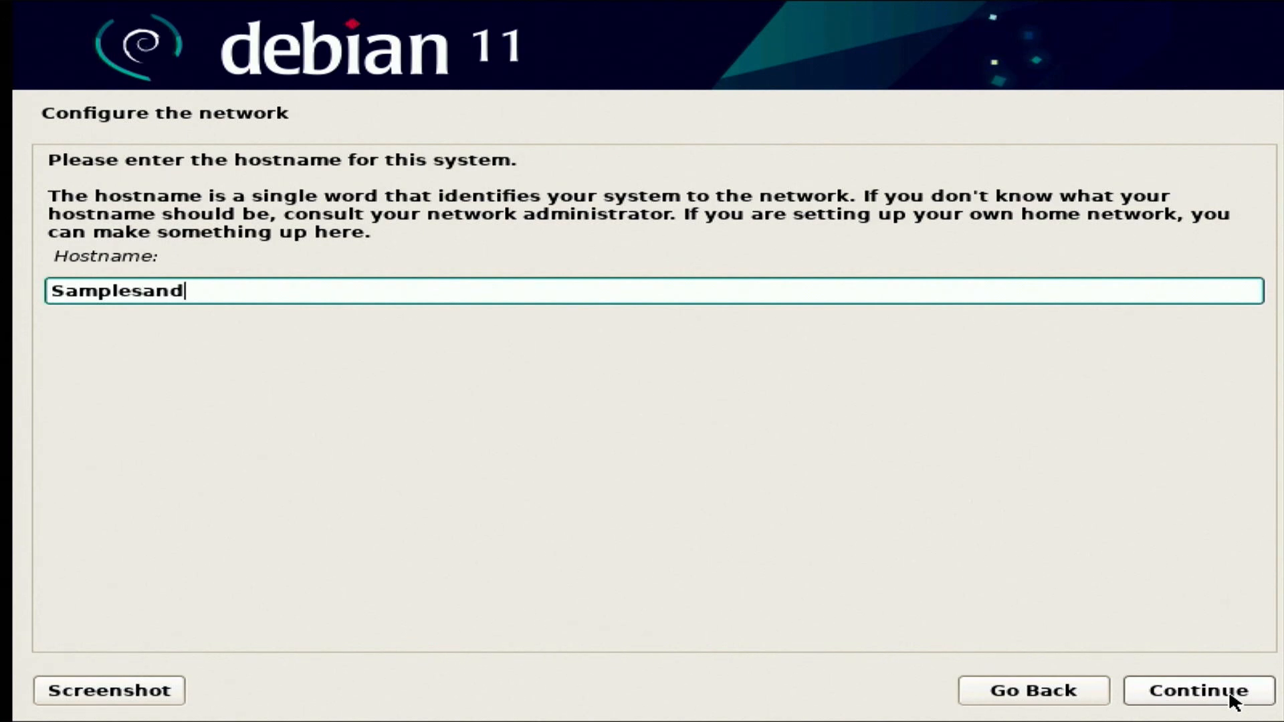
{"action": "type", "text": "Tes"}
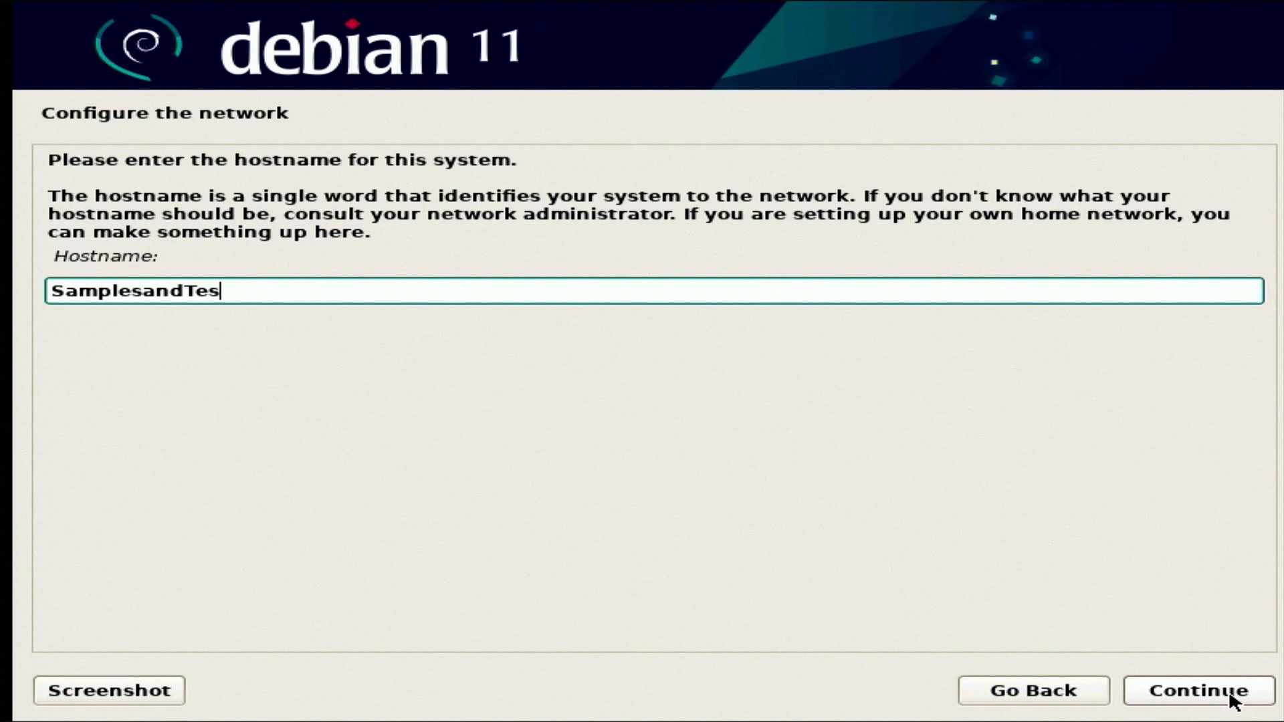
{"action": "type", "text": "ts"}
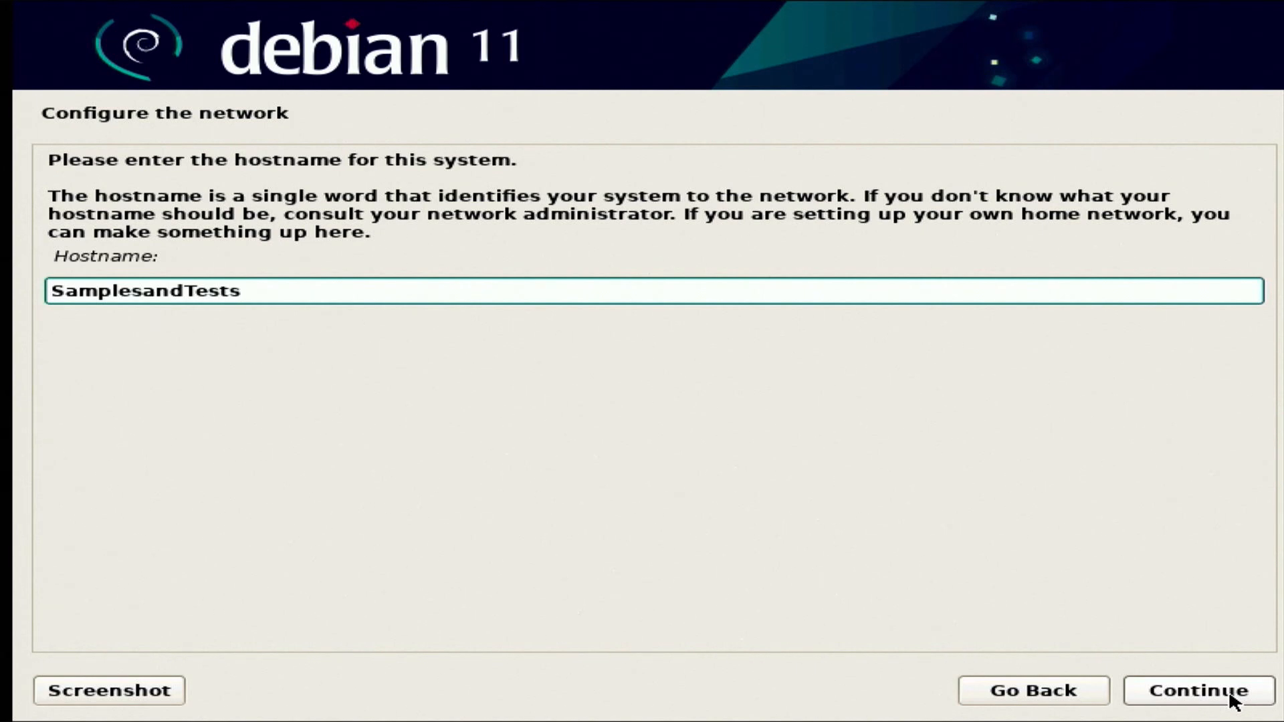
{"action": "left_click", "coordinate": [1195, 690]}
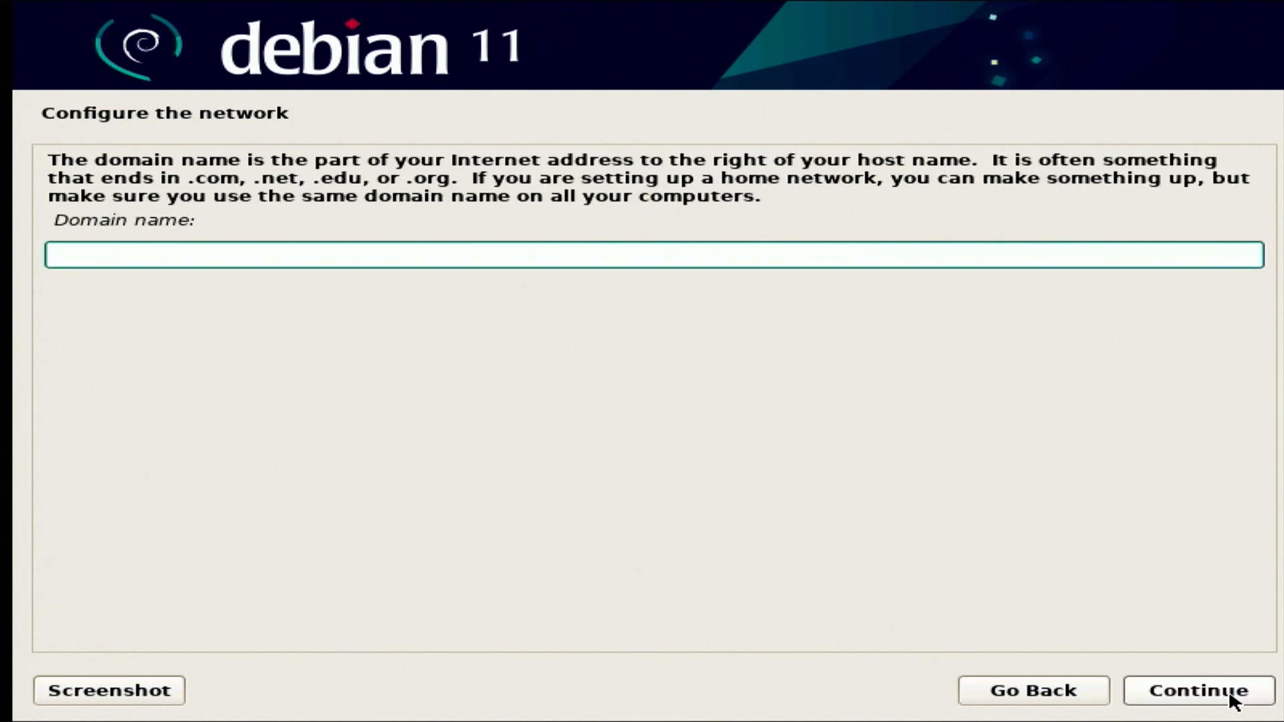
{"action": "left_click", "coordinate": [574, 254]}
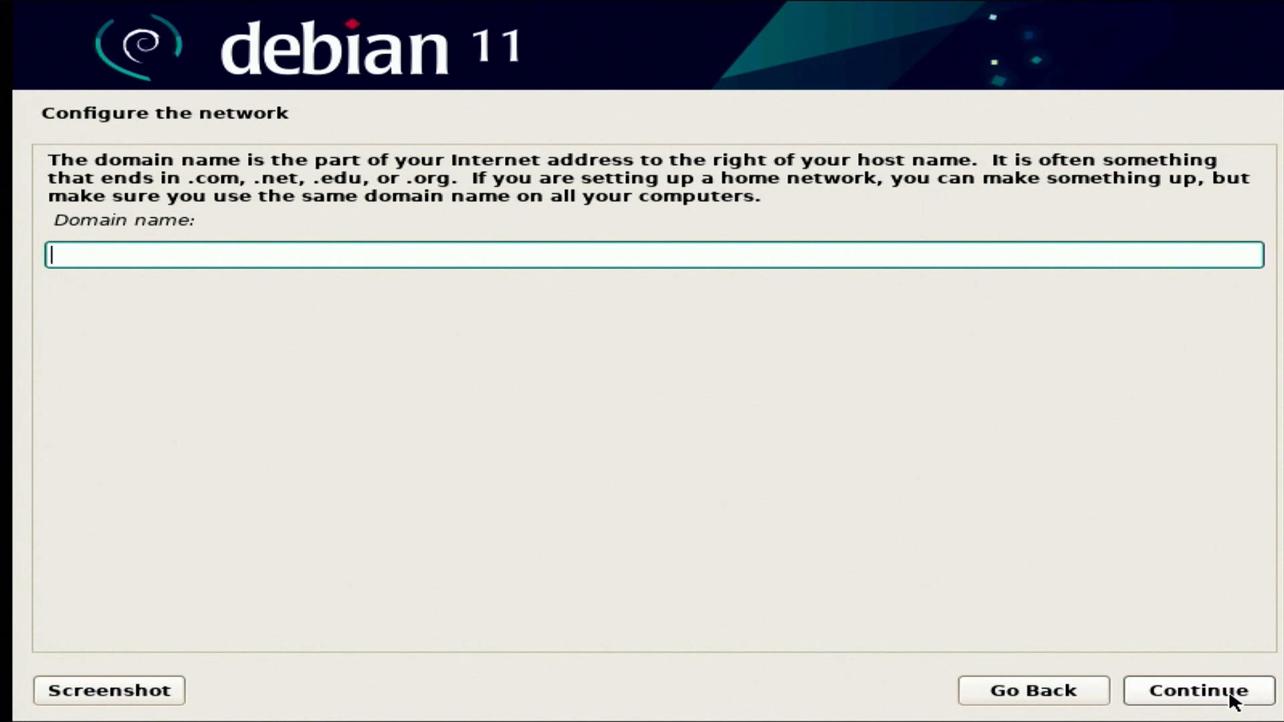
{"action": "left_click", "coordinate": [1196, 690]}
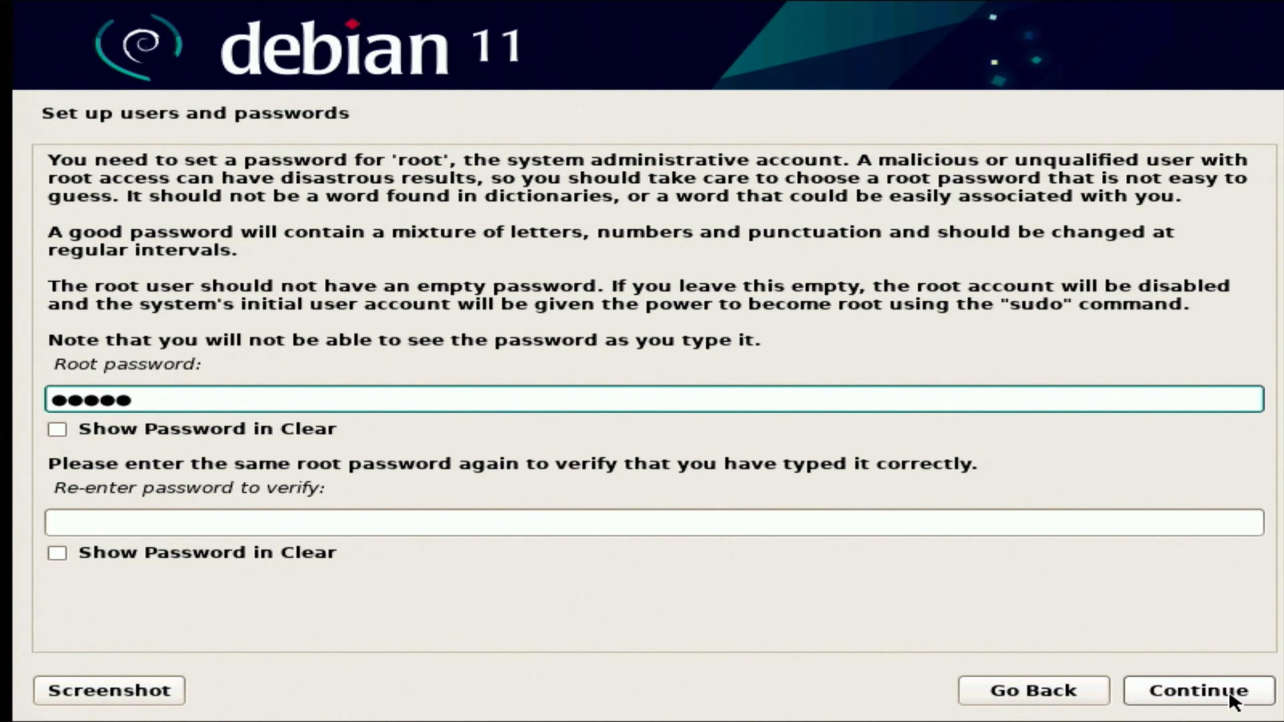
Enter and confirm the root password
{"action": "type", "text": "*"}
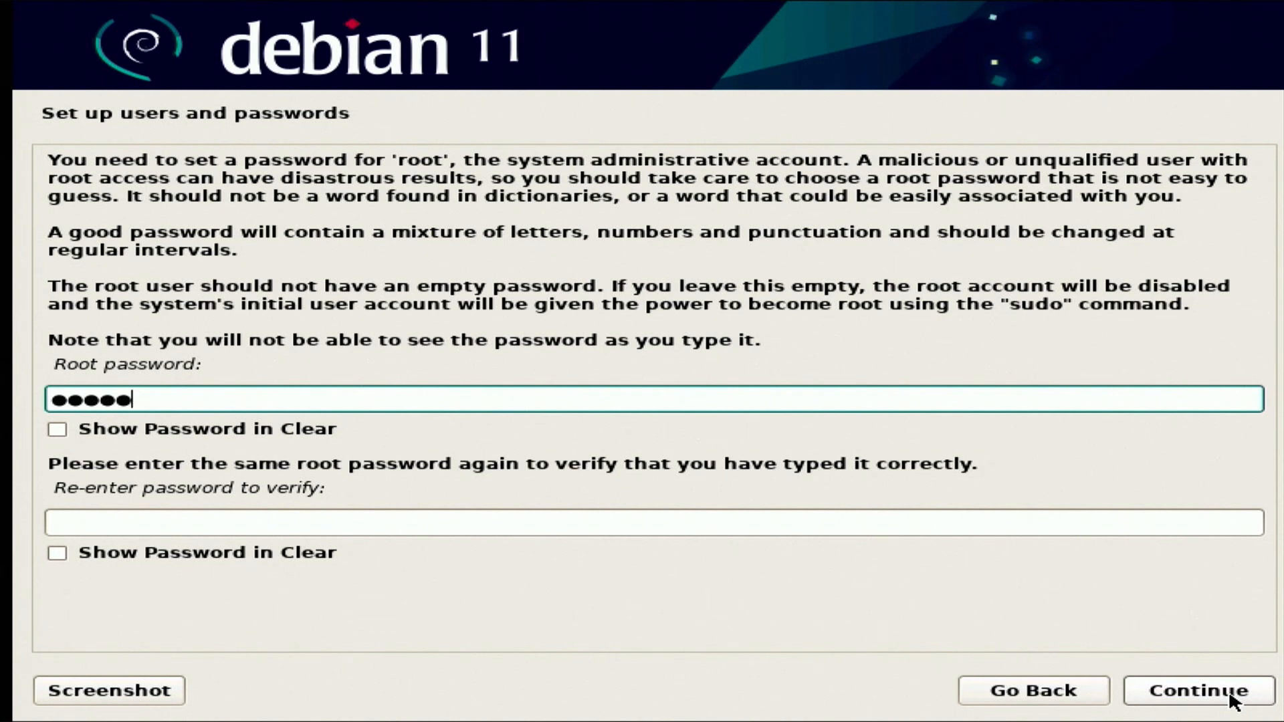
{"action": "mouse_move", "coordinate": [1163, 643]}
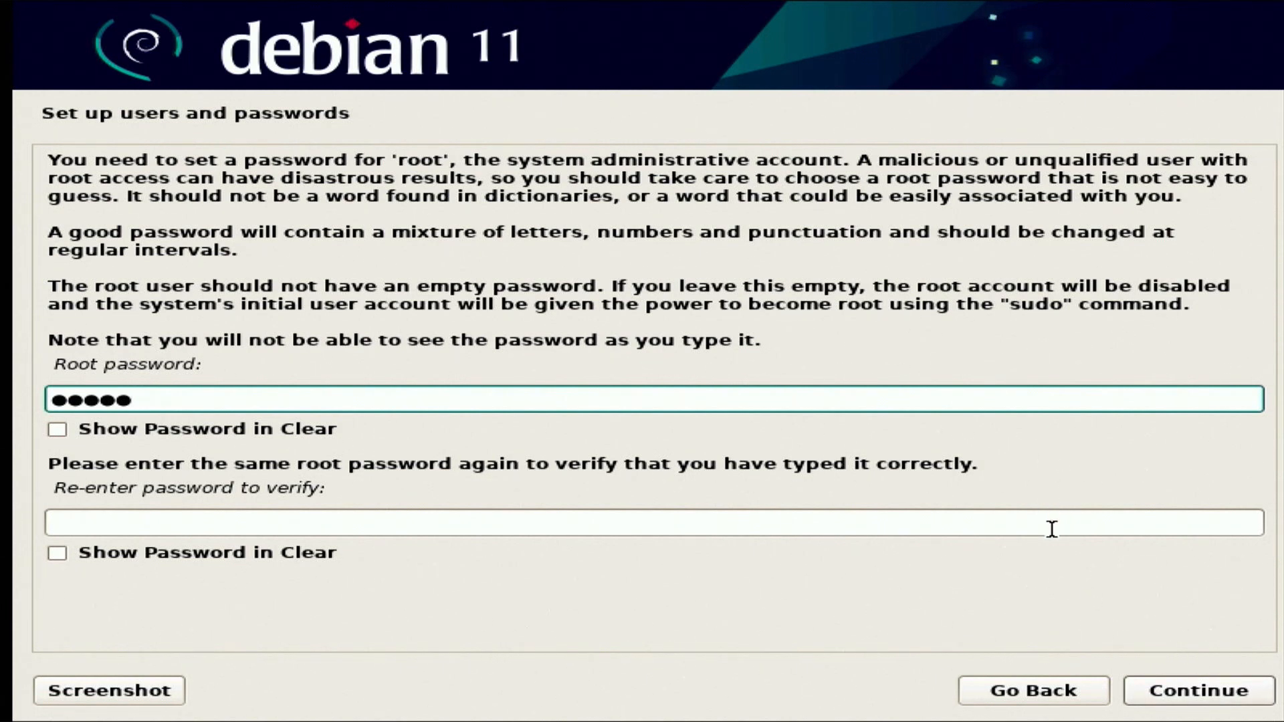
{"action": "type", "text": "••"}
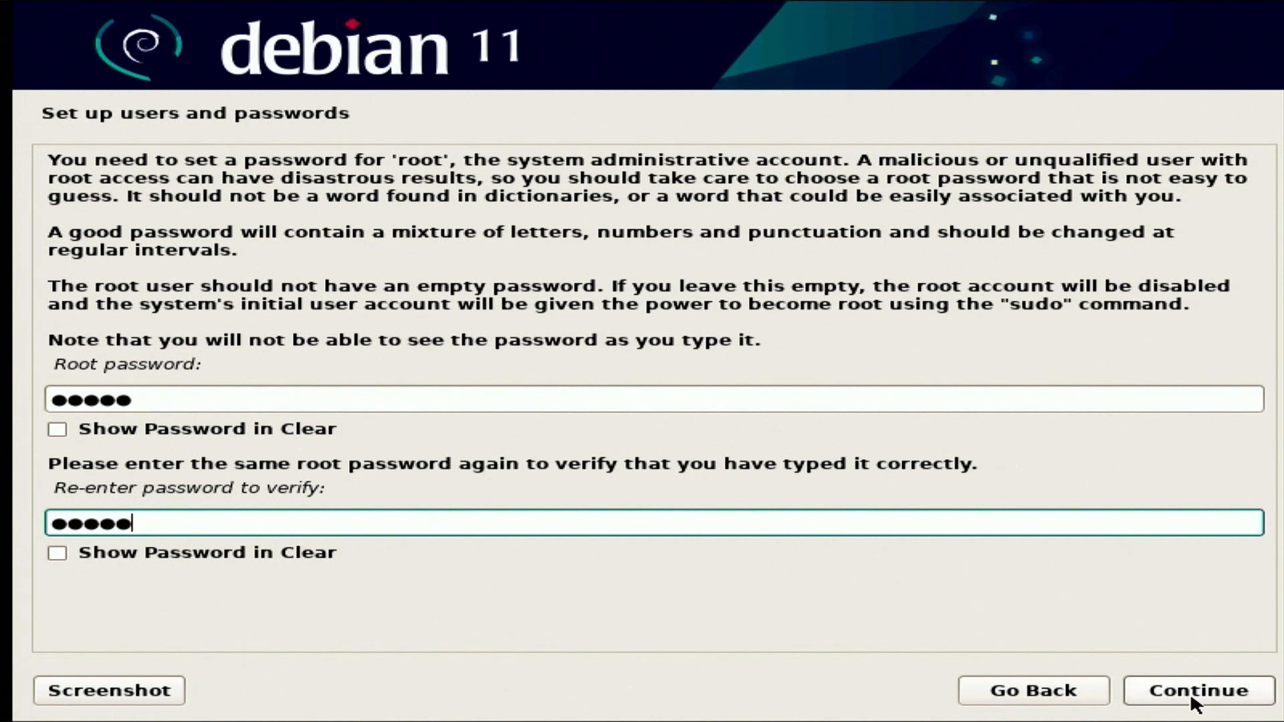
{"action": "left_click", "coordinate": [1196, 691]}
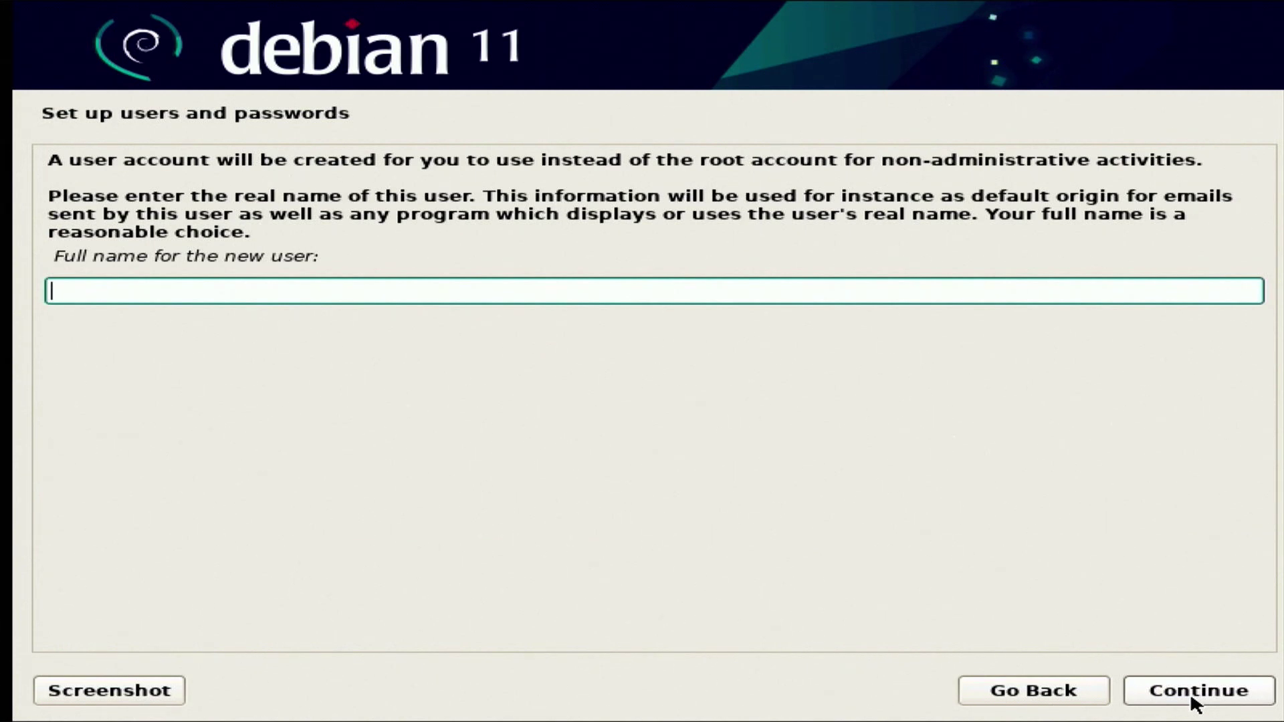
Set the new user's full name to 'Samples & Tests'
{"action": "type", "text": "Samp"}
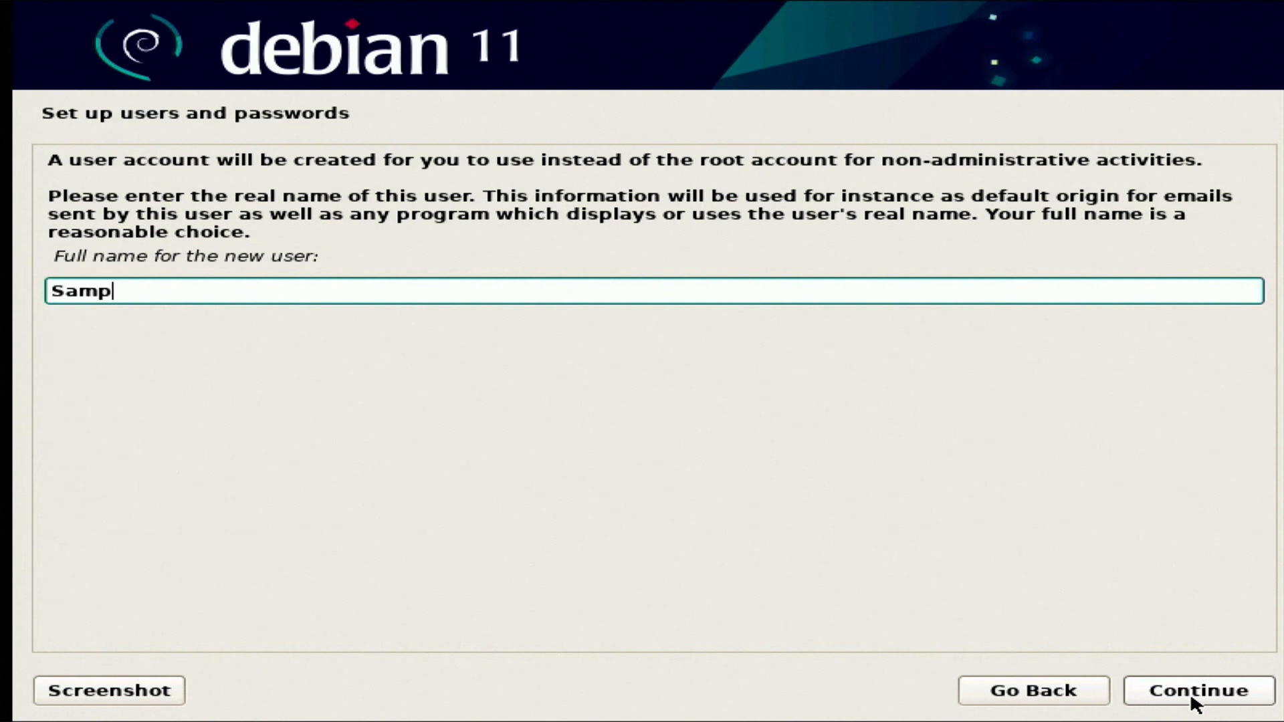
{"action": "type", "text": "les"}
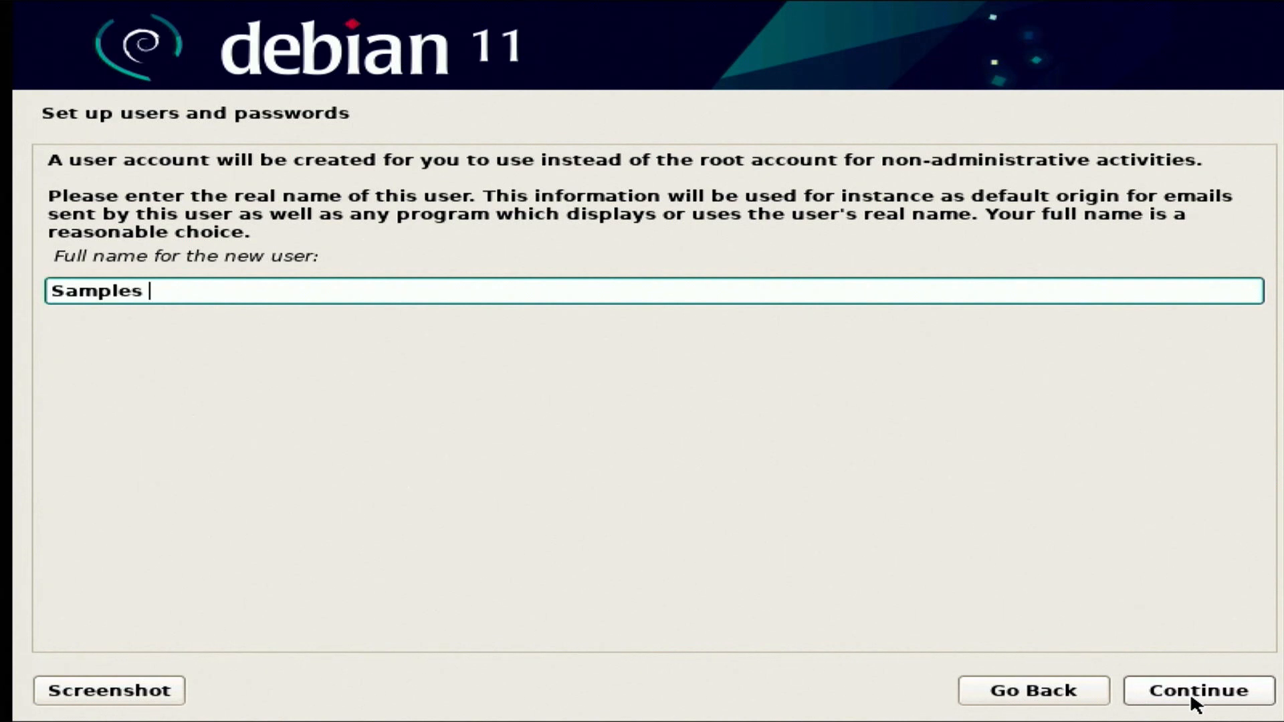
{"action": "type", "text": "& T"}
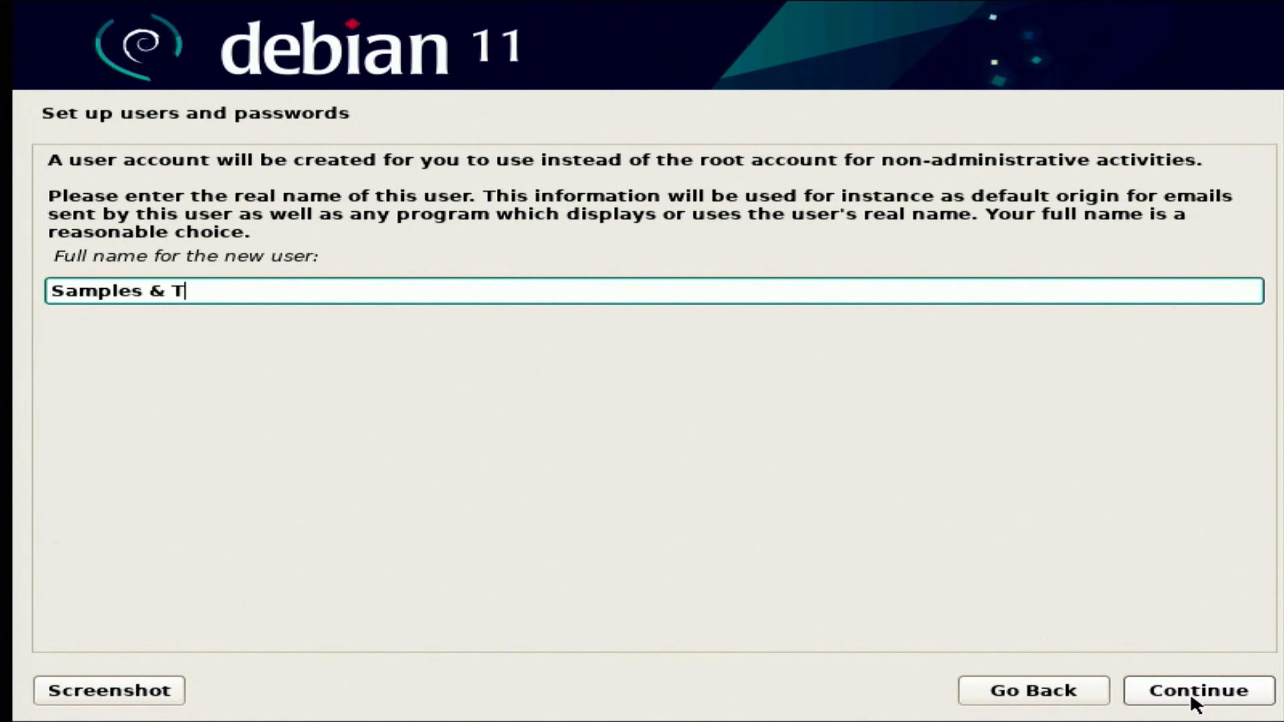
{"action": "type", "text": "ess"}
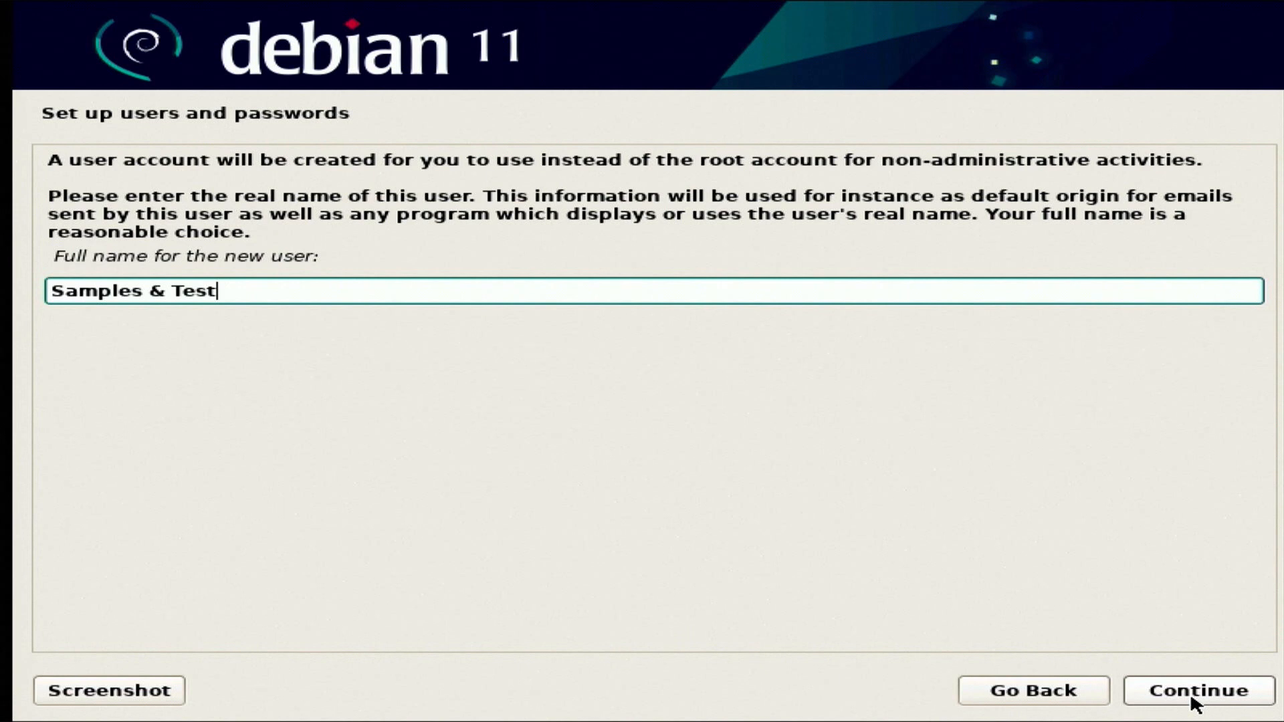
{"action": "type", "text": "s"}
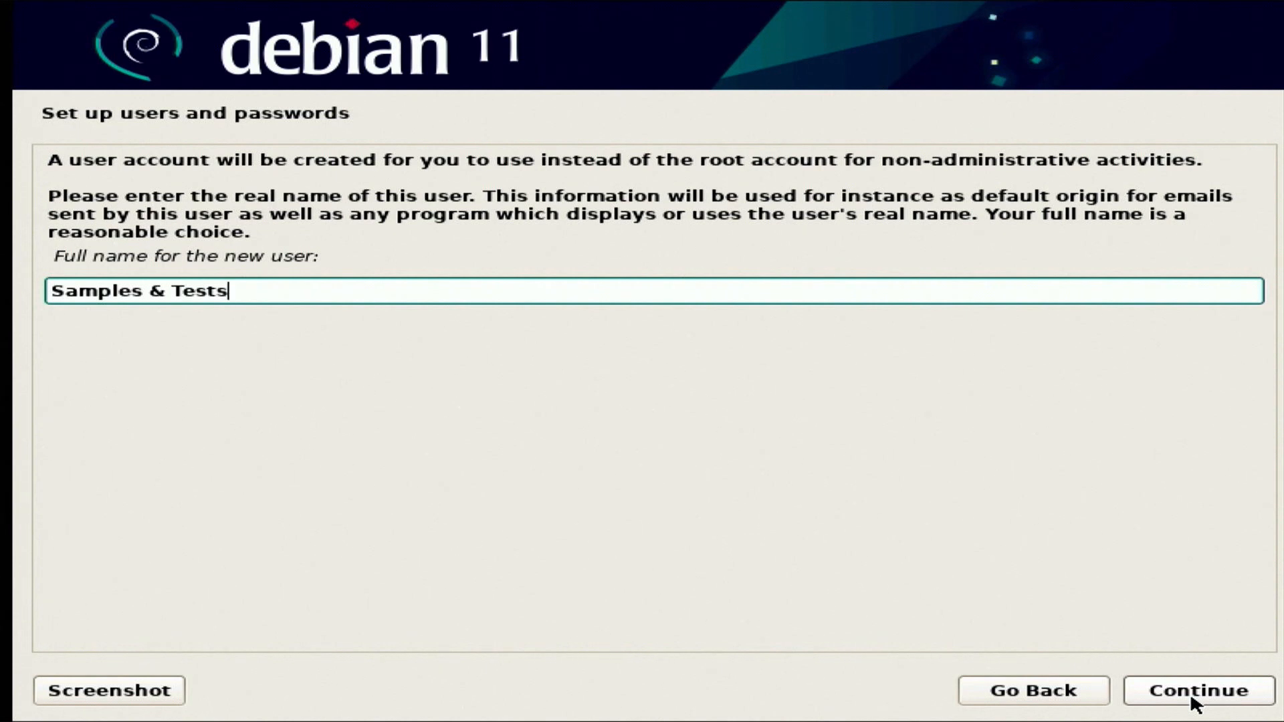
{"action": "left_click", "coordinate": [1195, 690]}
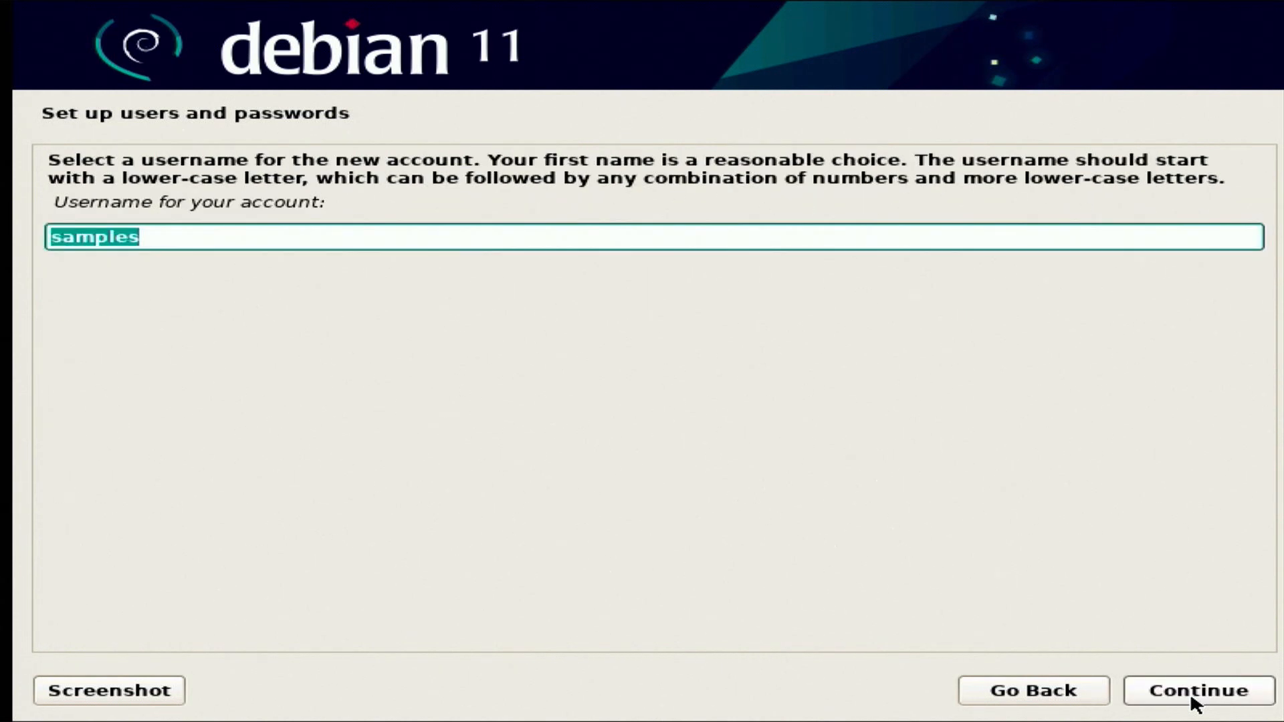
Enter and submit the new user's password
{"action": "left_click", "coordinate": [1196, 690]}
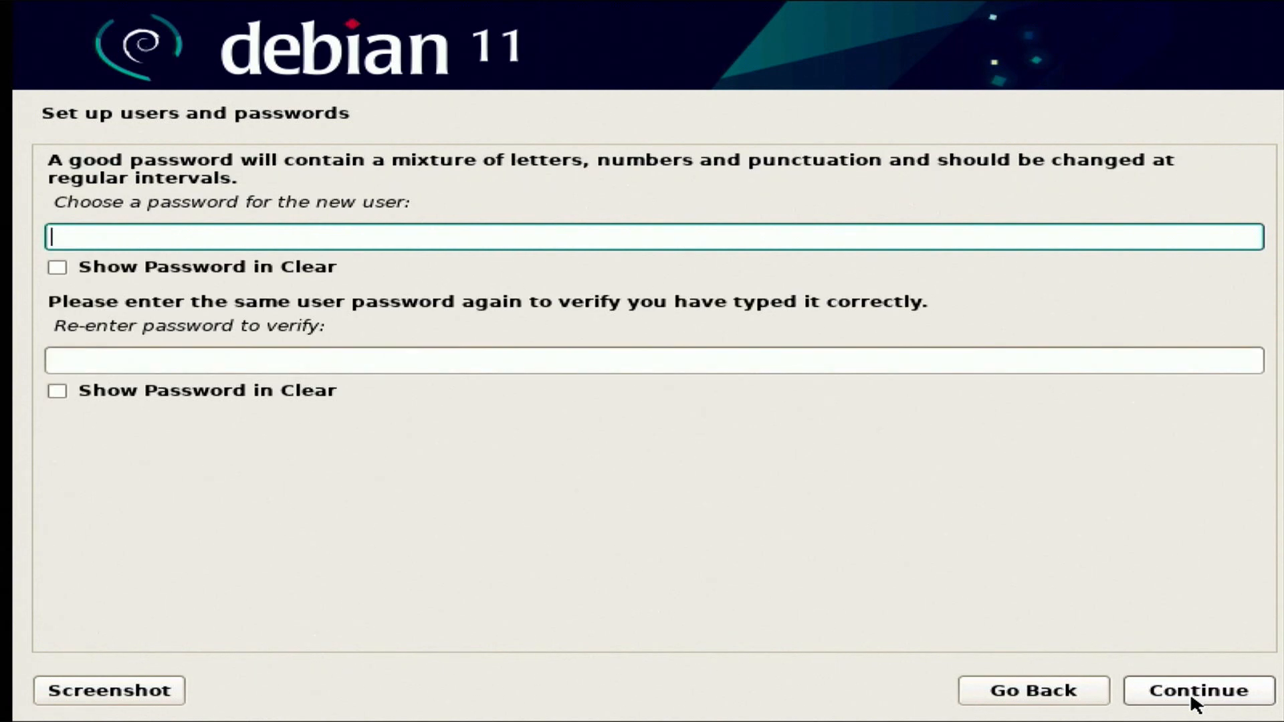
{"action": "type", "text": "•"}
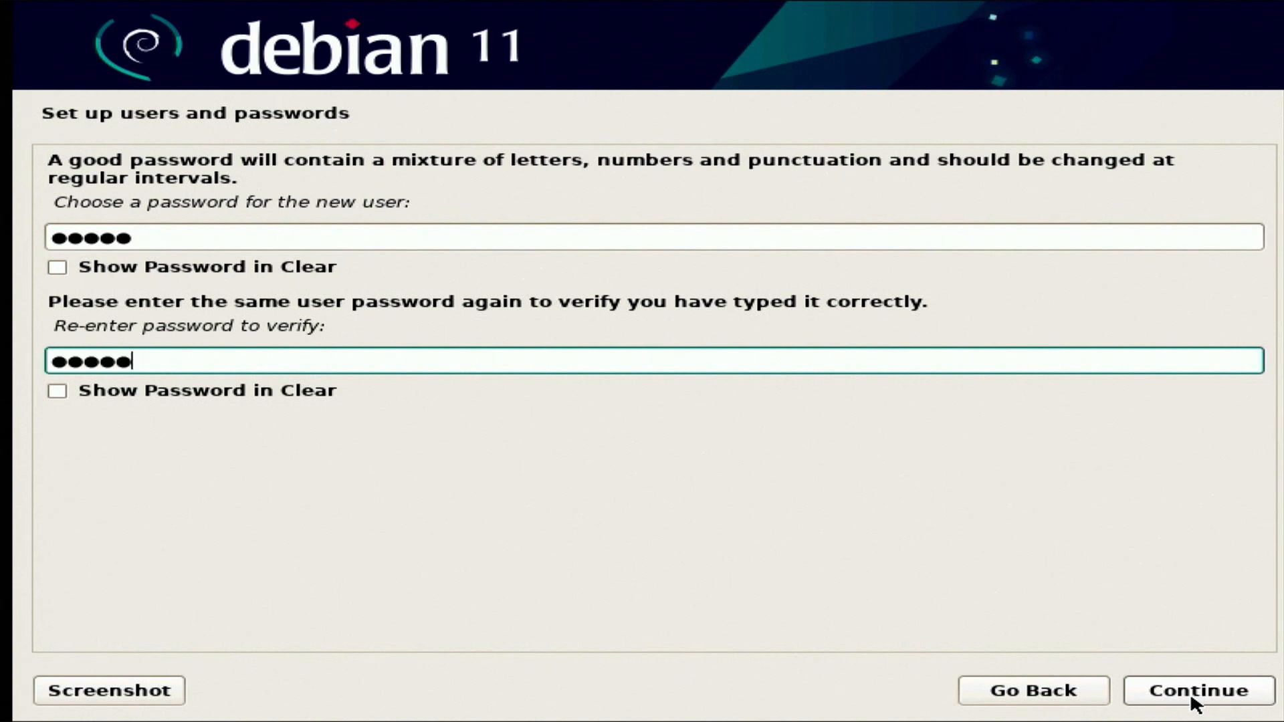
{"action": "left_click", "coordinate": [1196, 690]}
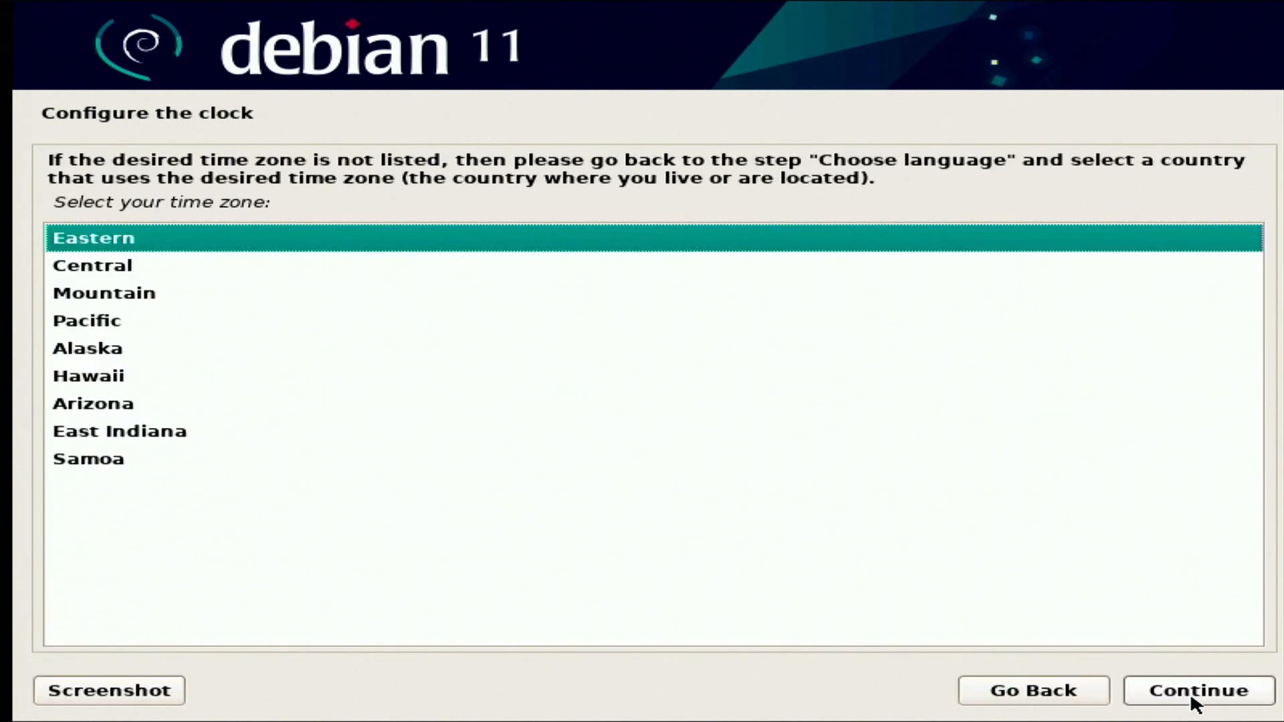
Accept the Eastern time zone and choose manual partitioning
{"action": "left_click", "coordinate": [1196, 690]}
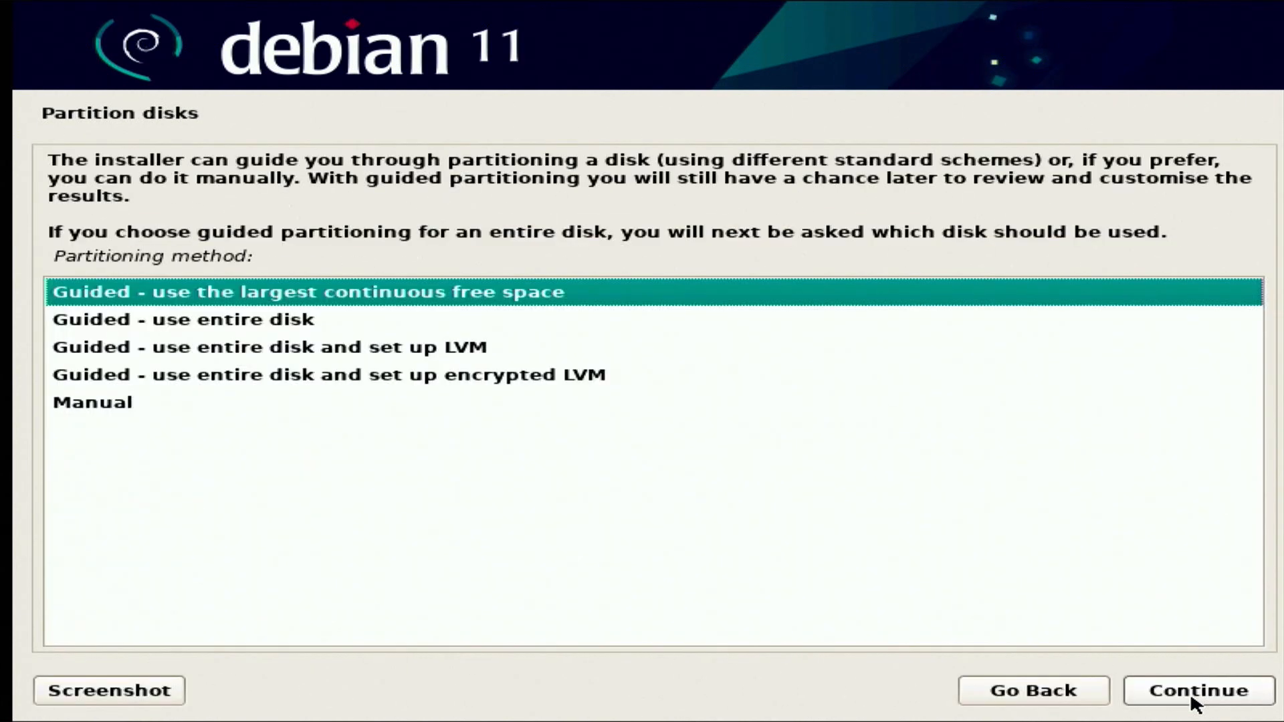
{"action": "left_click", "coordinate": [92, 401]}
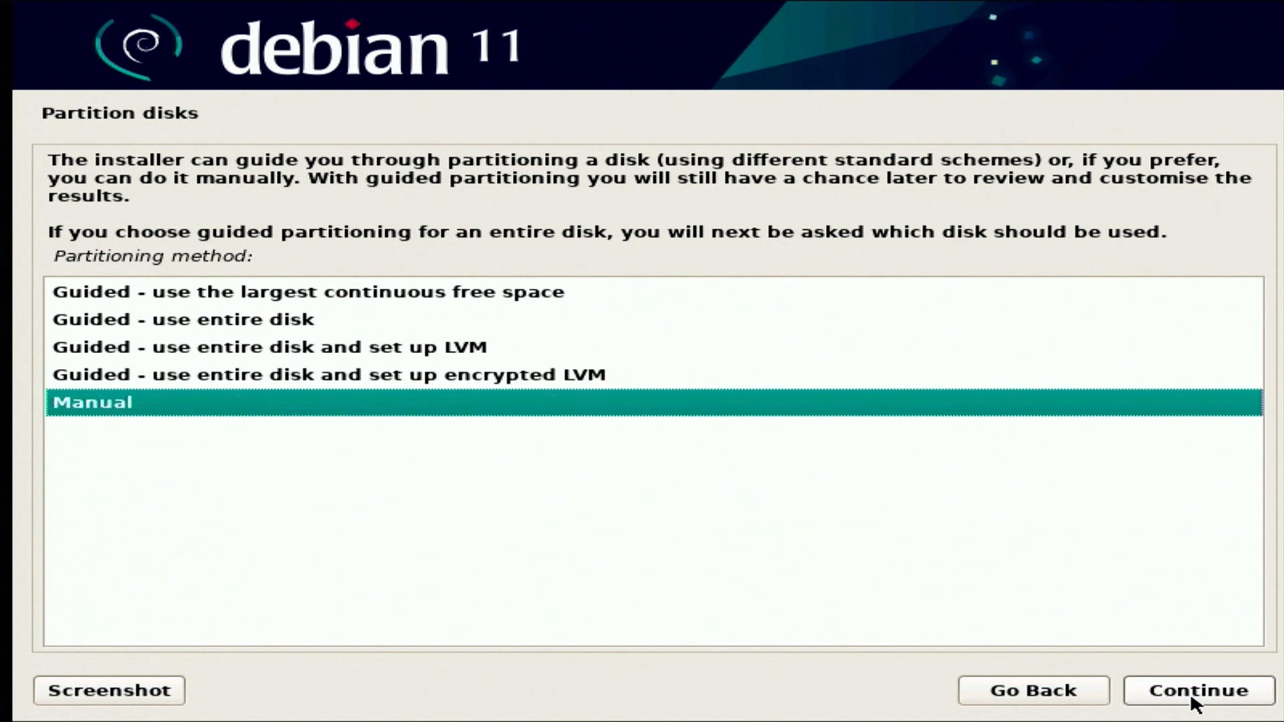
{"action": "left_click", "coordinate": [1195, 690]}
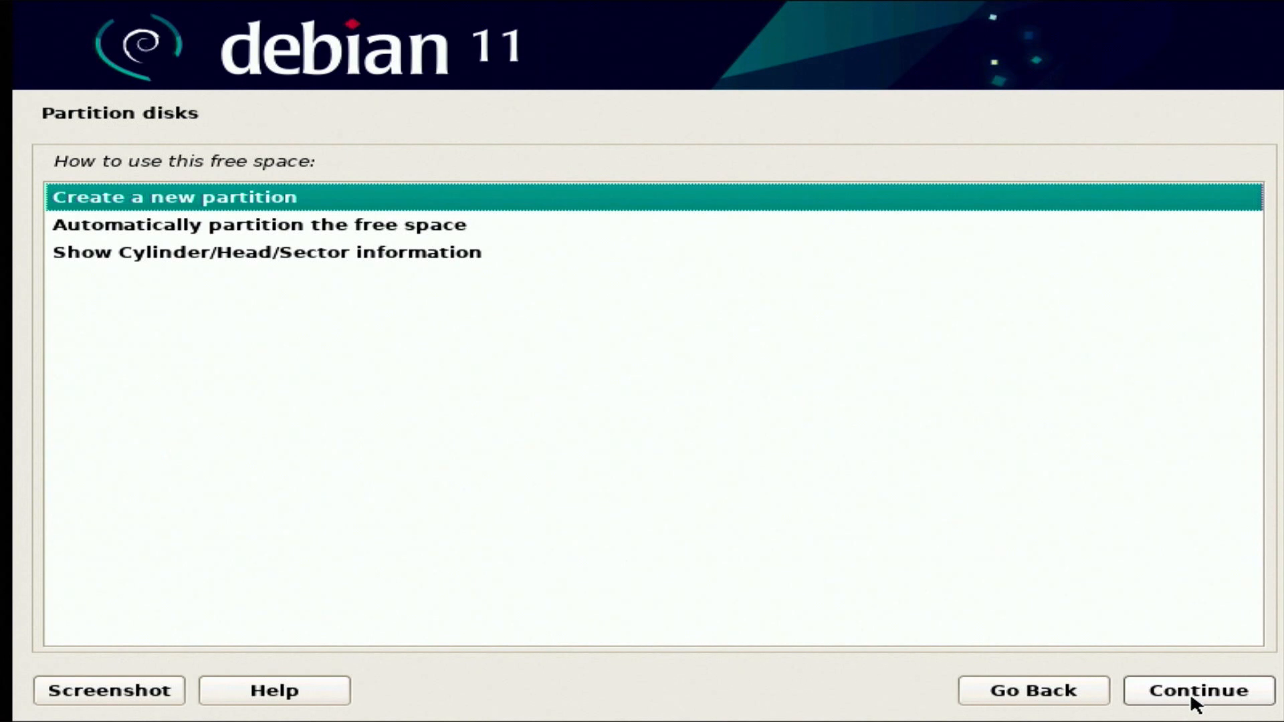
Create a 470.1 GB primary ext4 partition at the disk's beginning mounted at /
{"action": "left_click", "coordinate": [1195, 690]}
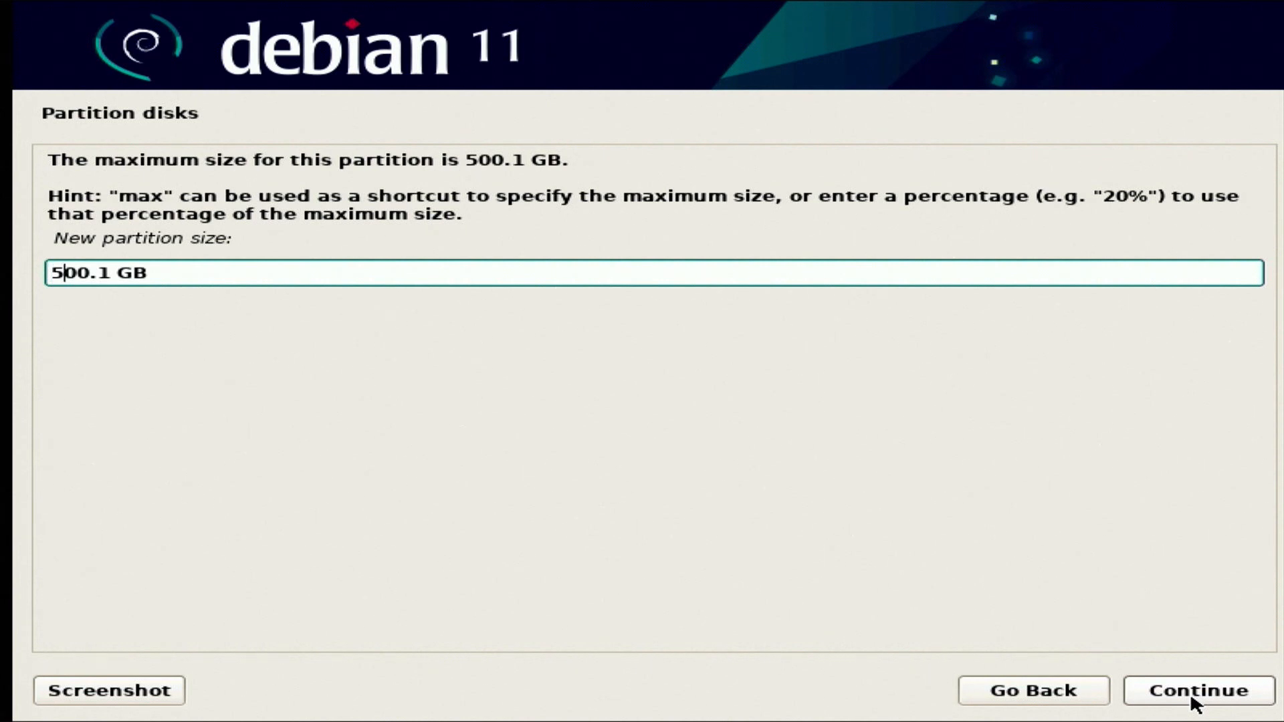
{"action": "key", "text": "Backspace"}
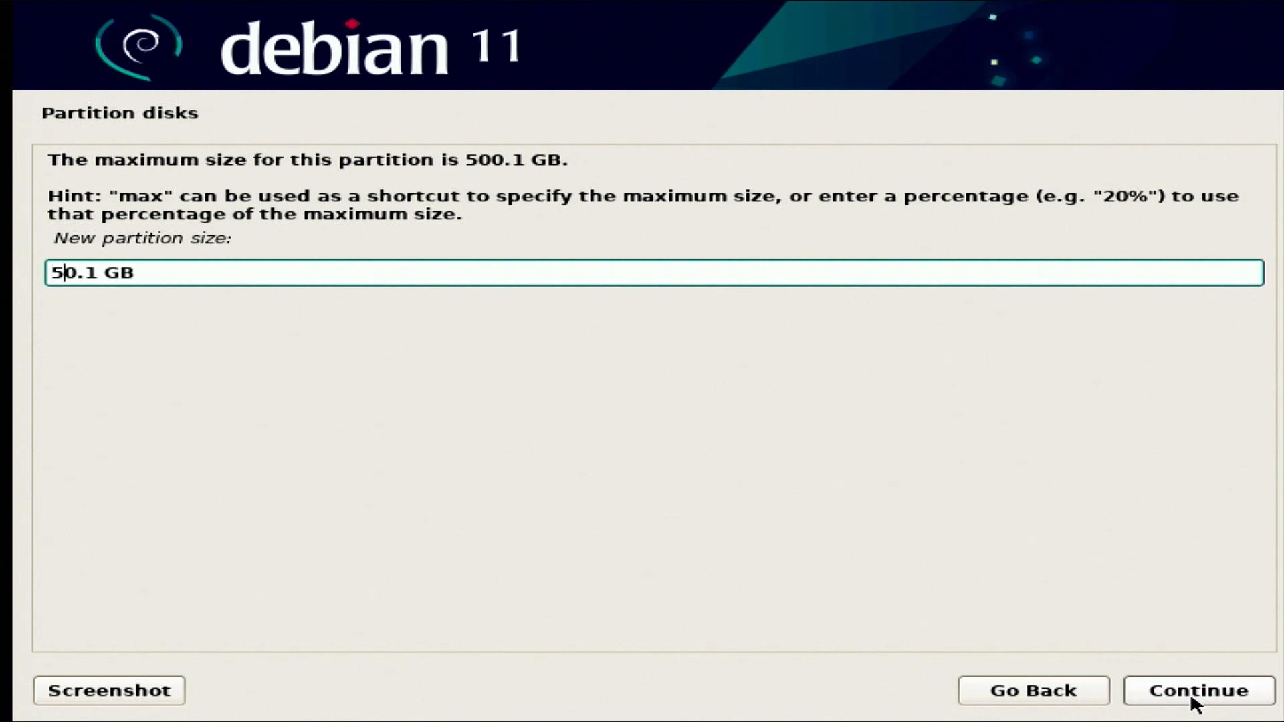
{"action": "type", "text": "4"}
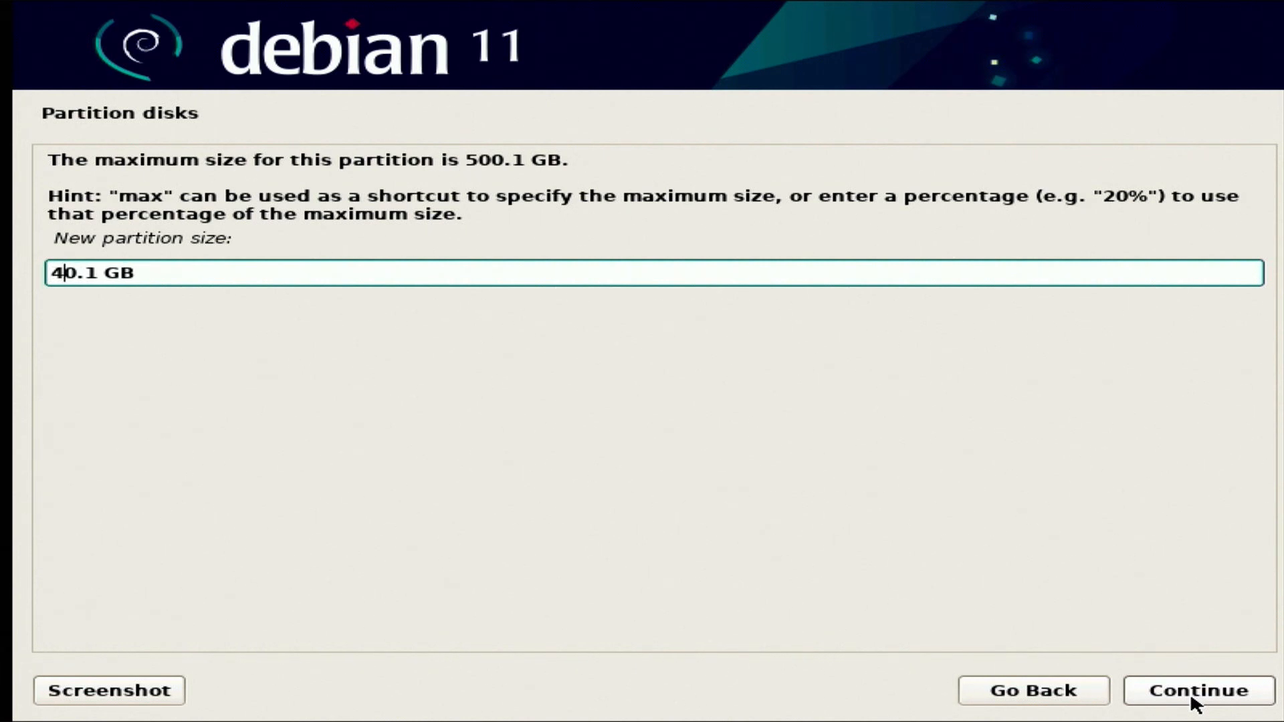
{"action": "type", "text": "7"}
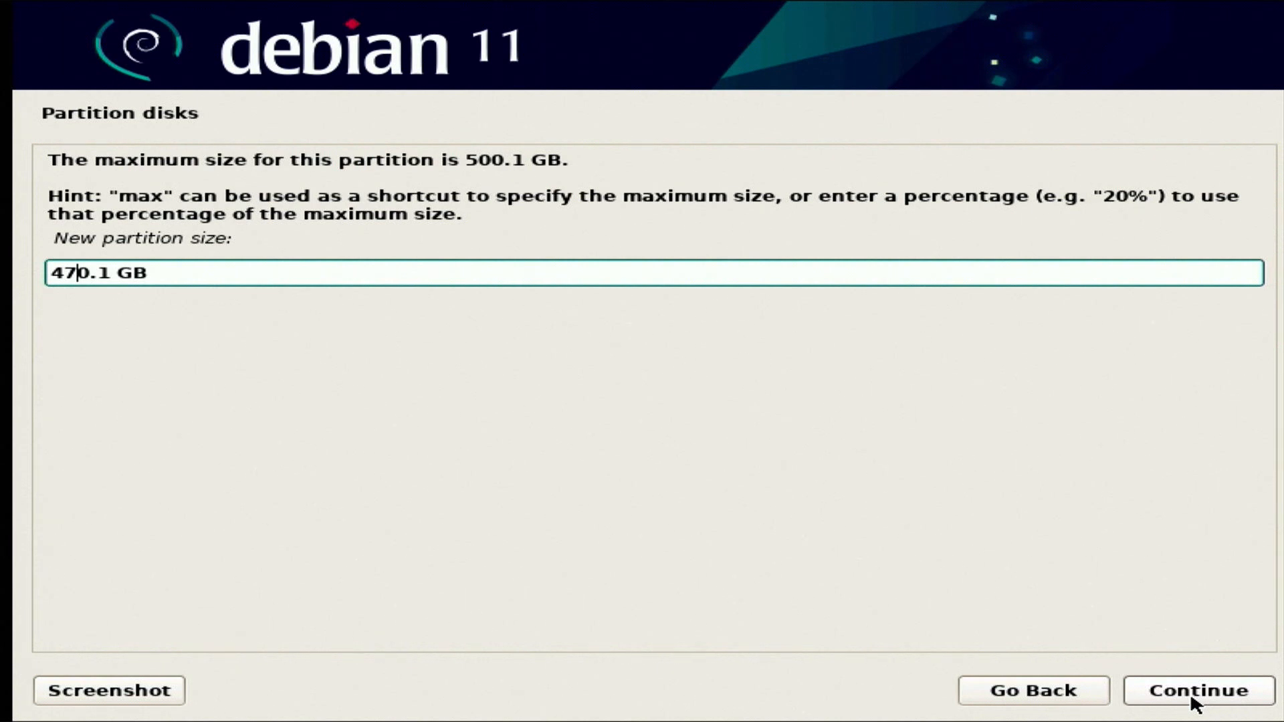
{"action": "left_click", "coordinate": [1196, 690]}
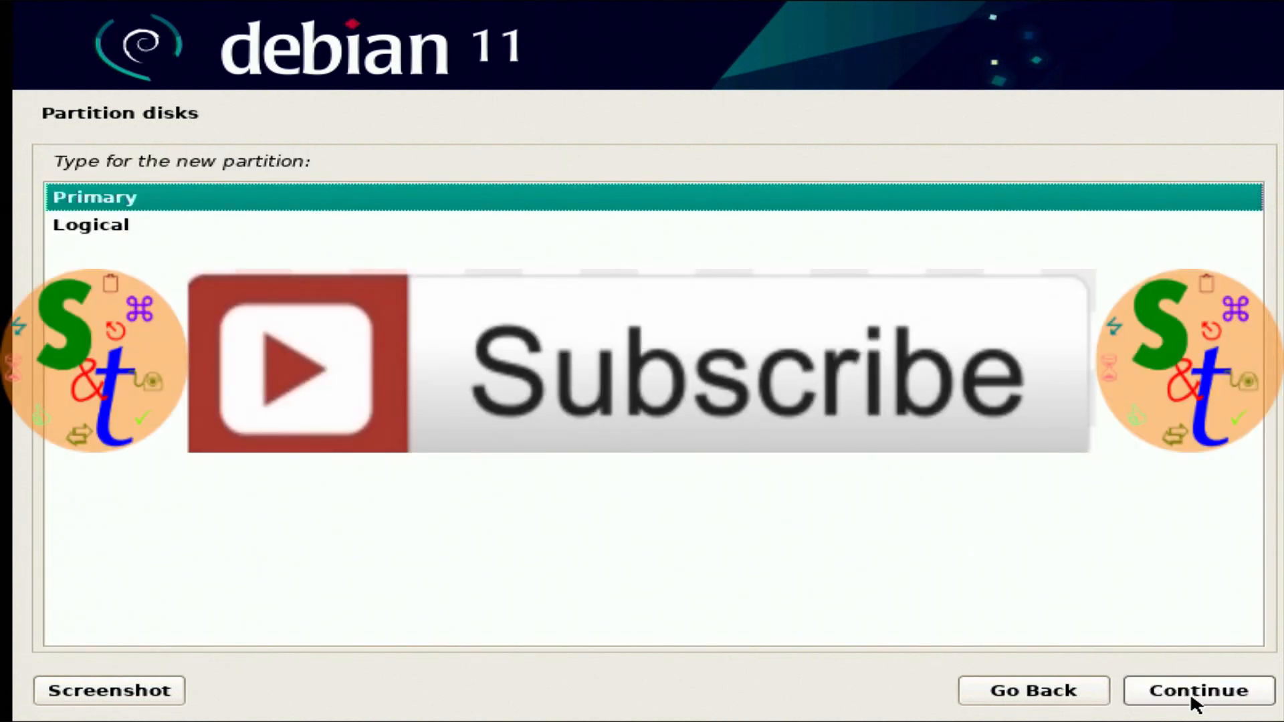
{"action": "left_click", "coordinate": [1196, 690]}
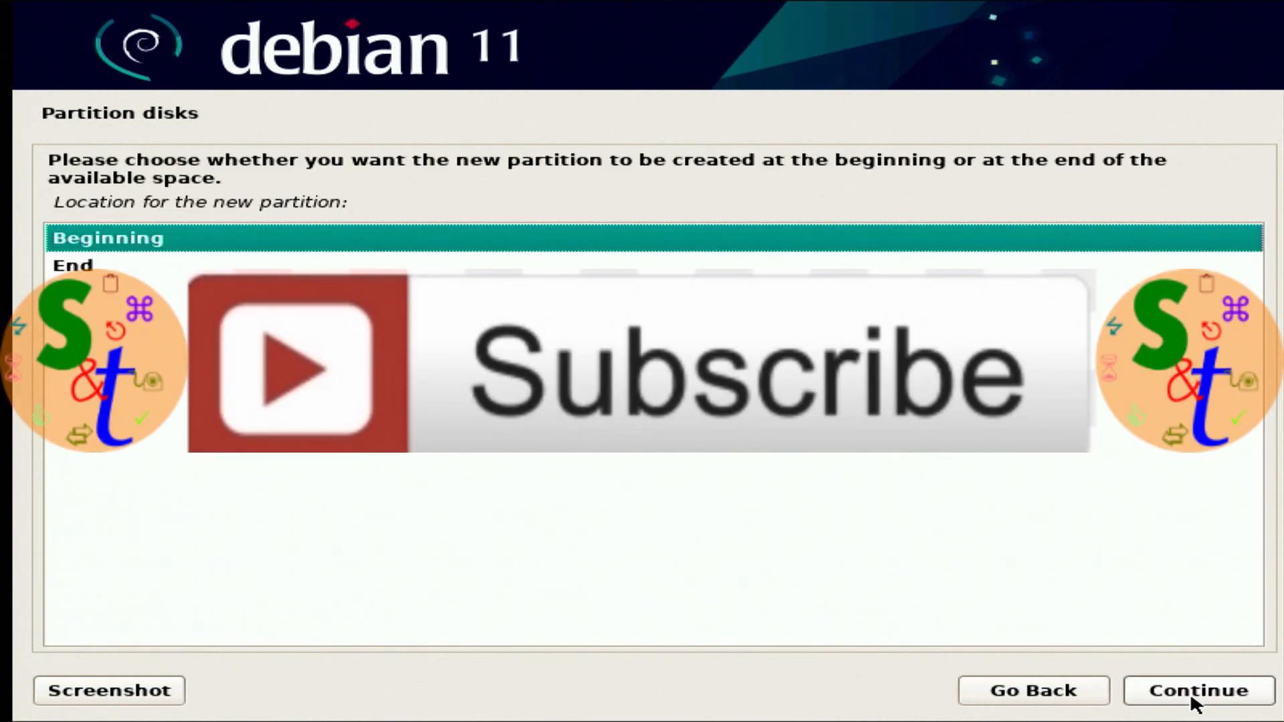
{"action": "left_click", "coordinate": [1196, 690]}
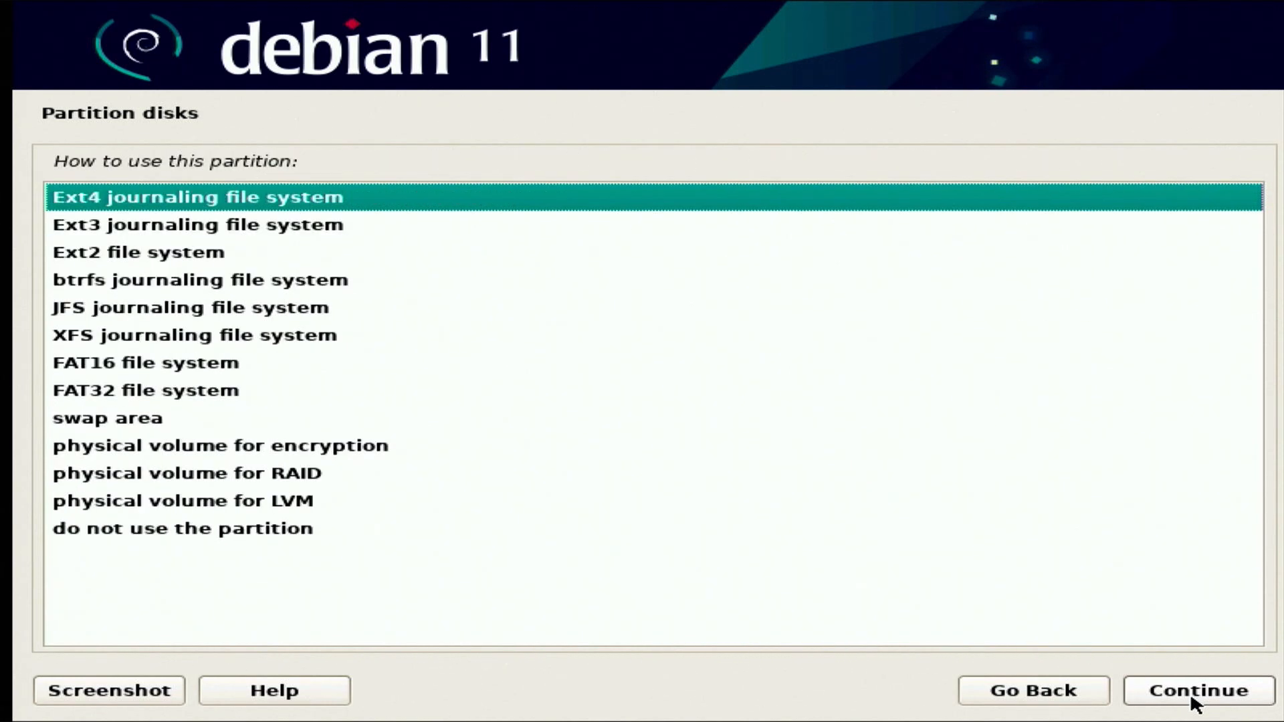
{"action": "left_click", "coordinate": [1196, 690]}
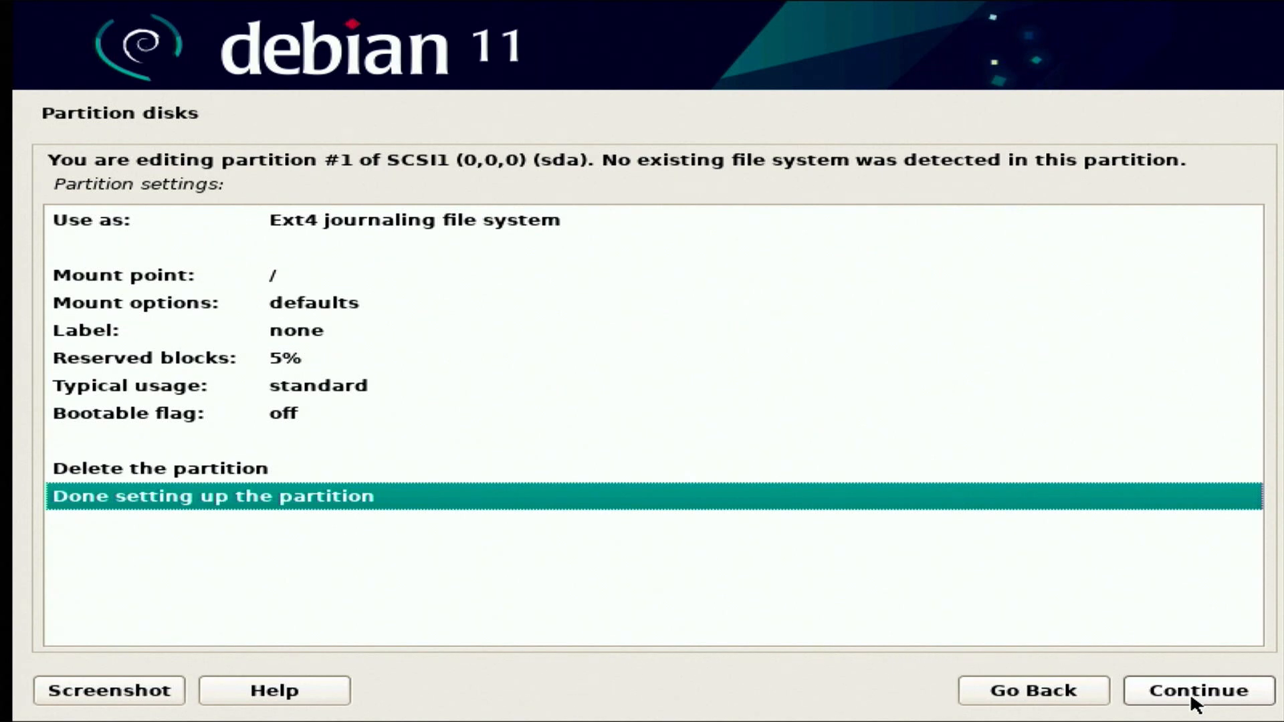
{"action": "left_click", "coordinate": [1196, 690]}
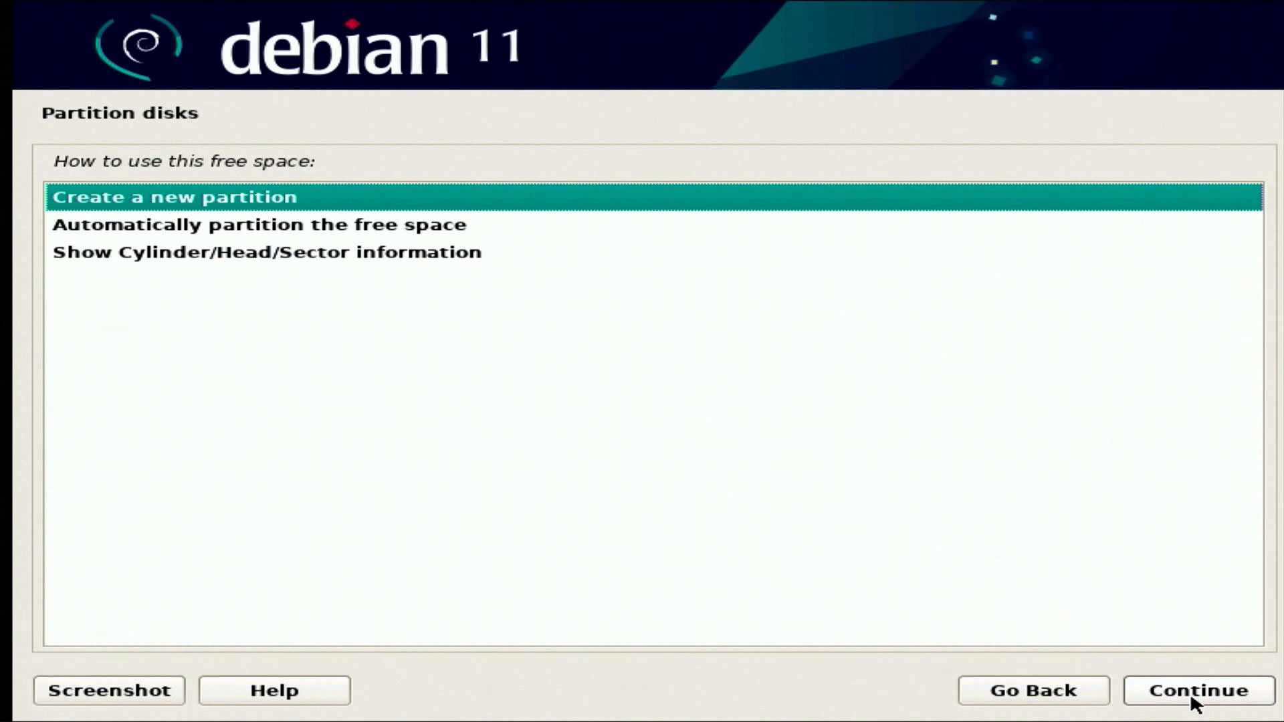
Create a logical swap partition in the remaining 30 GB
{"action": "left_click", "coordinate": [1196, 690]}
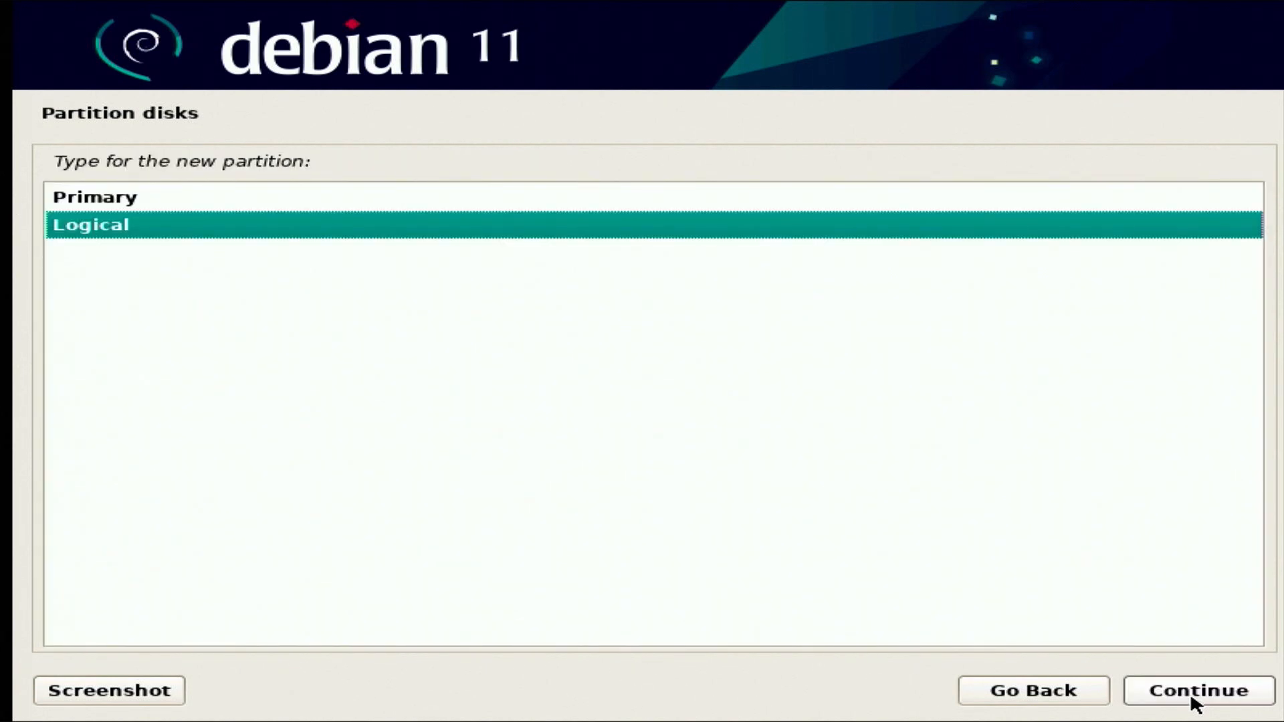
{"action": "left_click", "coordinate": [1196, 690]}
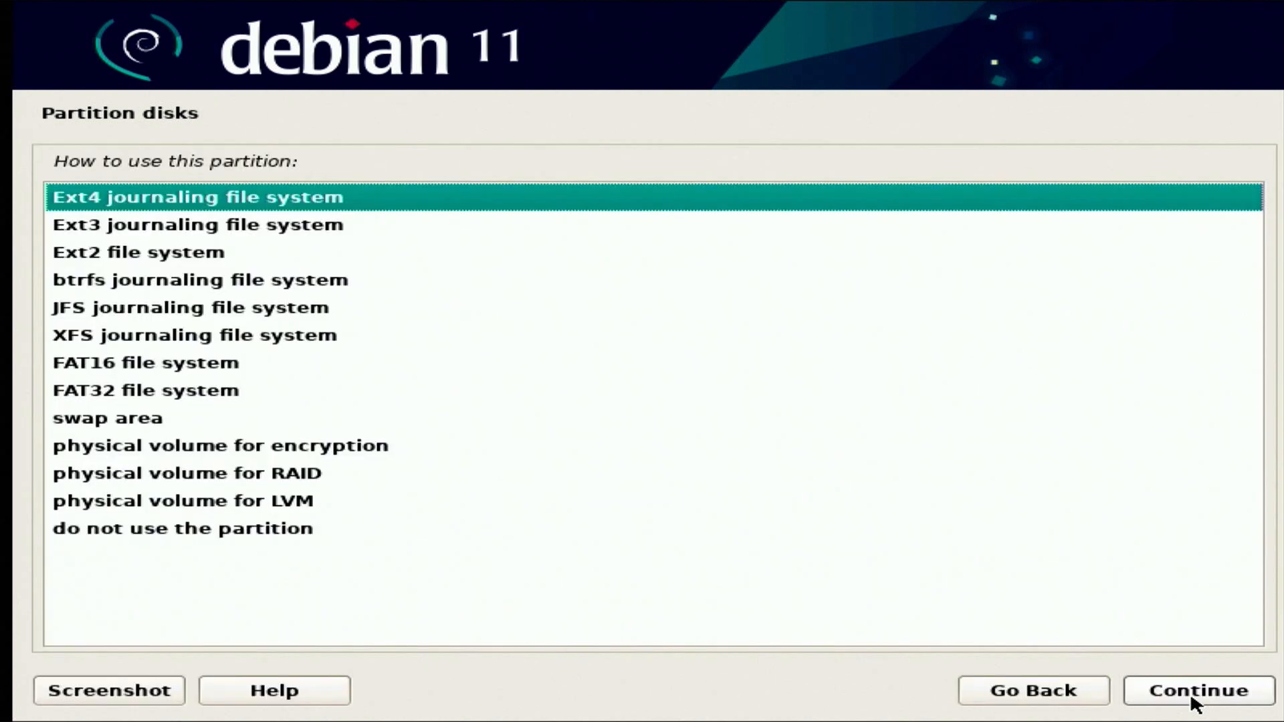
{"action": "left_click", "coordinate": [197, 225]}
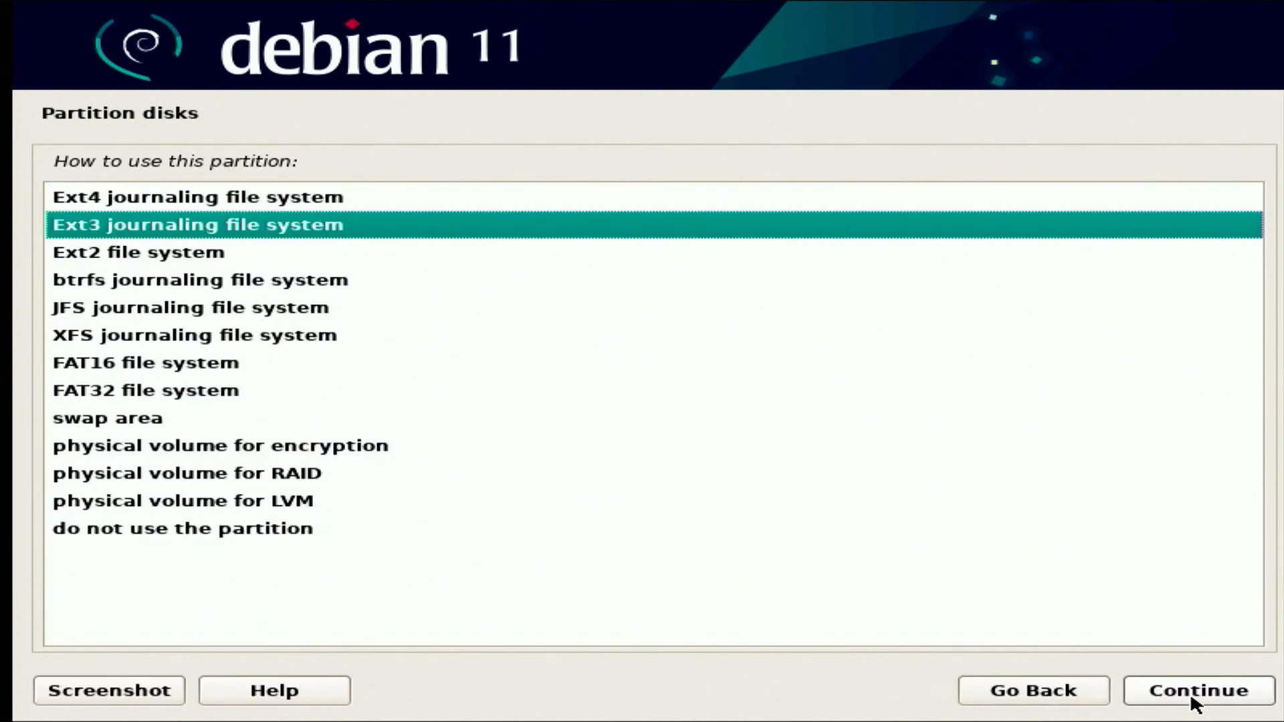
{"action": "left_click", "coordinate": [107, 417]}
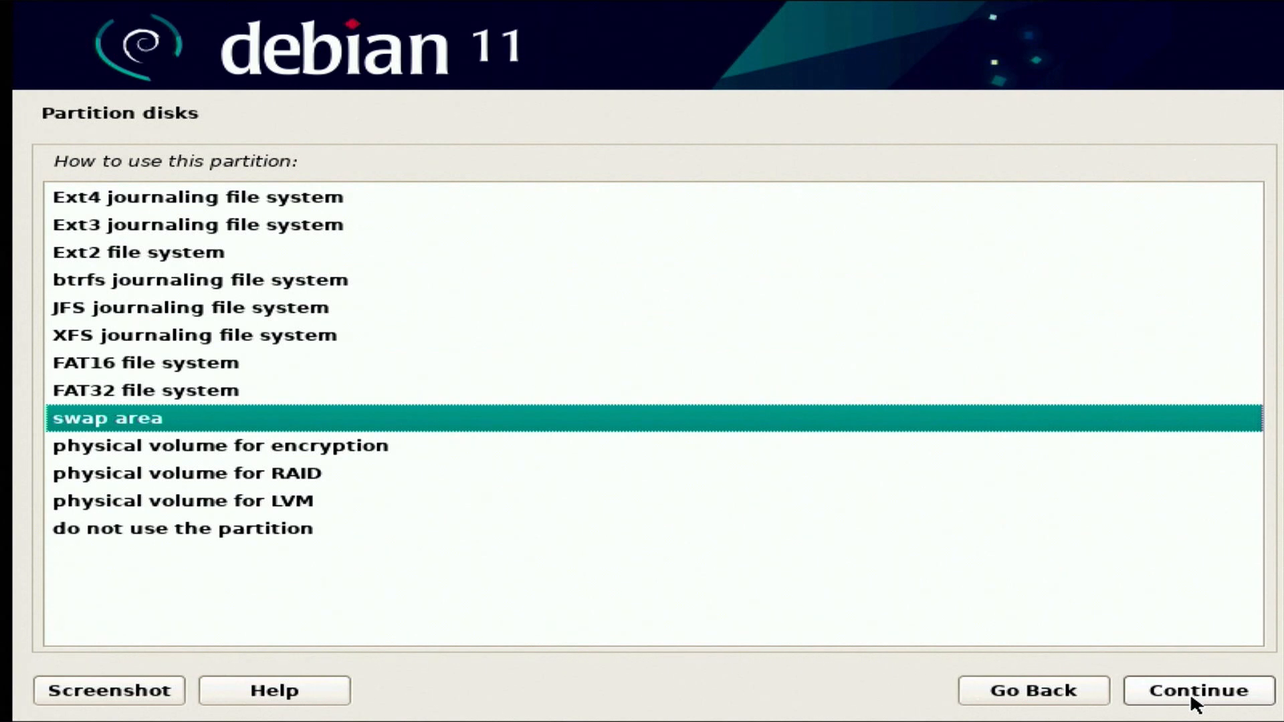
{"action": "left_click", "coordinate": [1196, 690]}
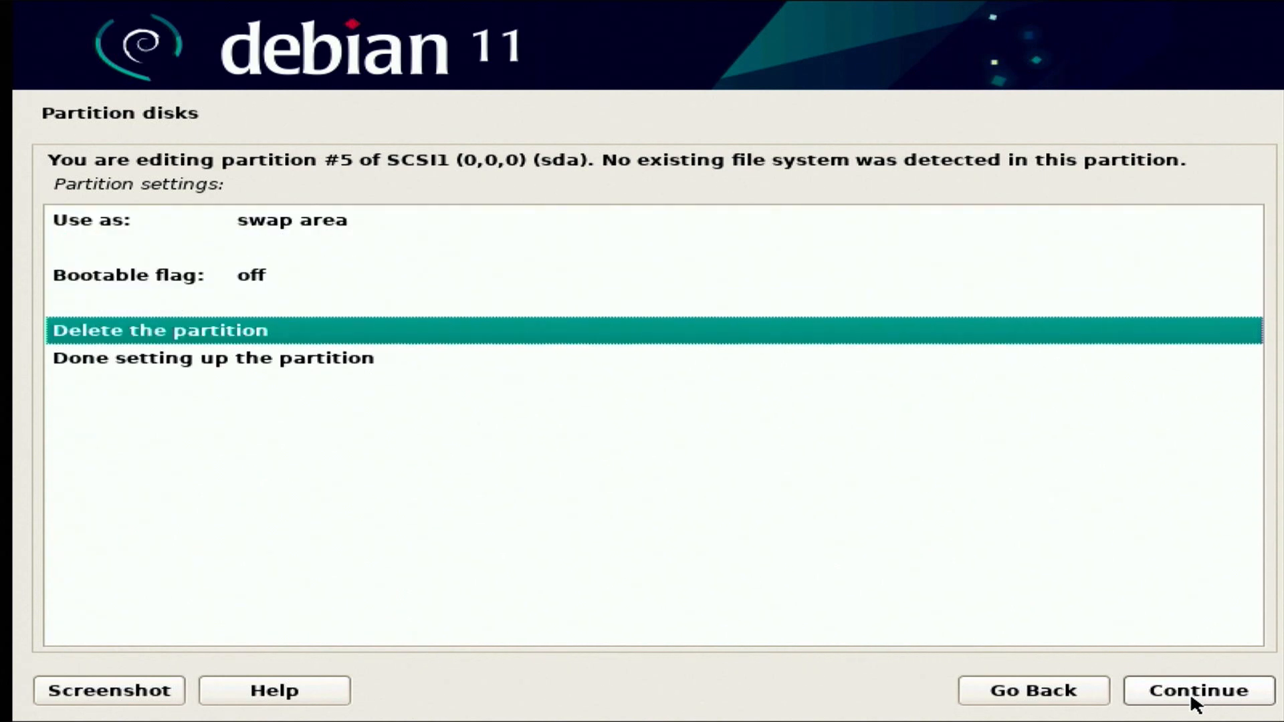
{"action": "left_click", "coordinate": [1194, 690]}
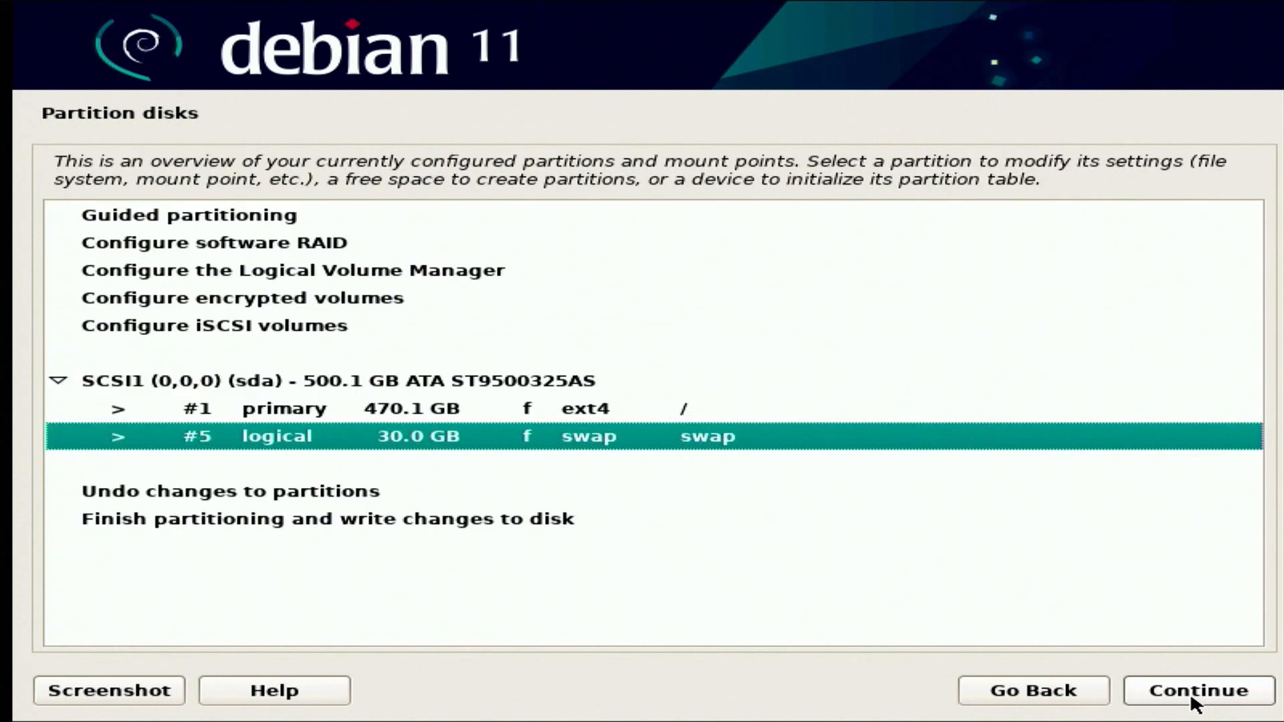
Finish partitioning and write the changes to disk
{"action": "left_click", "coordinate": [229, 491]}
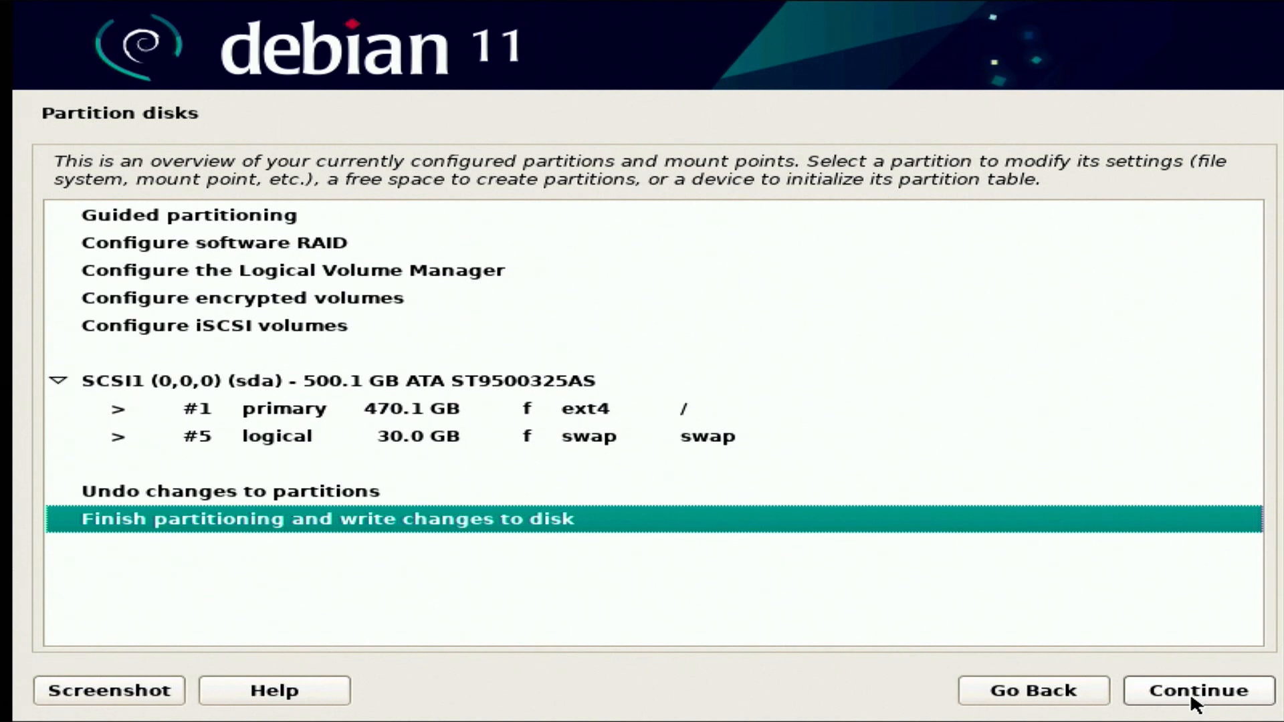
{"action": "left_click", "coordinate": [1196, 690]}
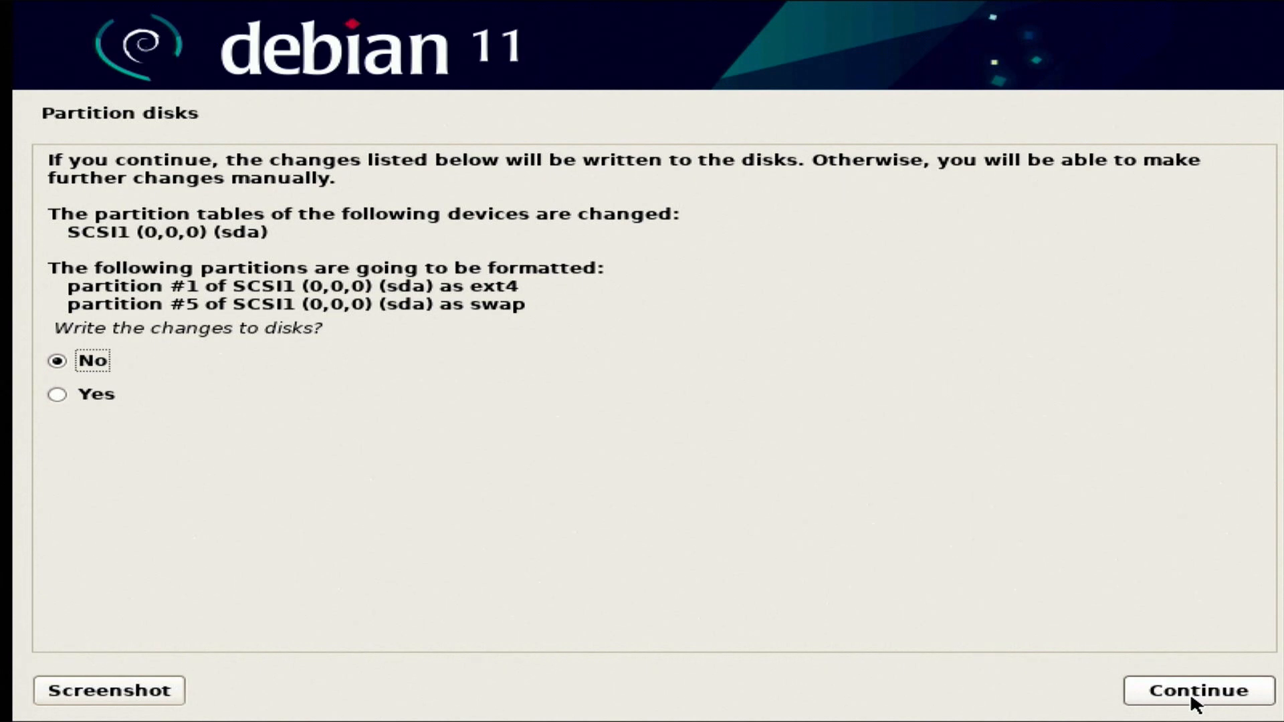
{"action": "left_click", "coordinate": [57, 393]}
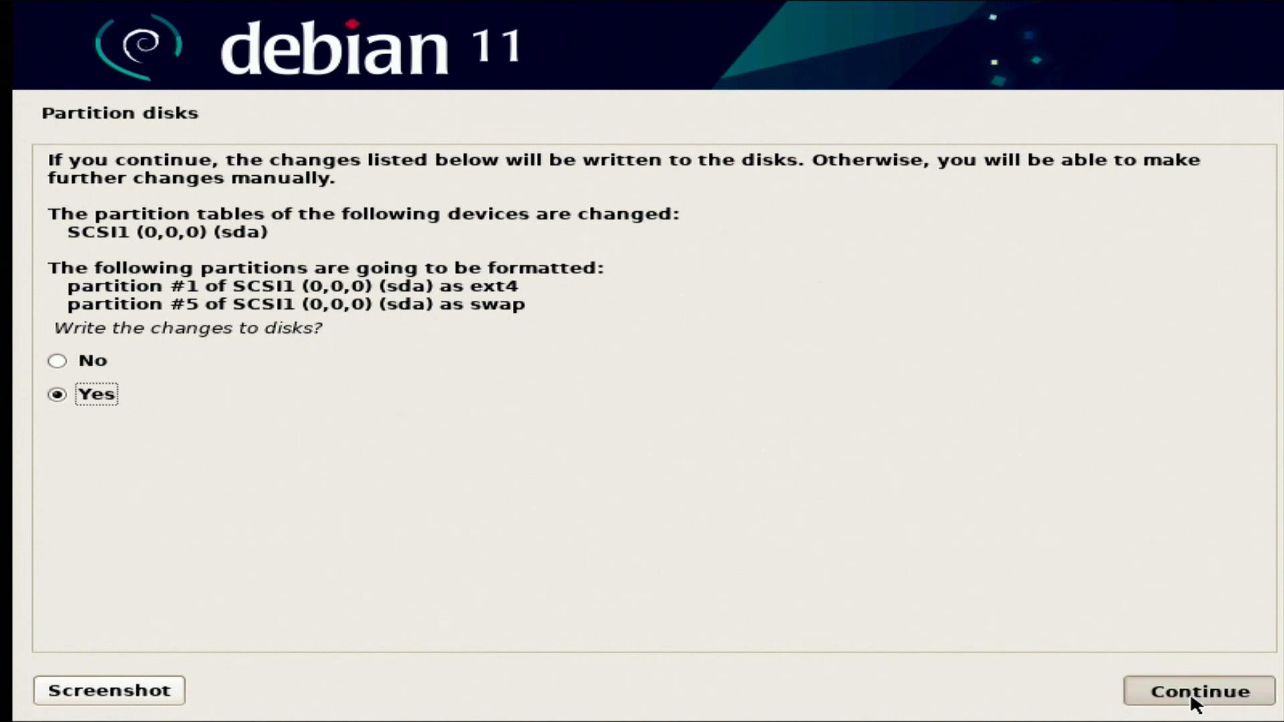
{"action": "left_click", "coordinate": [1196, 691]}
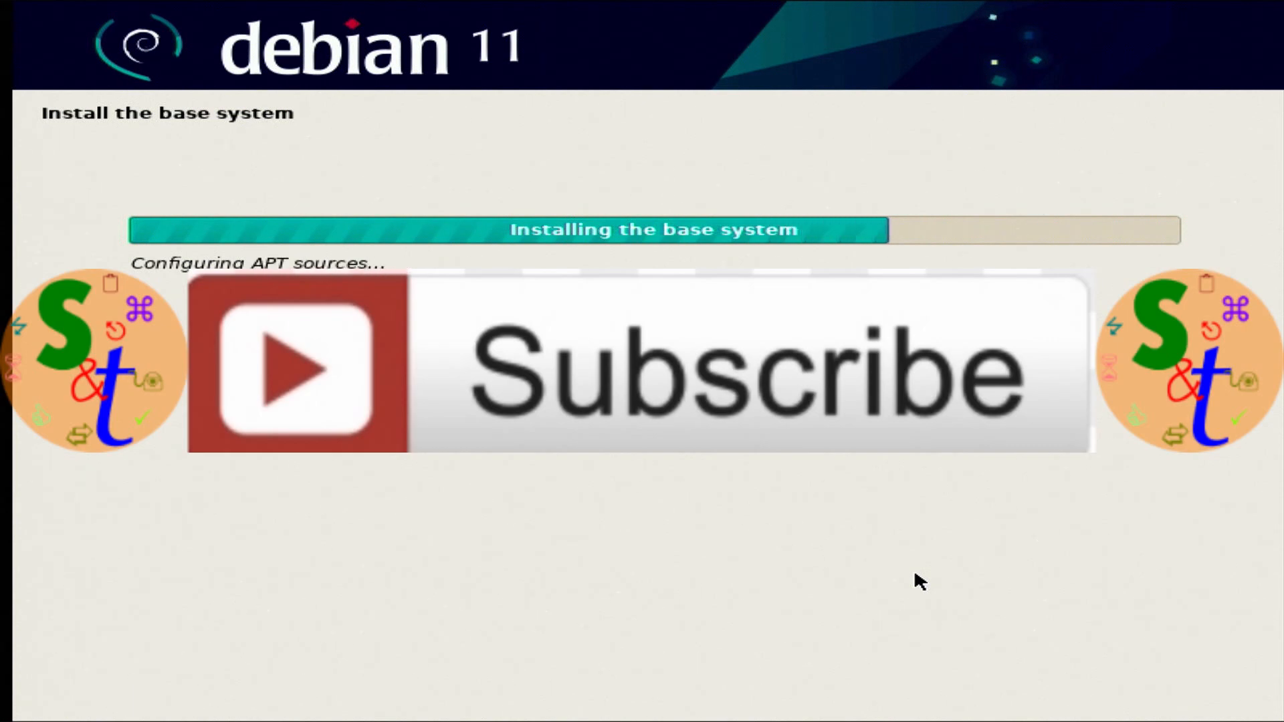
{"action": "mouse_move", "coordinate": [1042, 247]}
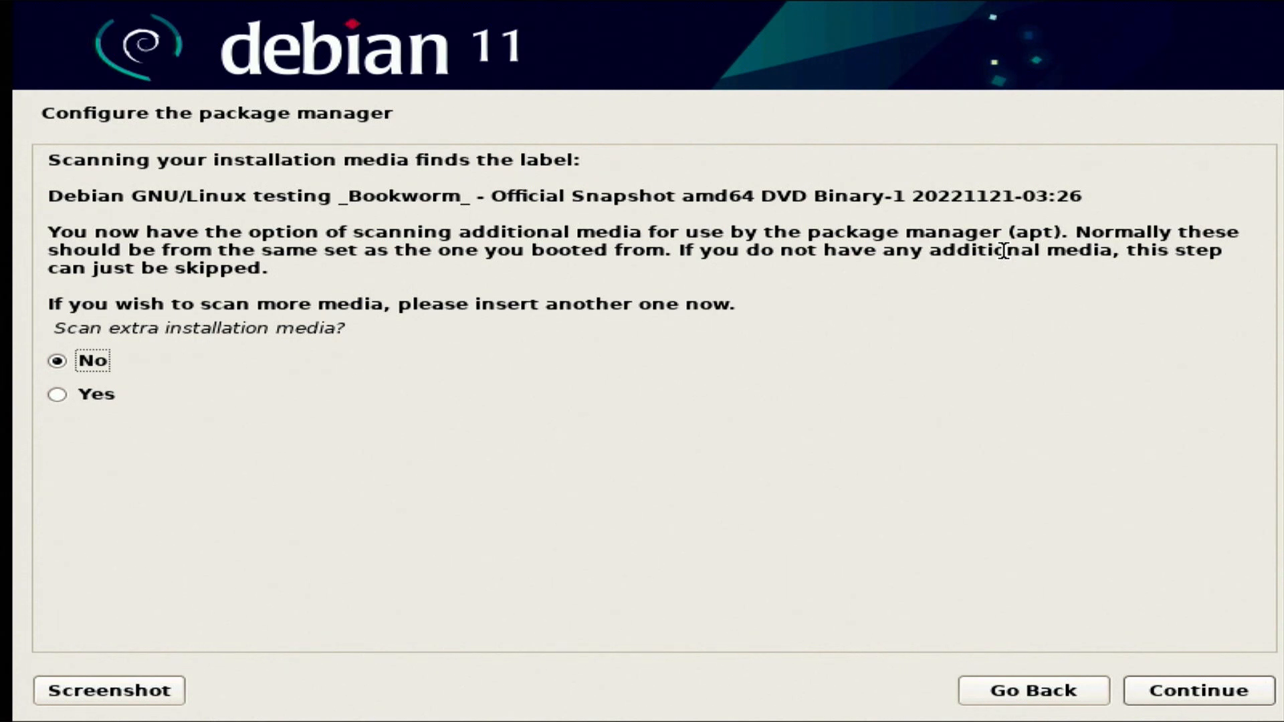
{"action": "mouse_move", "coordinate": [1207, 475]}
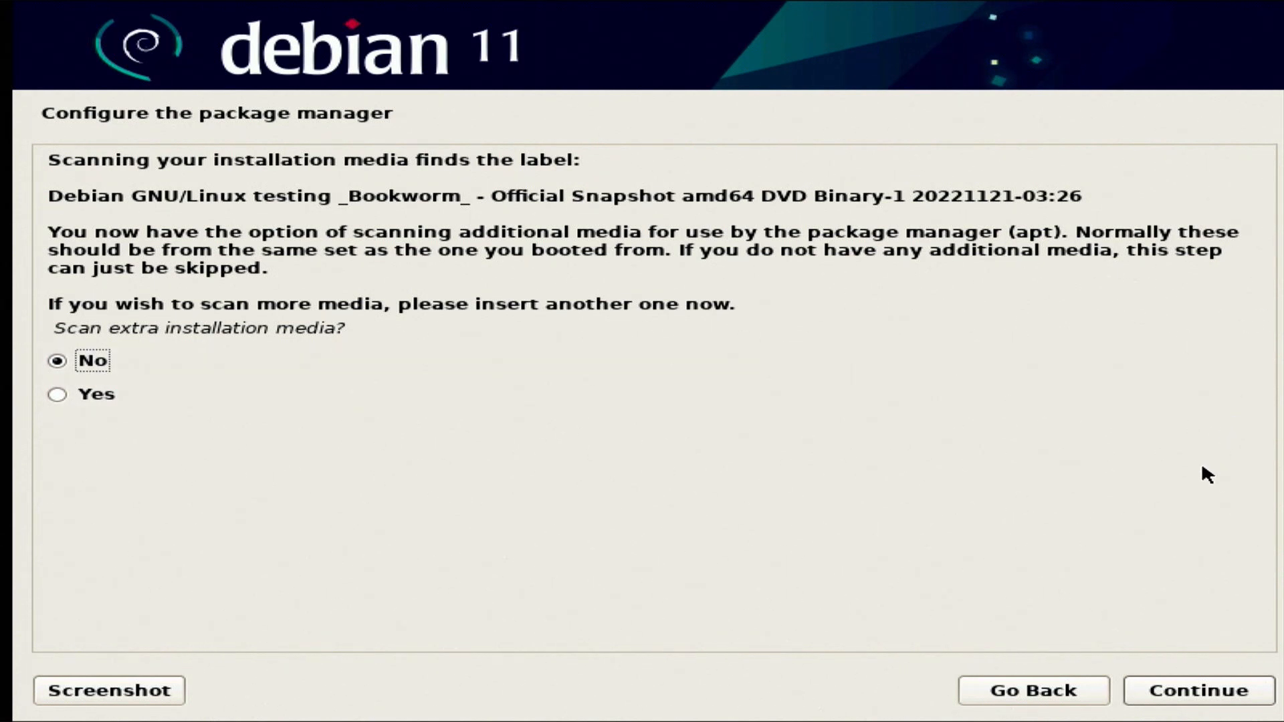
{"action": "mouse_move", "coordinate": [1129, 673]}
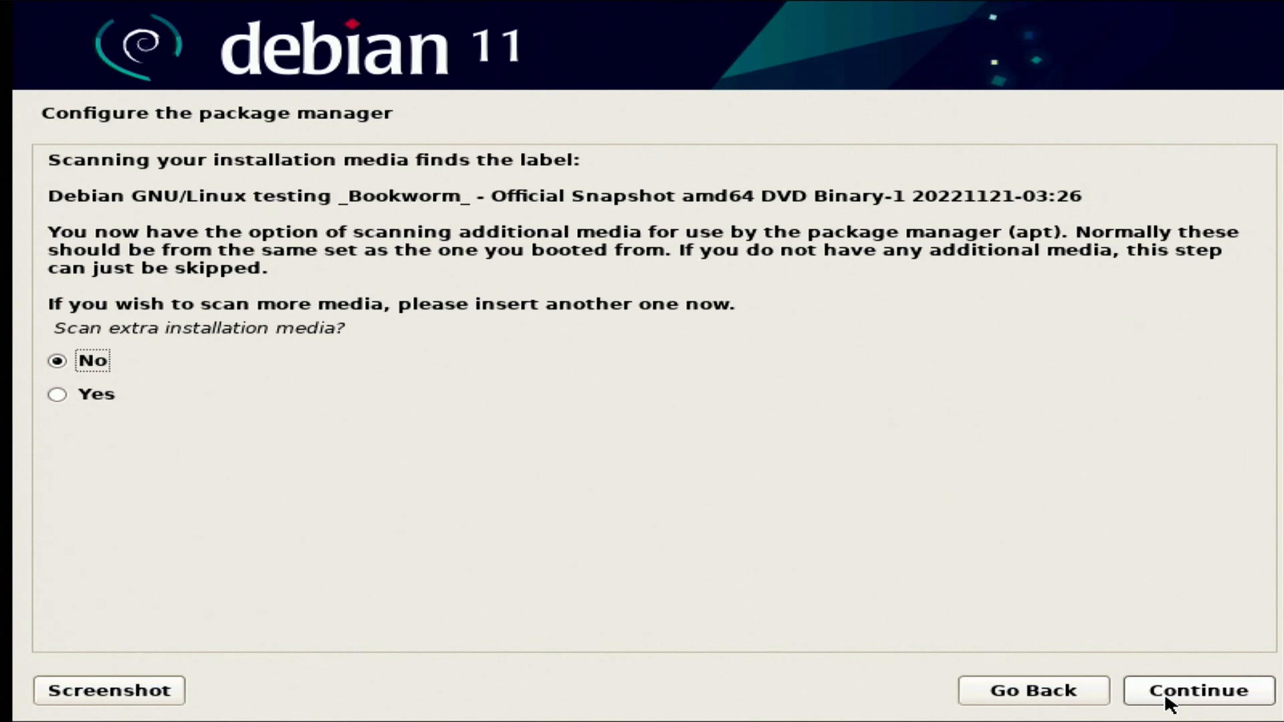
Skip extra media scanning and use the United States mirror deb.debian.org
{"action": "left_click", "coordinate": [1196, 690]}
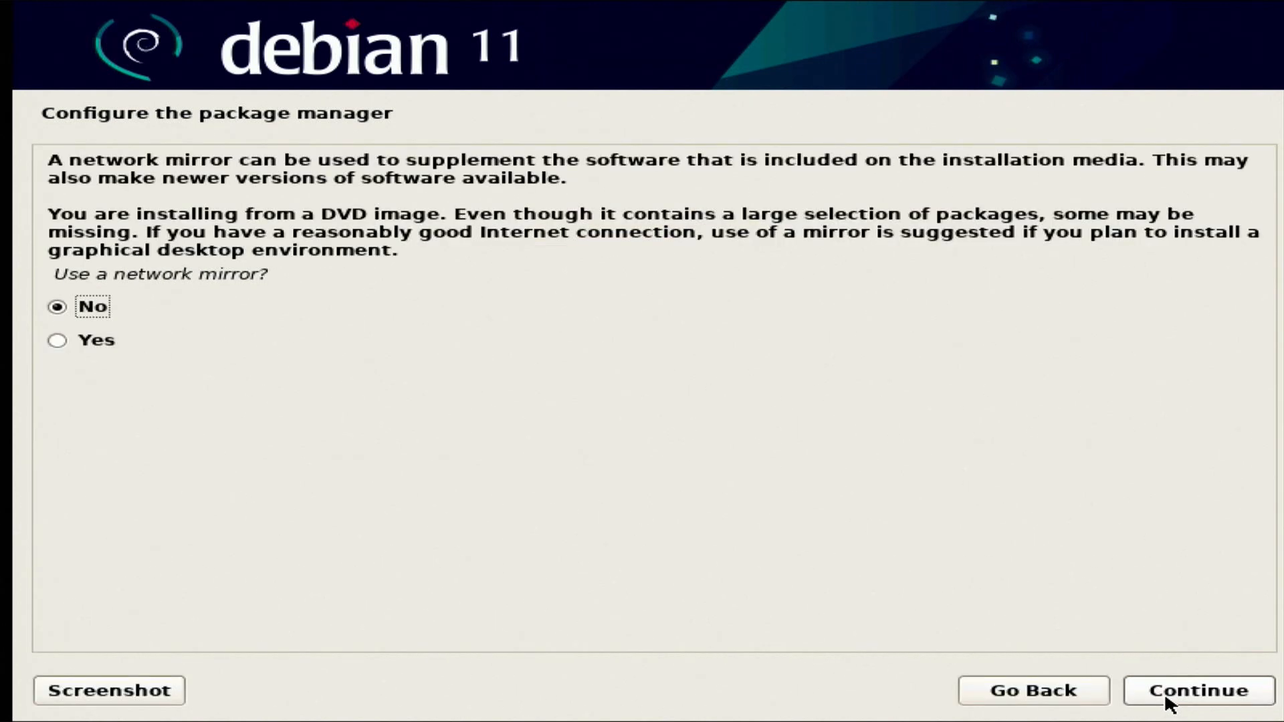
{"action": "left_click", "coordinate": [57, 340]}
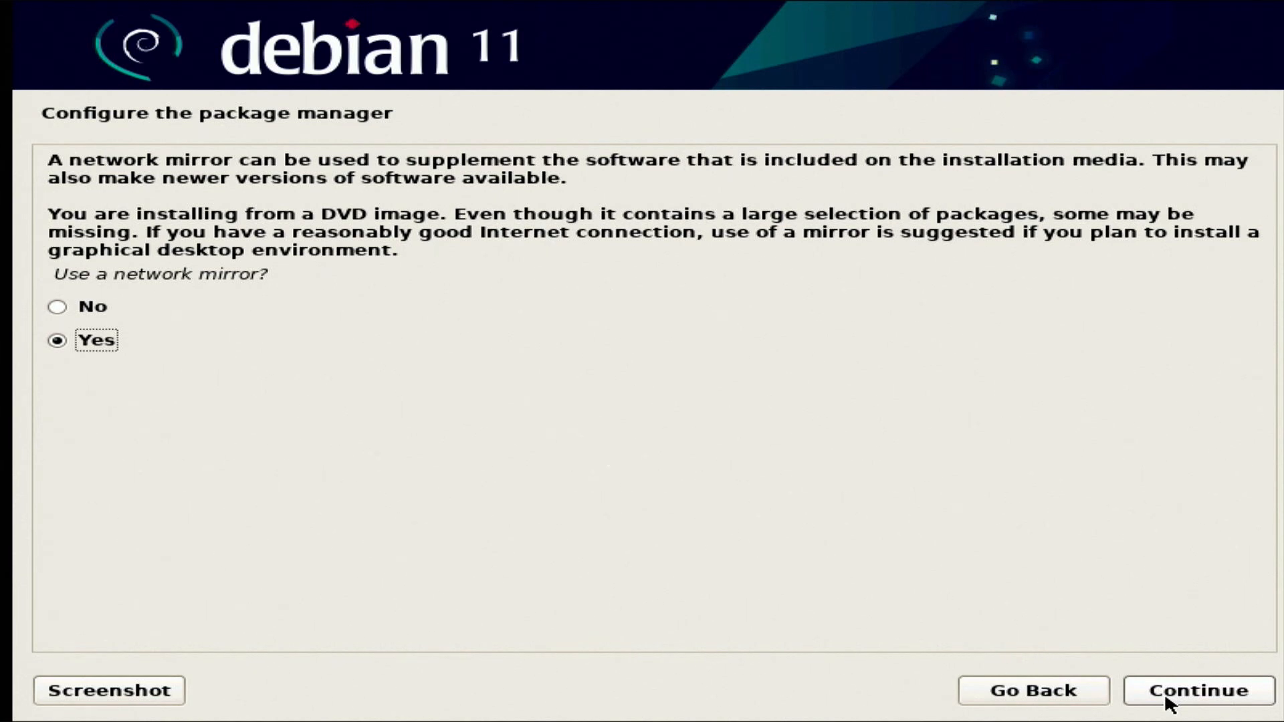
{"action": "left_click", "coordinate": [1195, 690]}
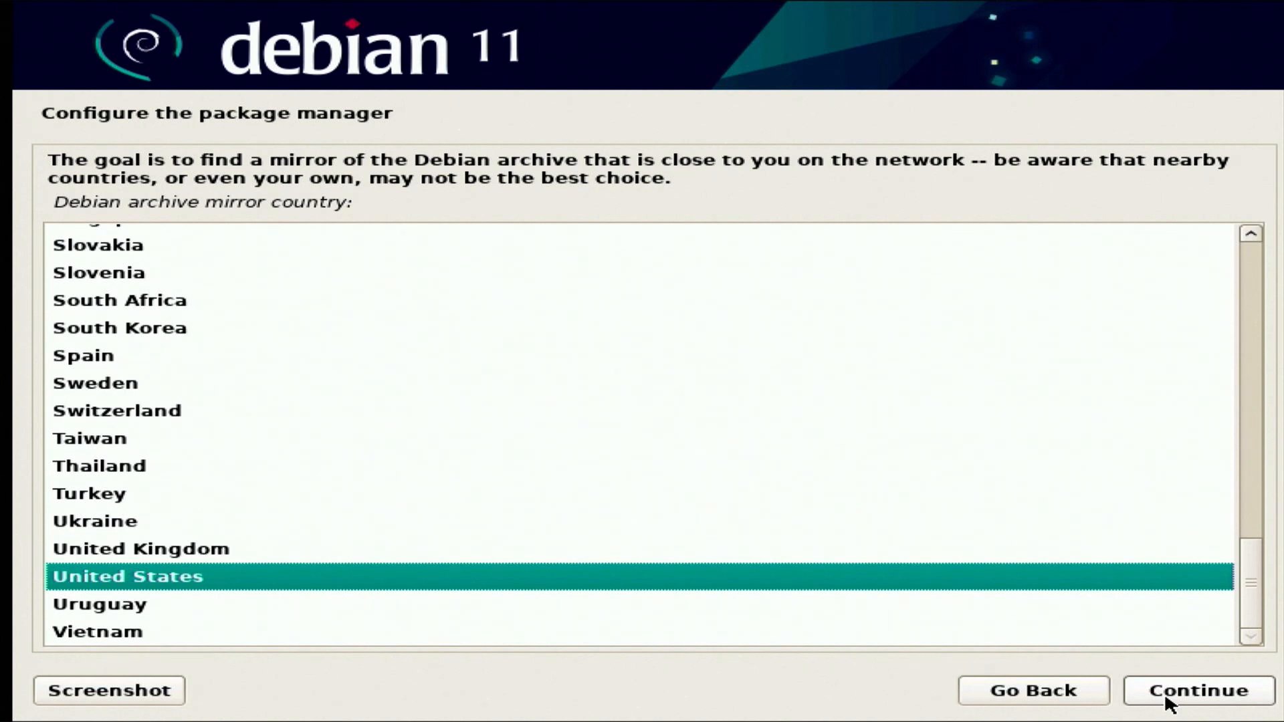
{"action": "left_click", "coordinate": [1196, 691]}
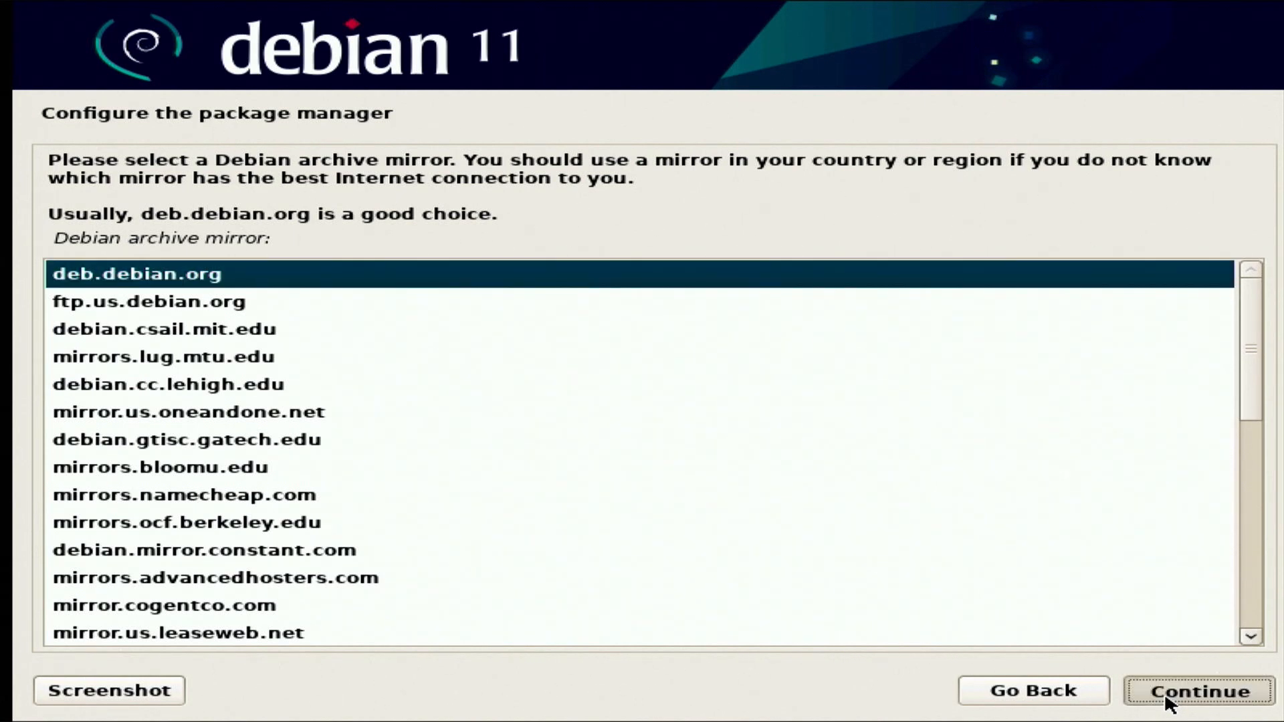
{"action": "left_click", "coordinate": [1196, 690]}
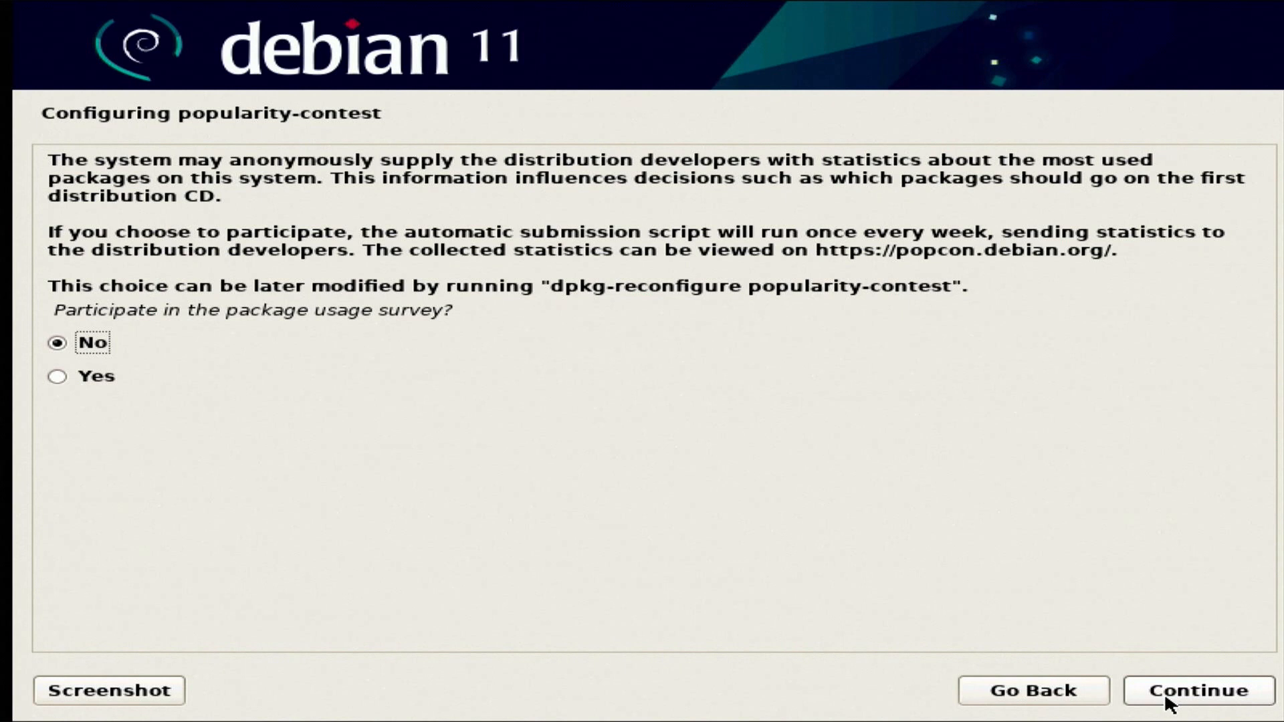
Opt in to the popularity-contest package usage survey
{"action": "left_click", "coordinate": [57, 376]}
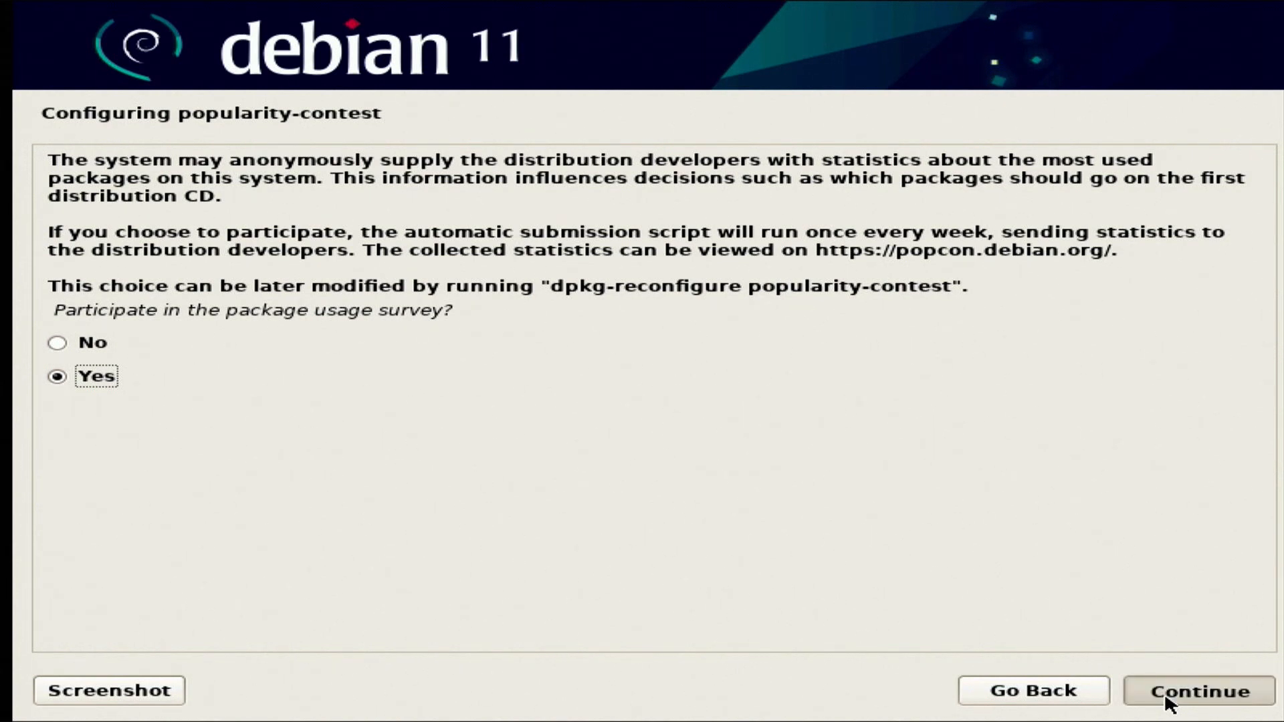
{"action": "left_click", "coordinate": [1196, 690]}
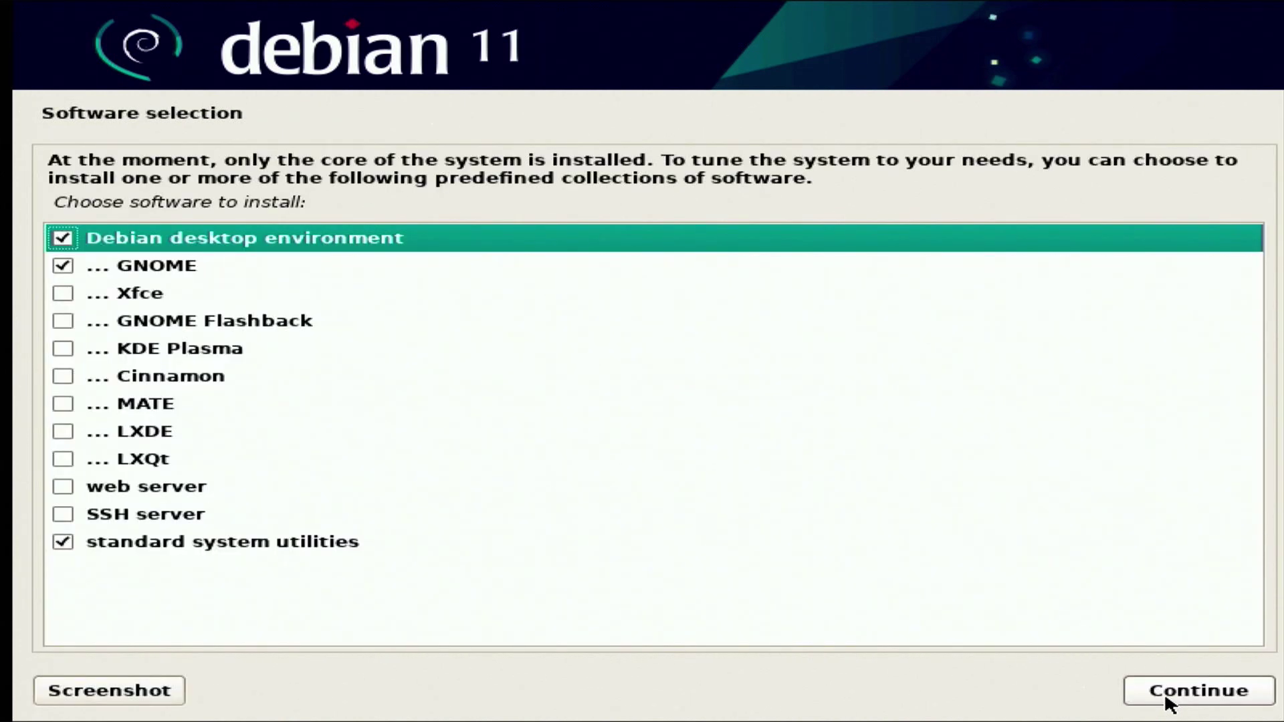
Deselect Debian desktop environment, select SSH server, keep standard system utilities and continue
{"action": "left_click", "coordinate": [63, 238]}
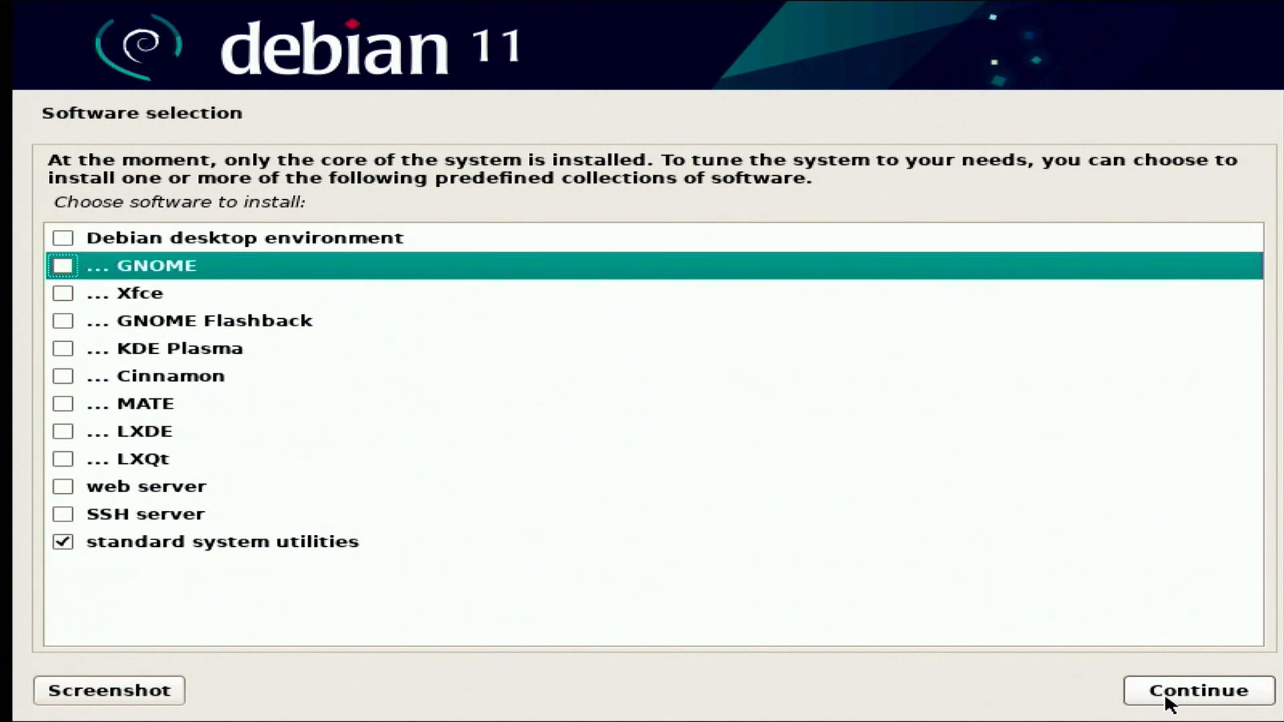
{"action": "left_click", "coordinate": [147, 487]}
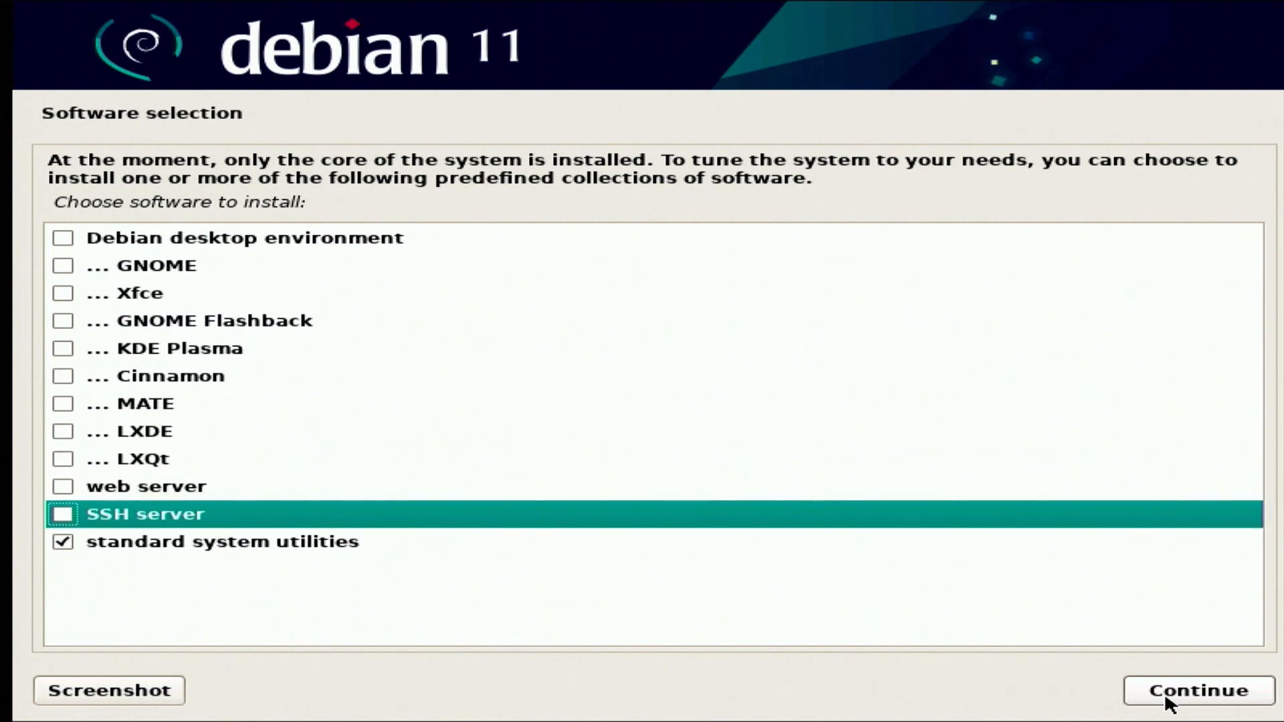
{"action": "left_click", "coordinate": [62, 514]}
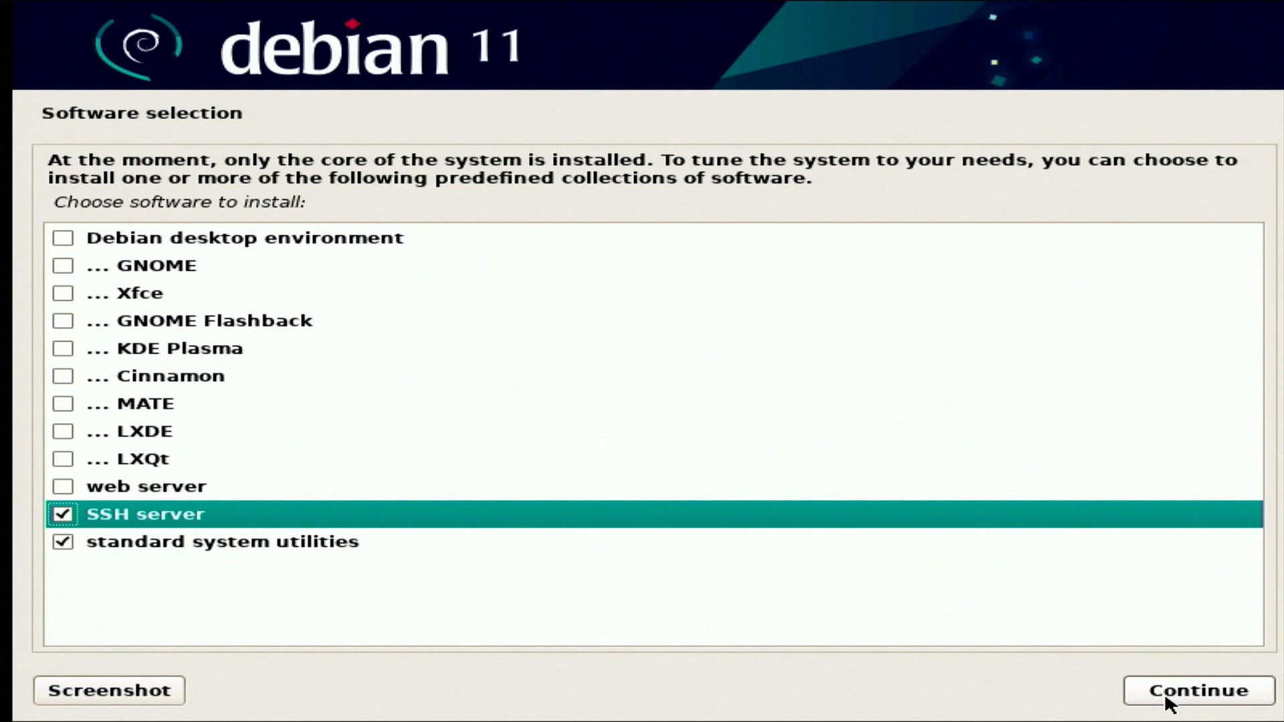
{"action": "mouse_move", "coordinate": [1169, 655]}
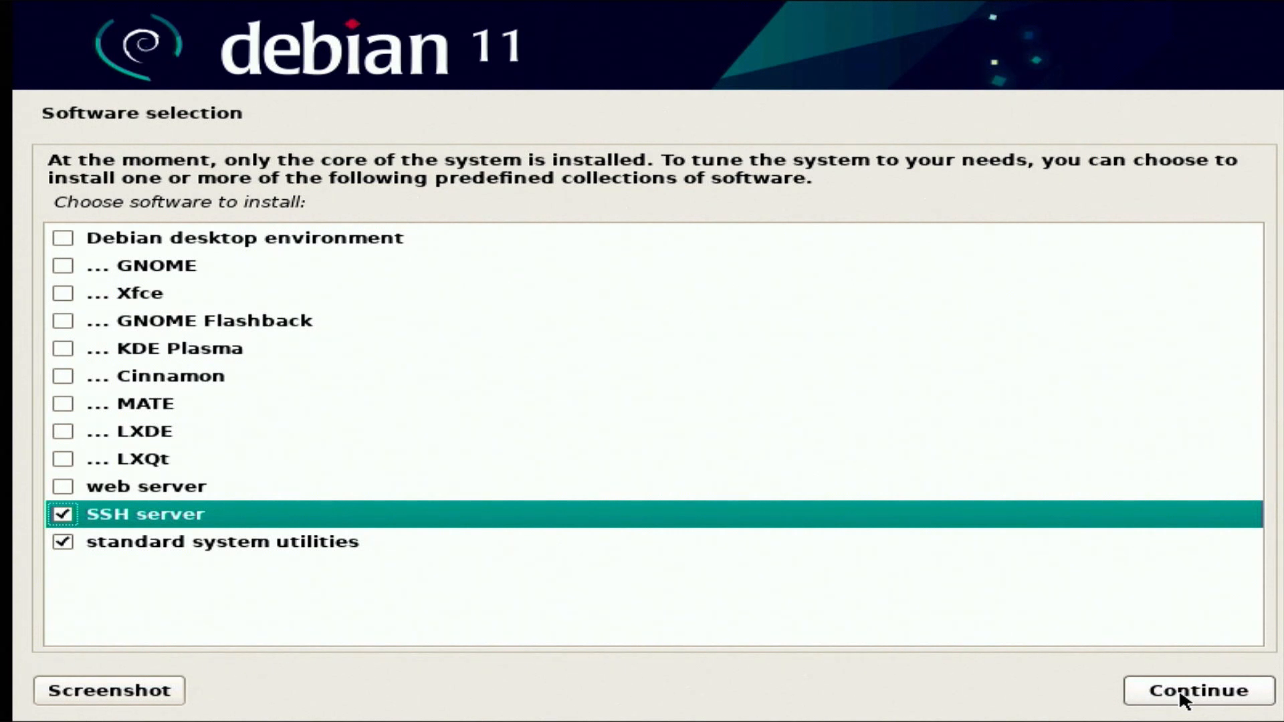
{"action": "left_click", "coordinate": [1196, 690]}
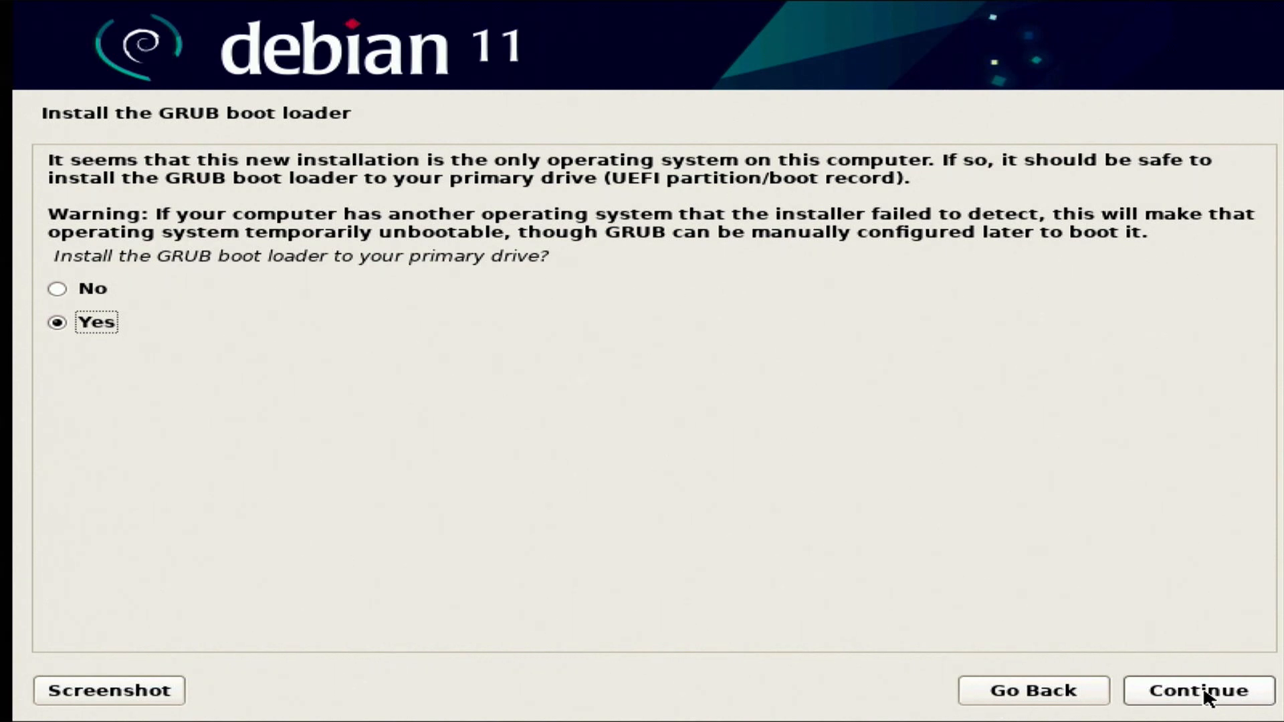
Confirm installing GRUB to the primary drive and choose /dev/sda as its device
{"action": "left_click", "coordinate": [1196, 690]}
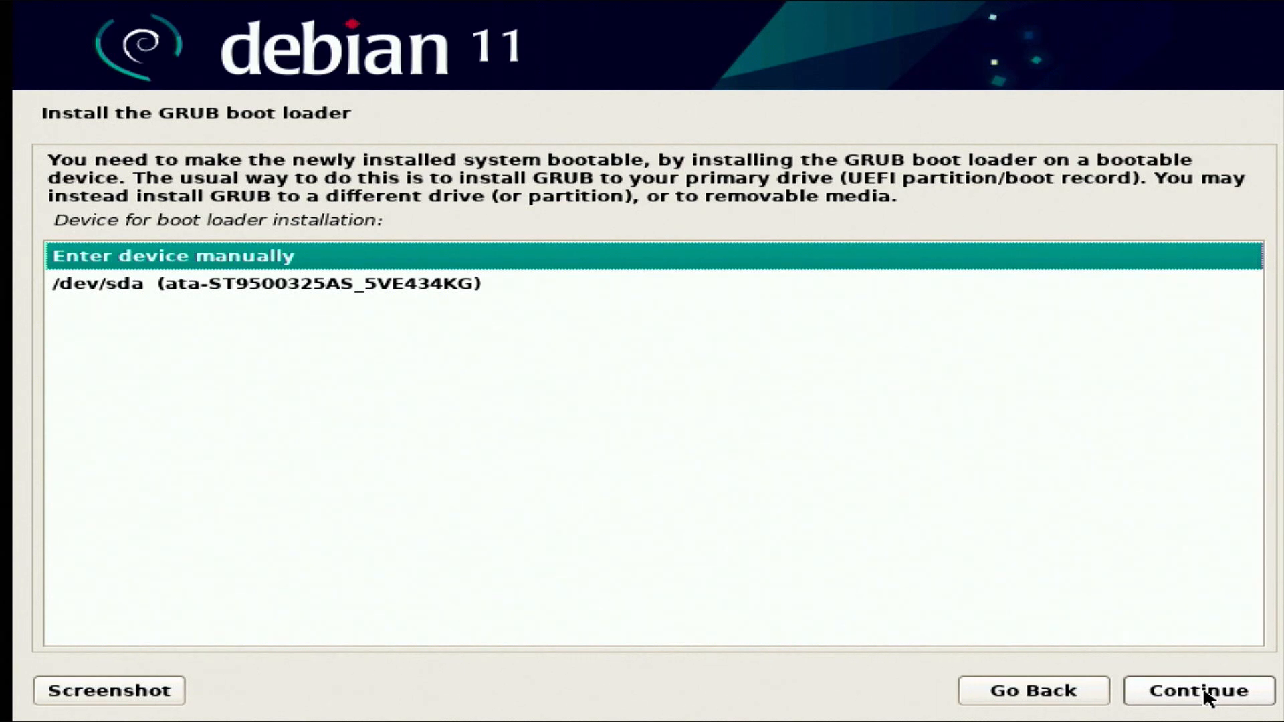
{"action": "mouse_move", "coordinate": [417, 318]}
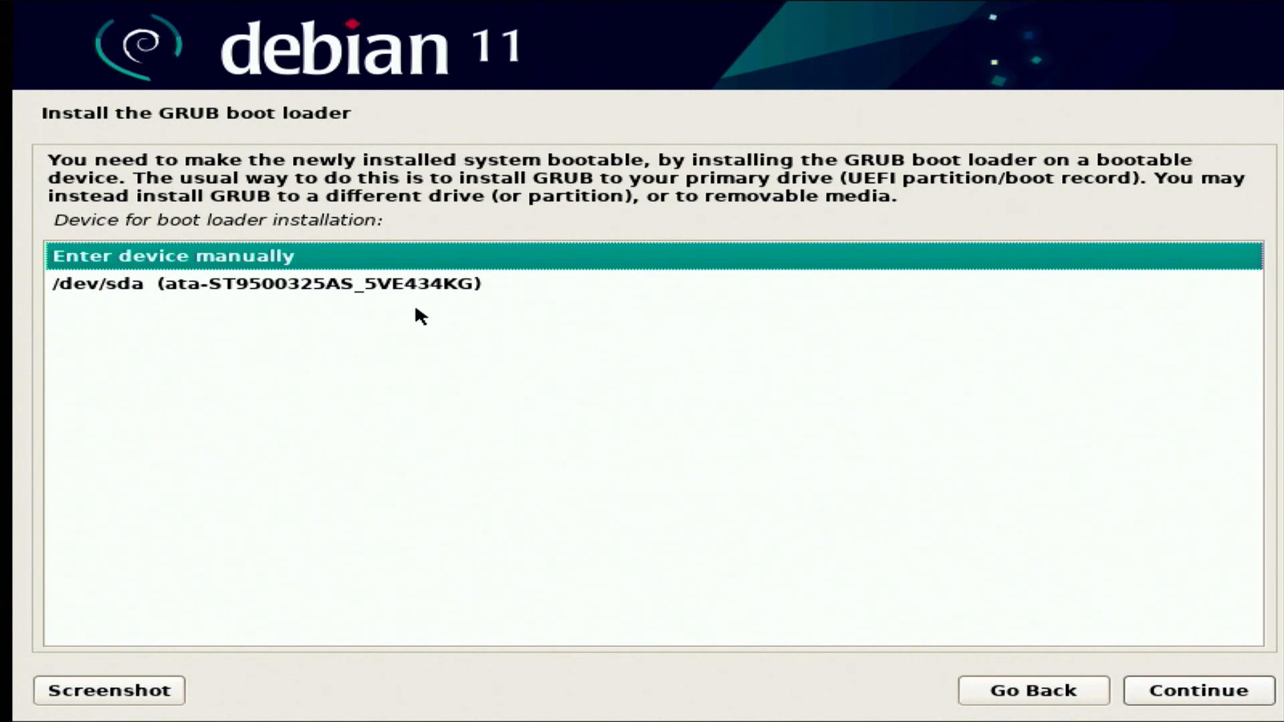
{"action": "left_click", "coordinate": [270, 284]}
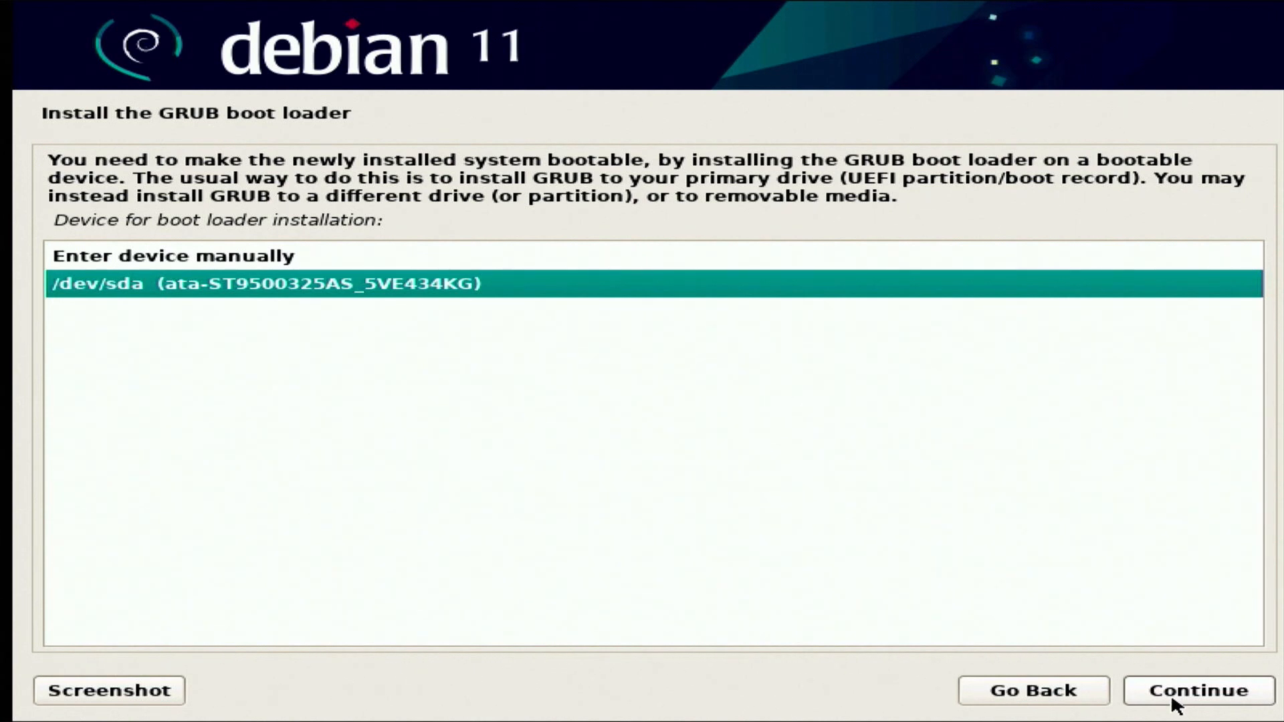
{"action": "left_click", "coordinate": [1196, 690]}
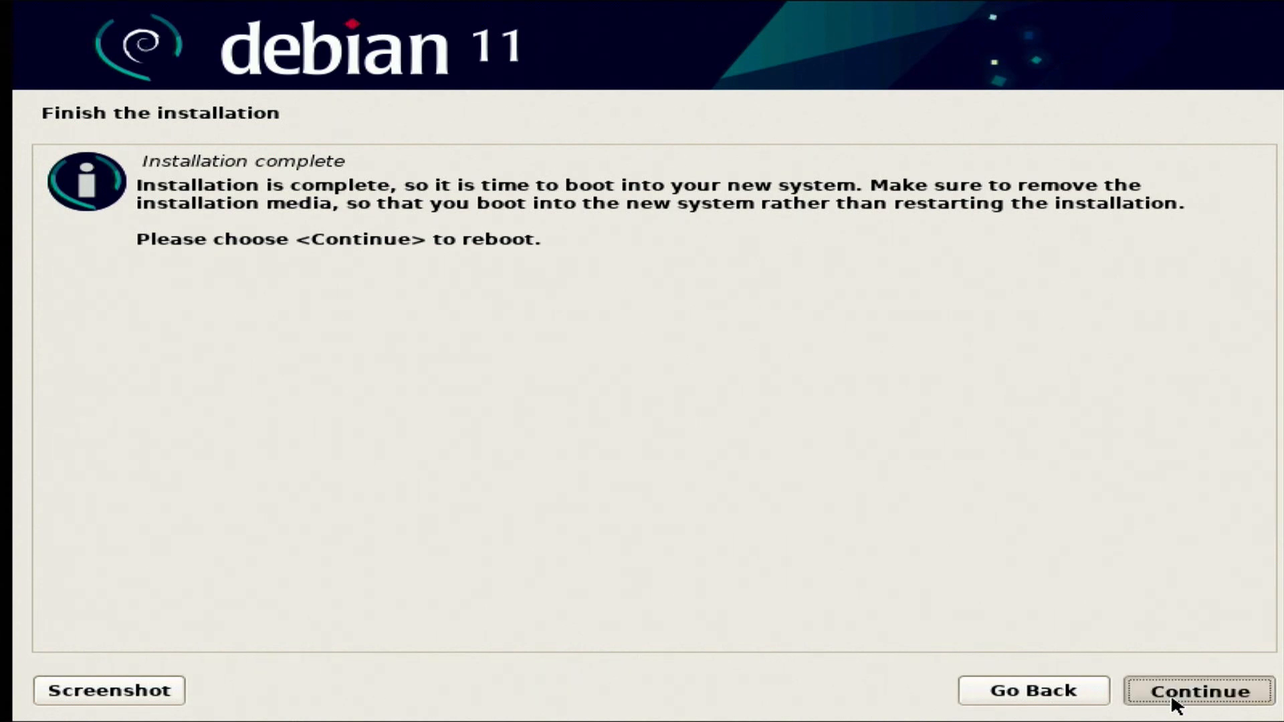
Continue from the Installation complete screen to reboot into the new system
{"action": "left_click", "coordinate": [1195, 690]}
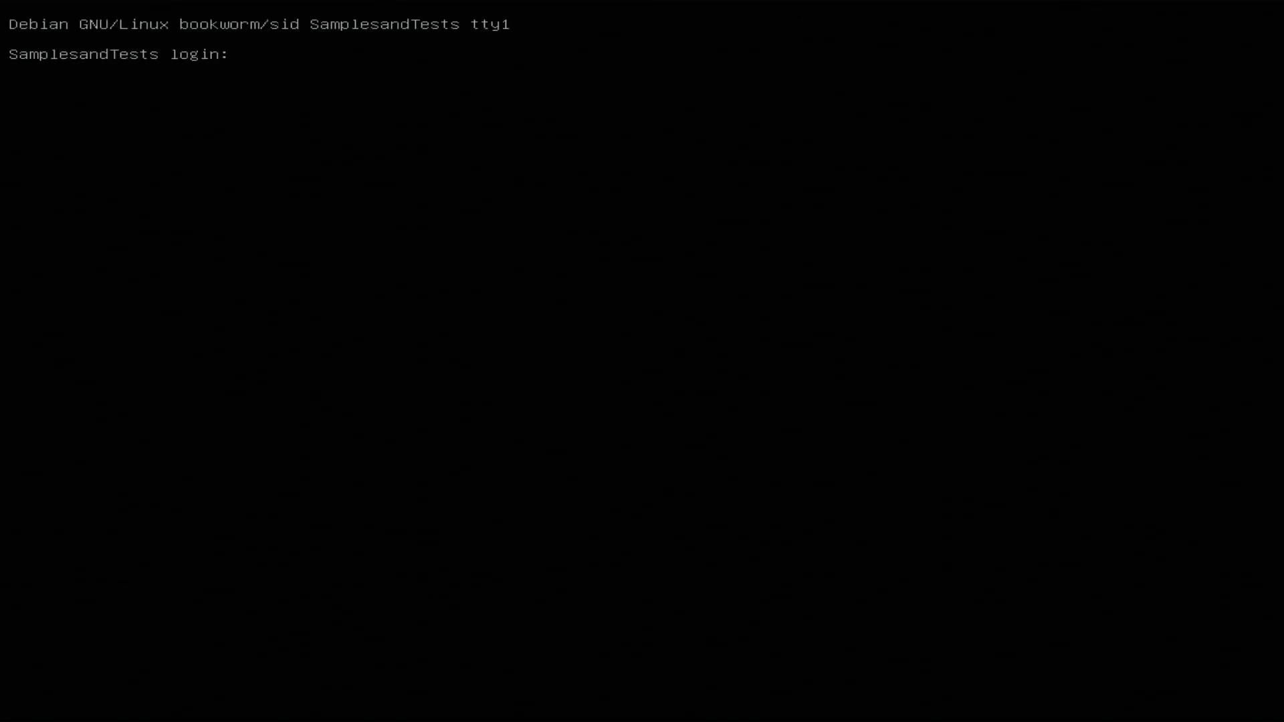
Log in at the tty1 prompt as user 'samples' with its password
{"action": "type", "text": "s"}
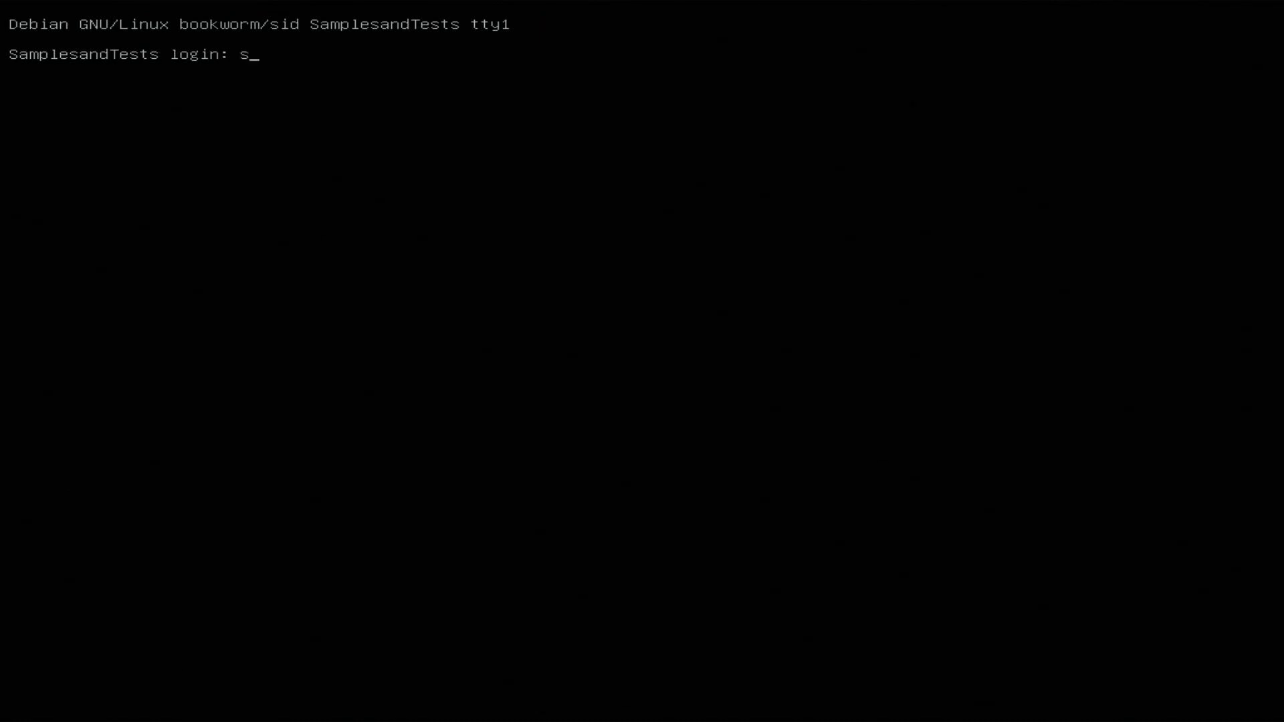
{"action": "type", "text": "amples"}
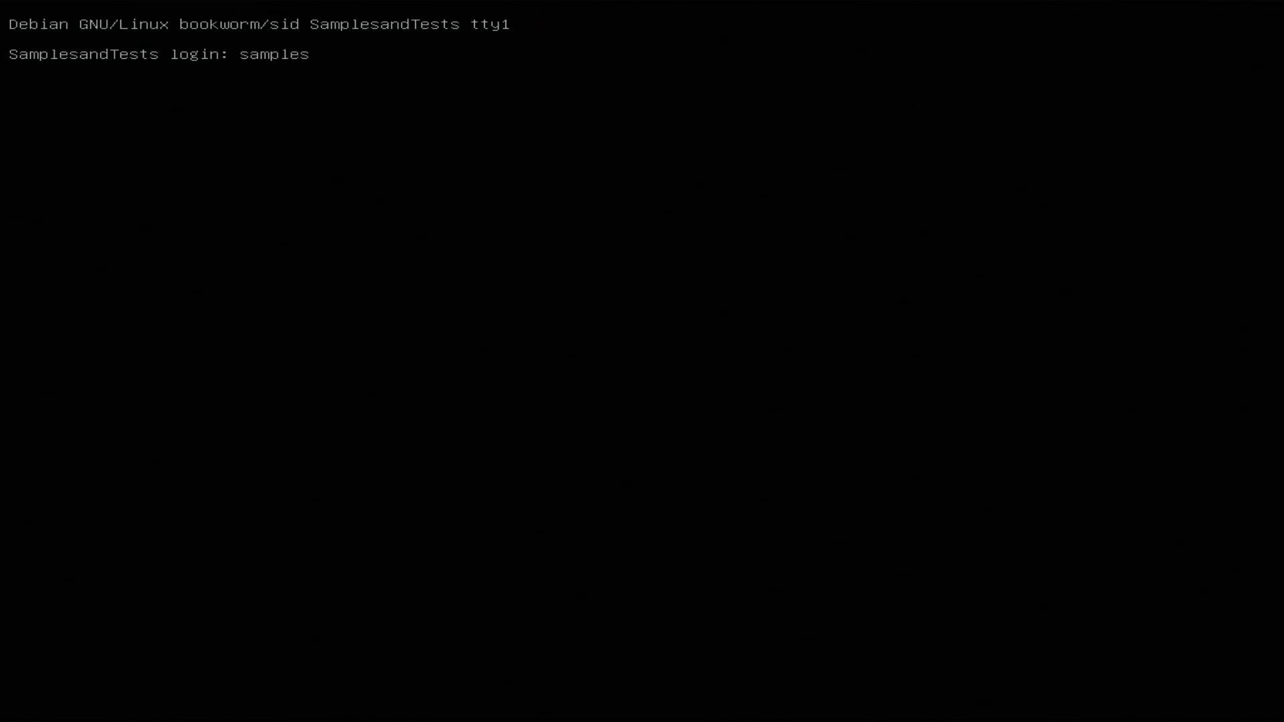
{"action": "key", "text": "Return"}
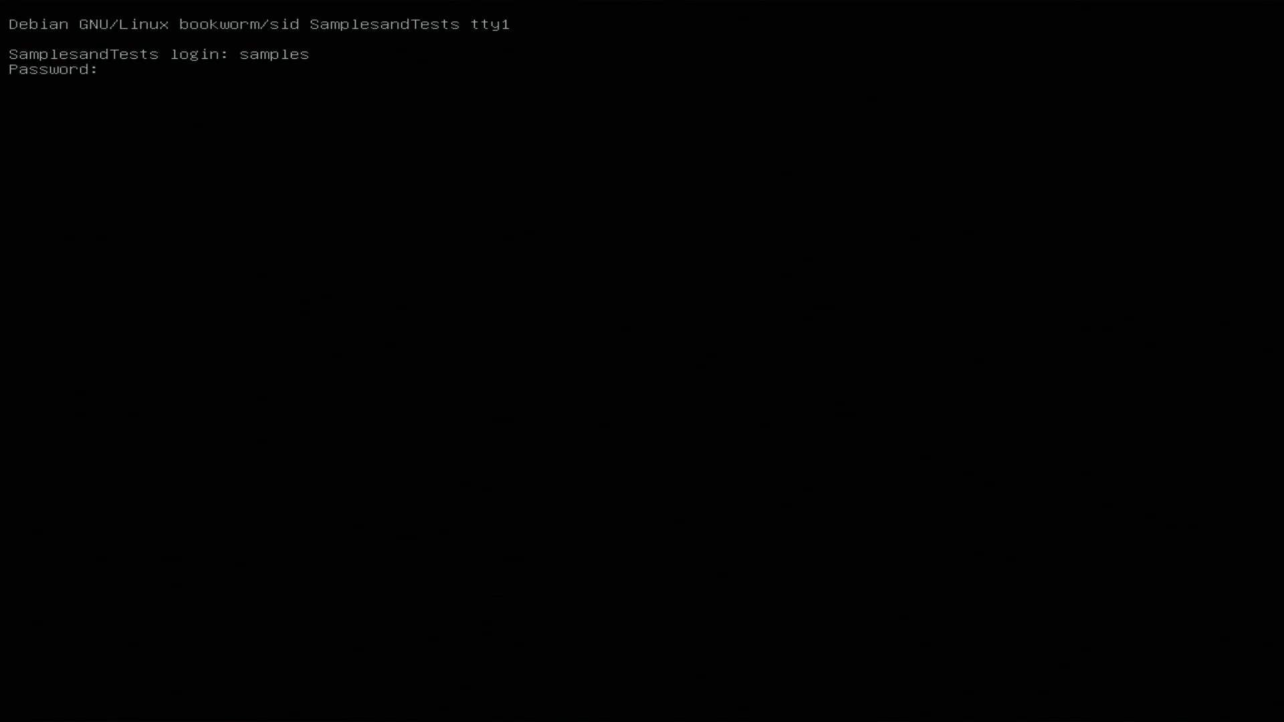
{"action": "key", "text": "Return"}
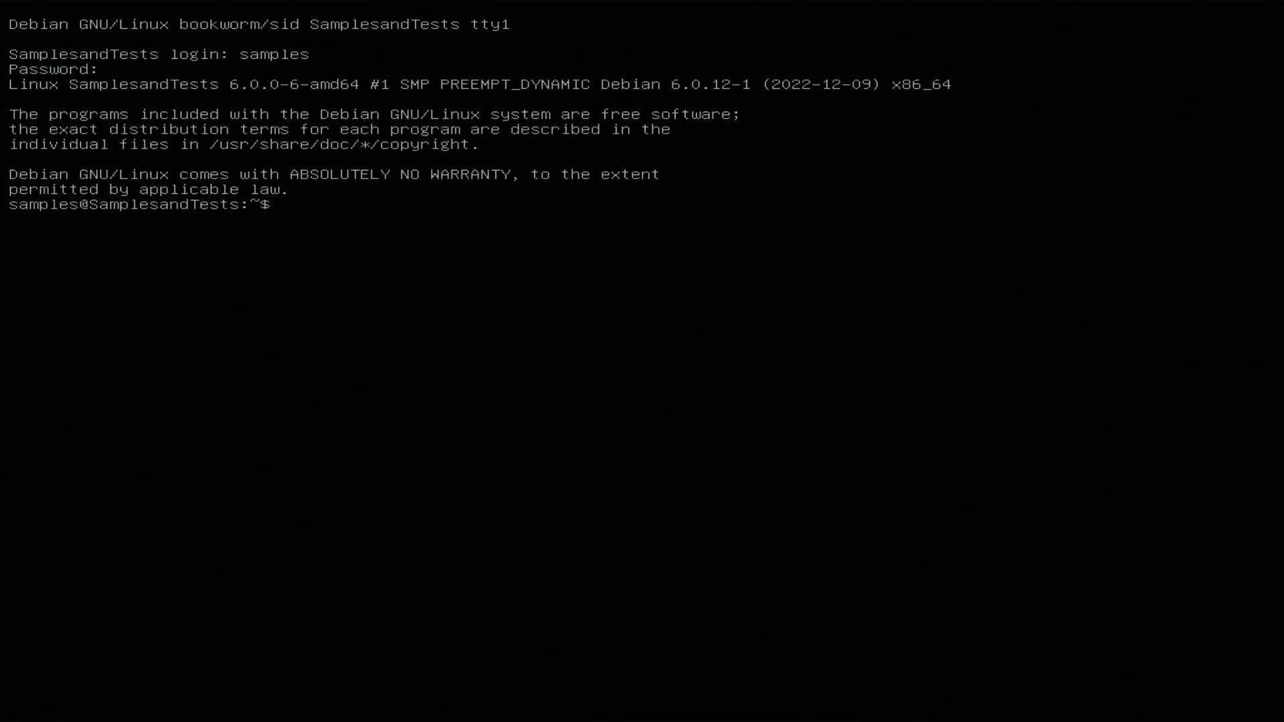
Run apt through sudo at the shell, which reports sudo: command not found
{"action": "type", "text": "s"}
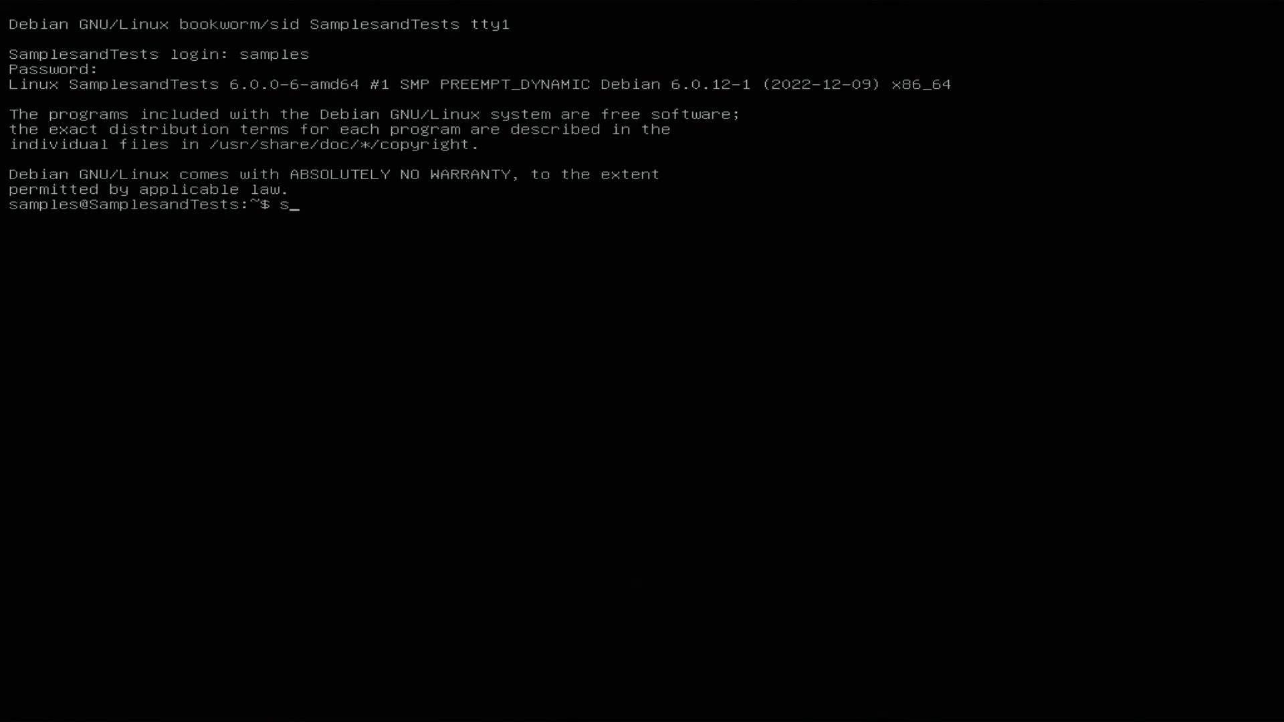
{"action": "type", "text": "udi"}
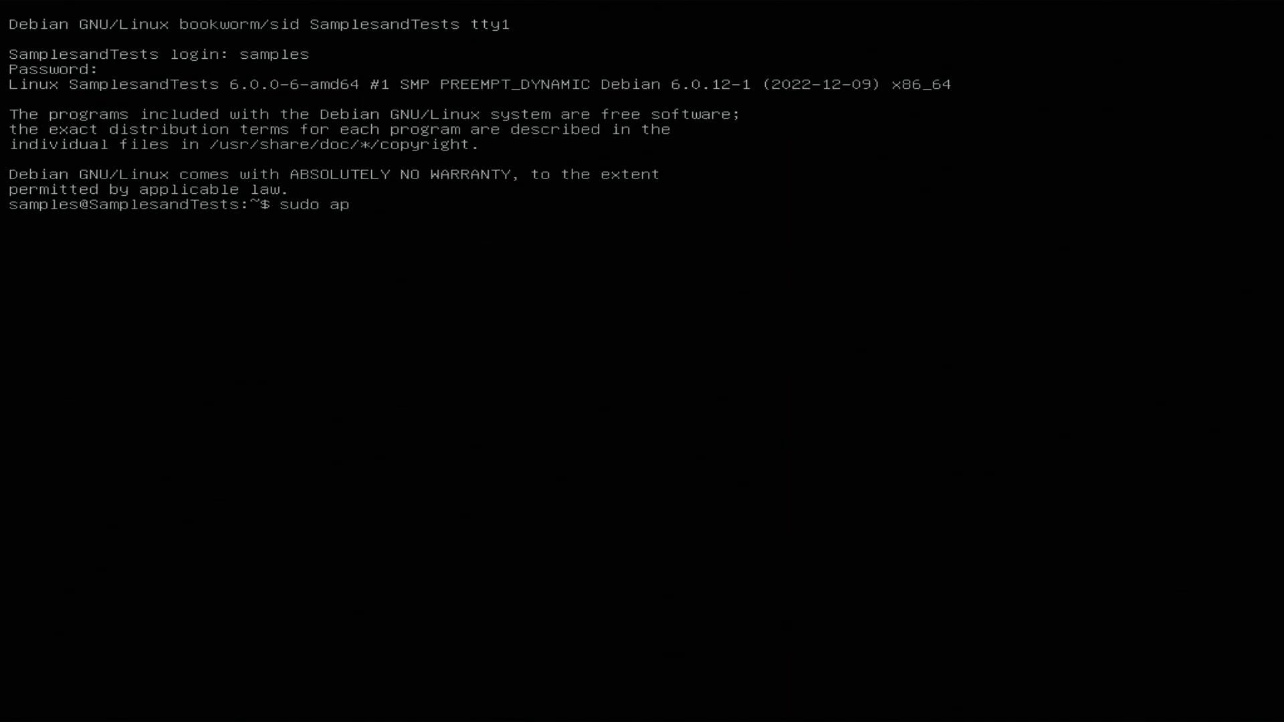
{"action": "key", "text": "Return"}
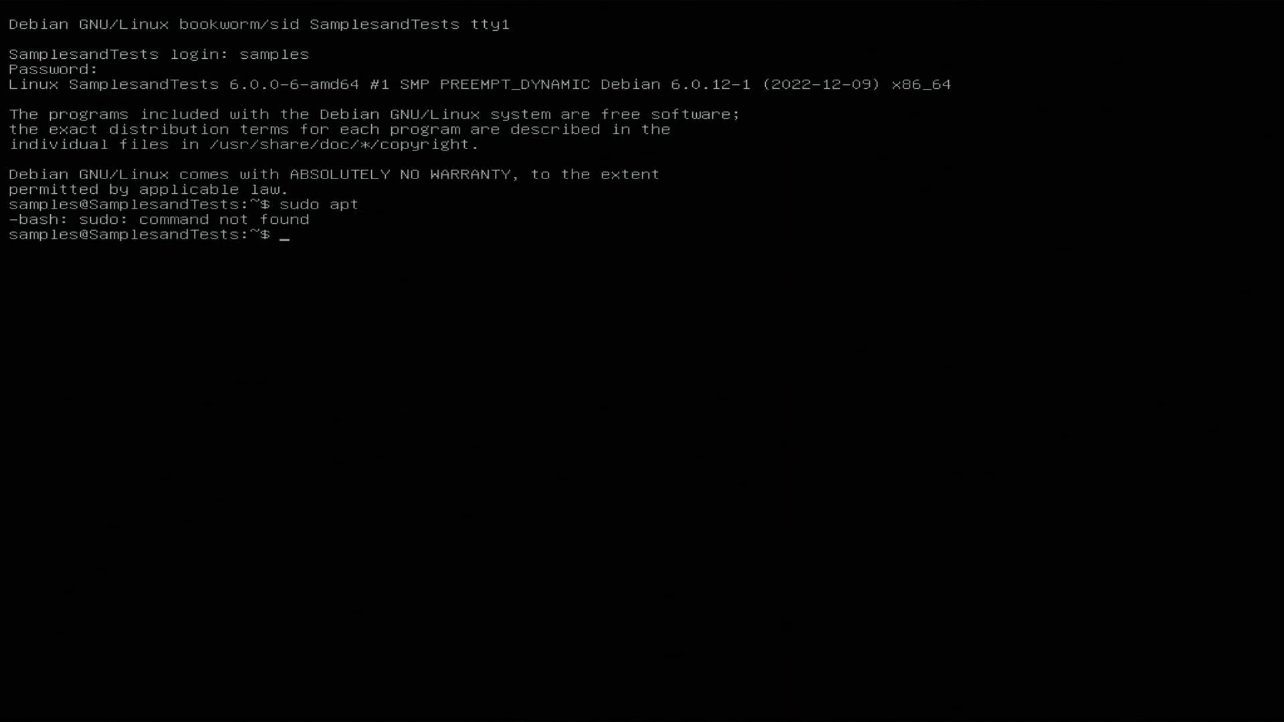